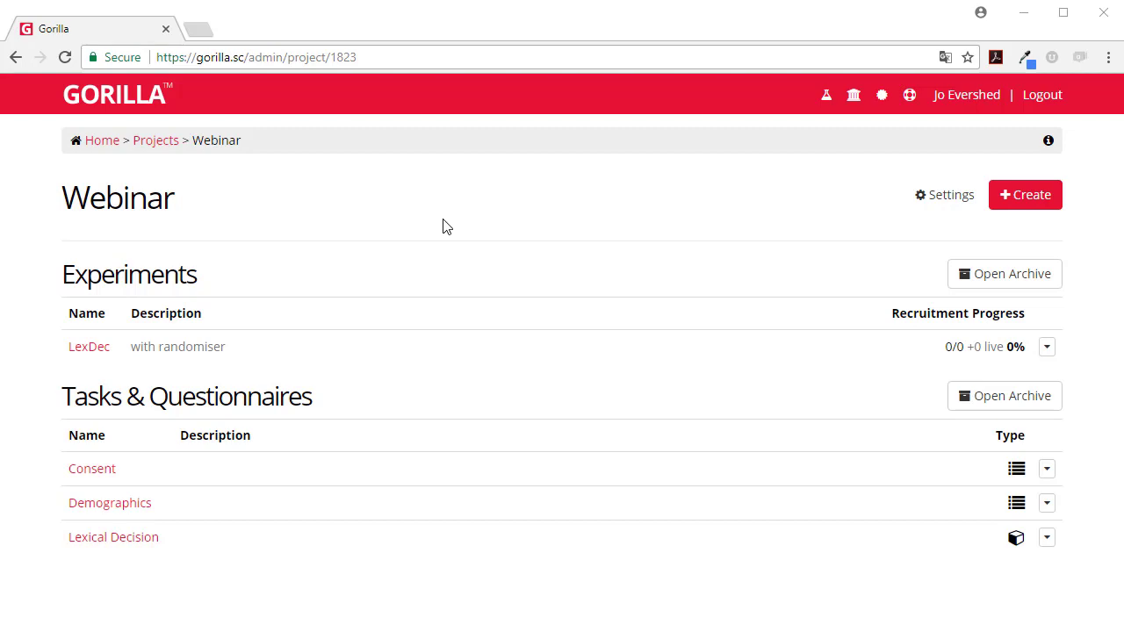
Step: Start a brand-new experiment from the Webinar project's Create menu
left_click(1025, 193)
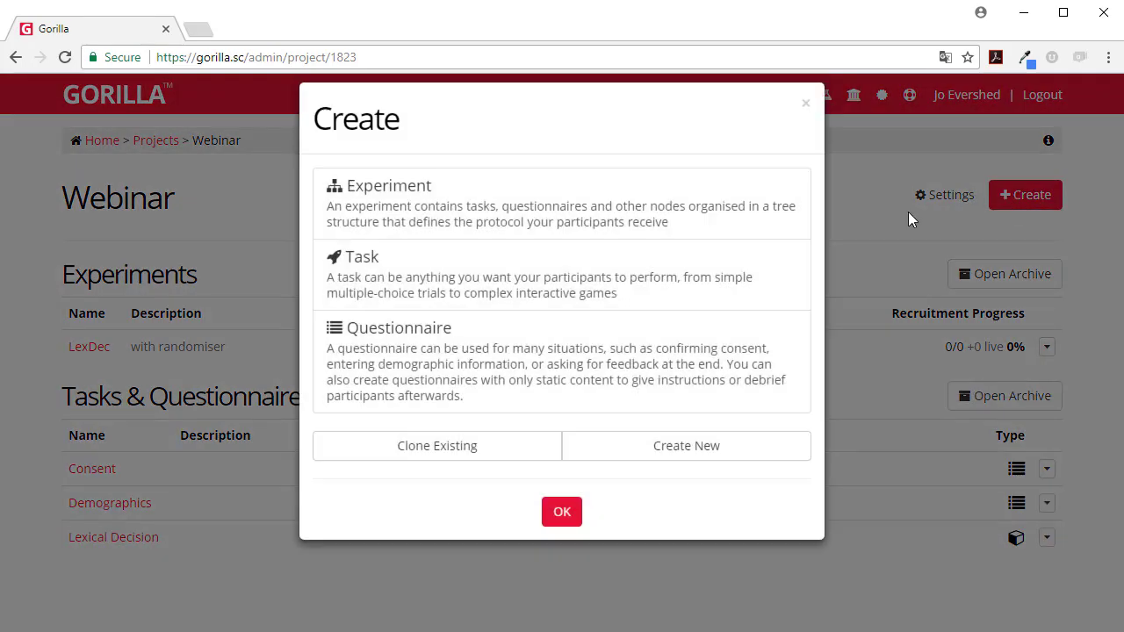
left_click(559, 212)
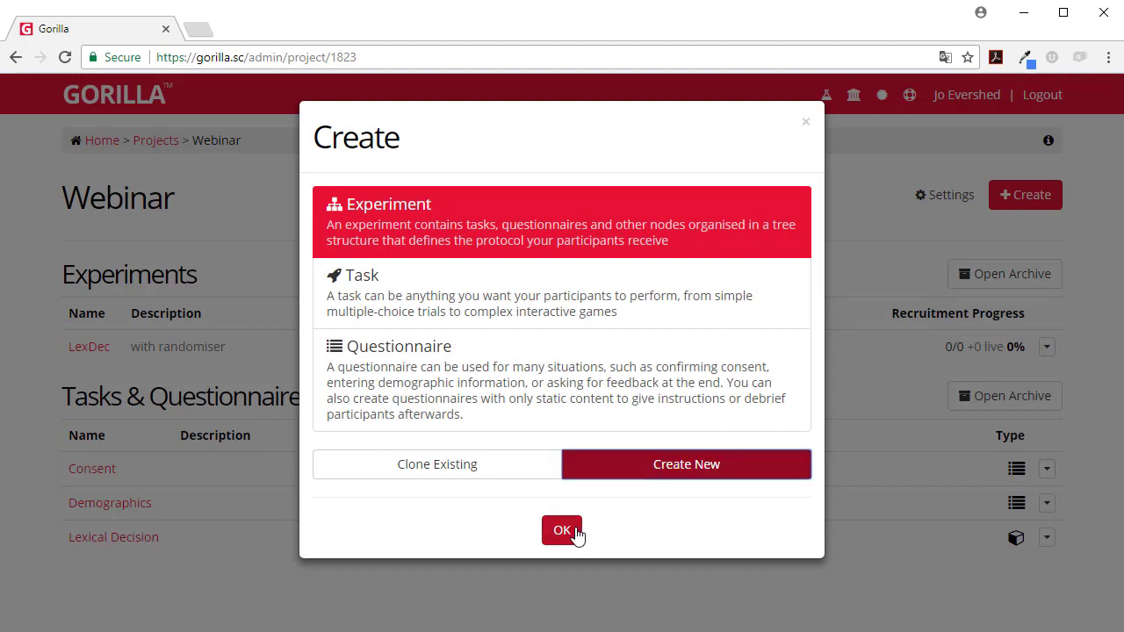
left_click(562, 530)
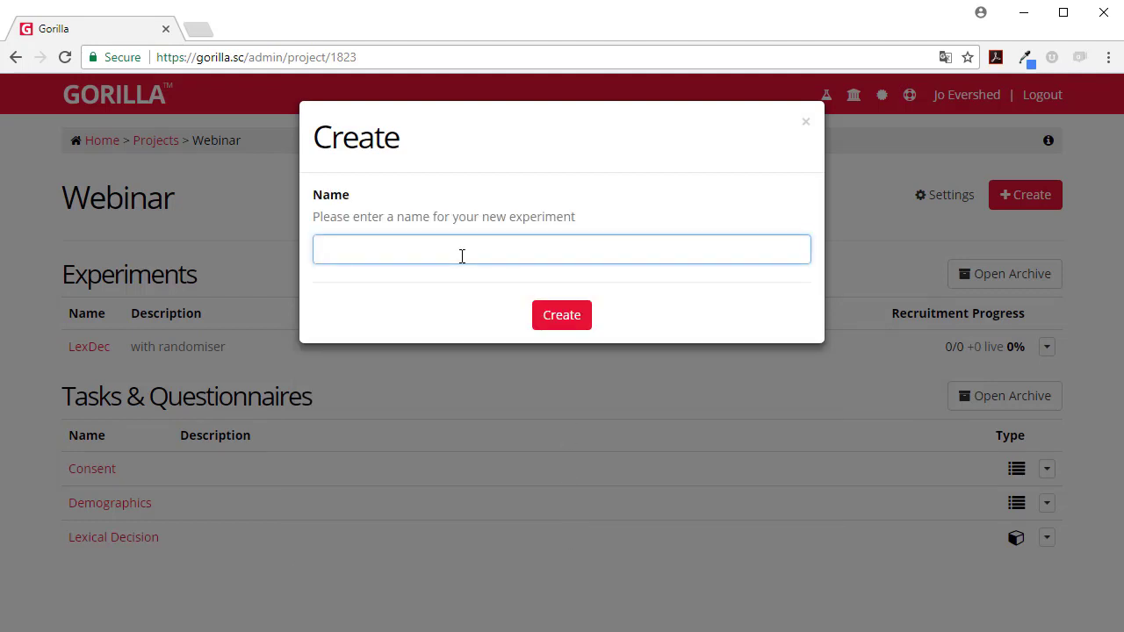
Step: Name the experiment 'LexDec with checkpoint' and create it
type("LexDec")
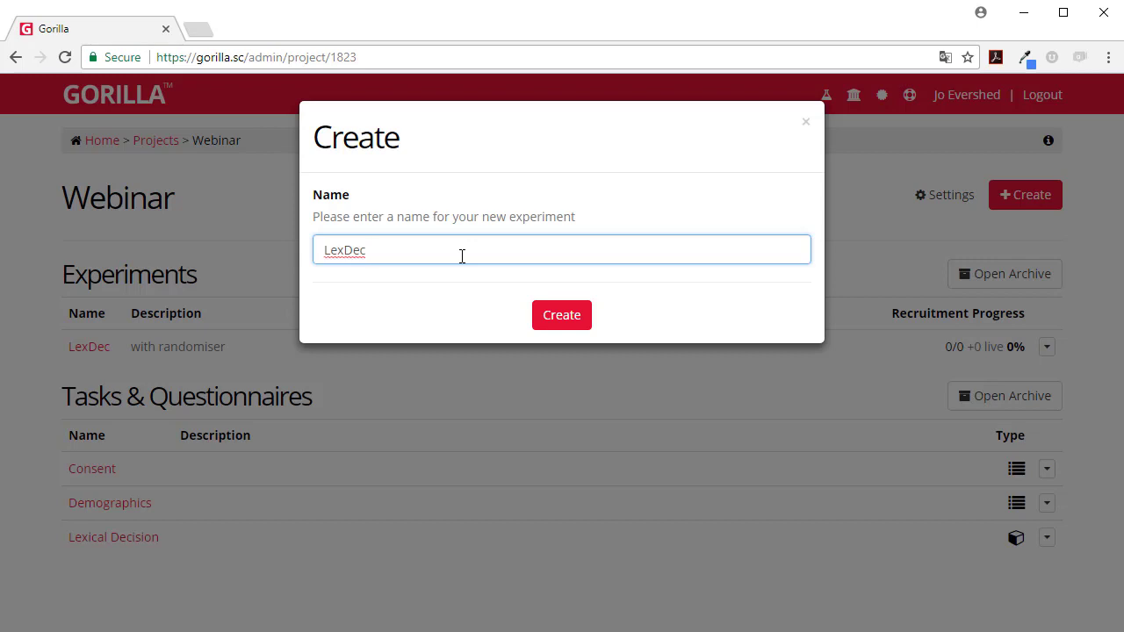
type("with checko")
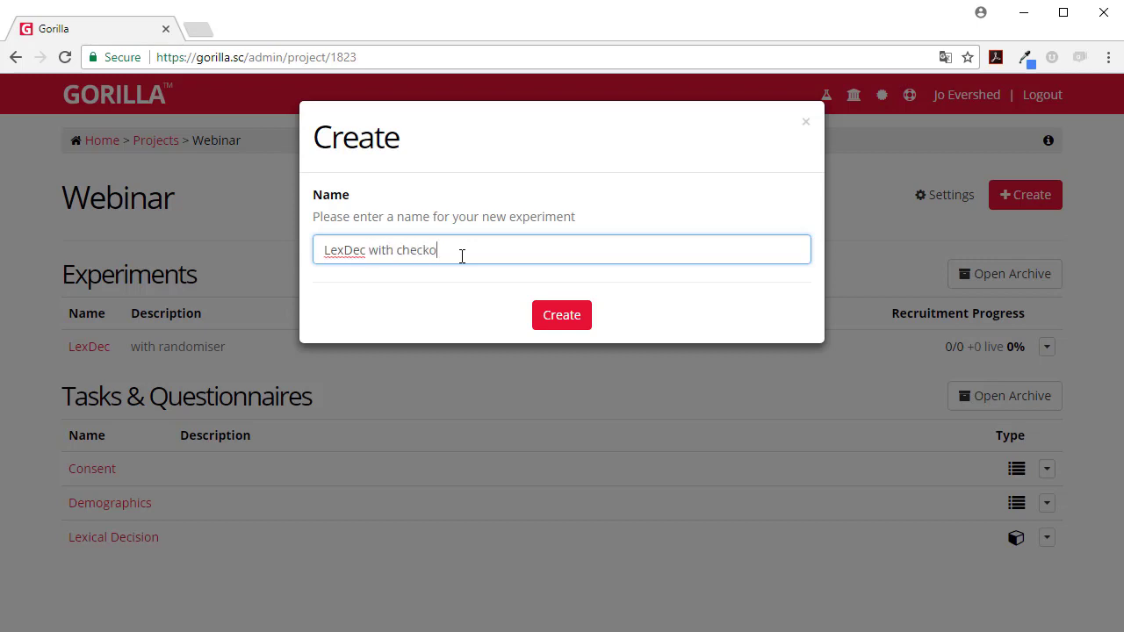
type("int")
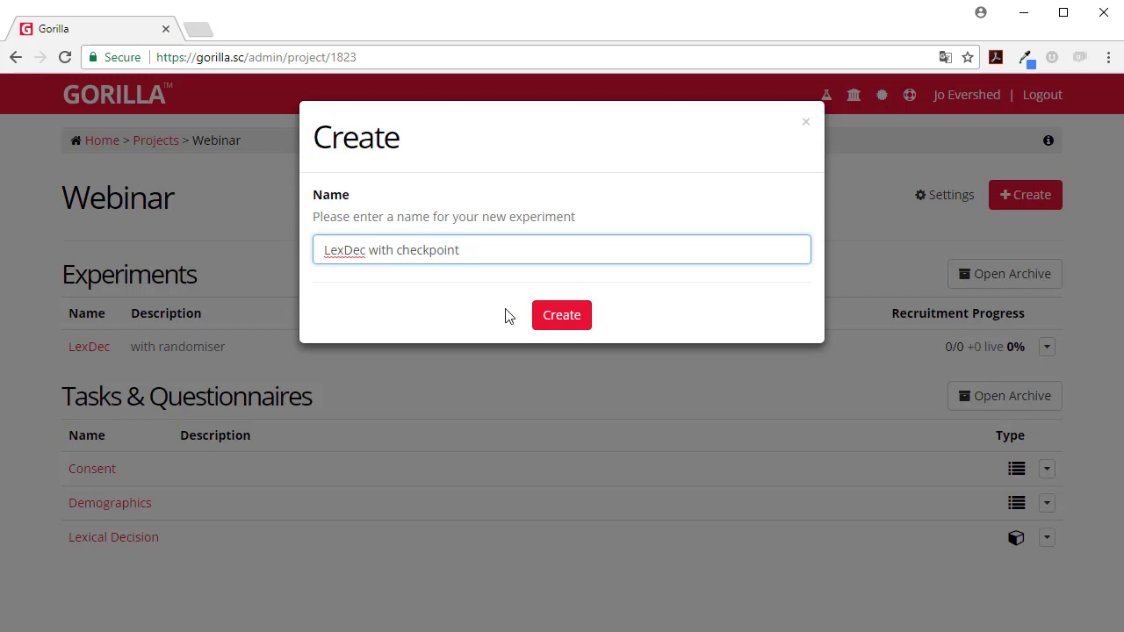
left_click(562, 315)
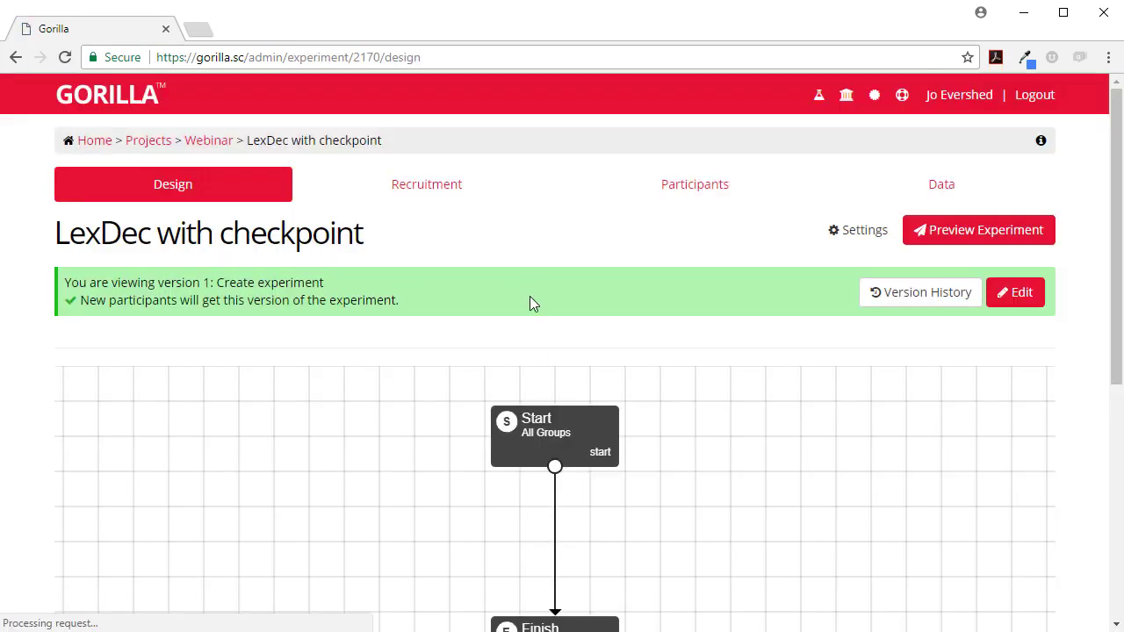
scroll("down", 3)
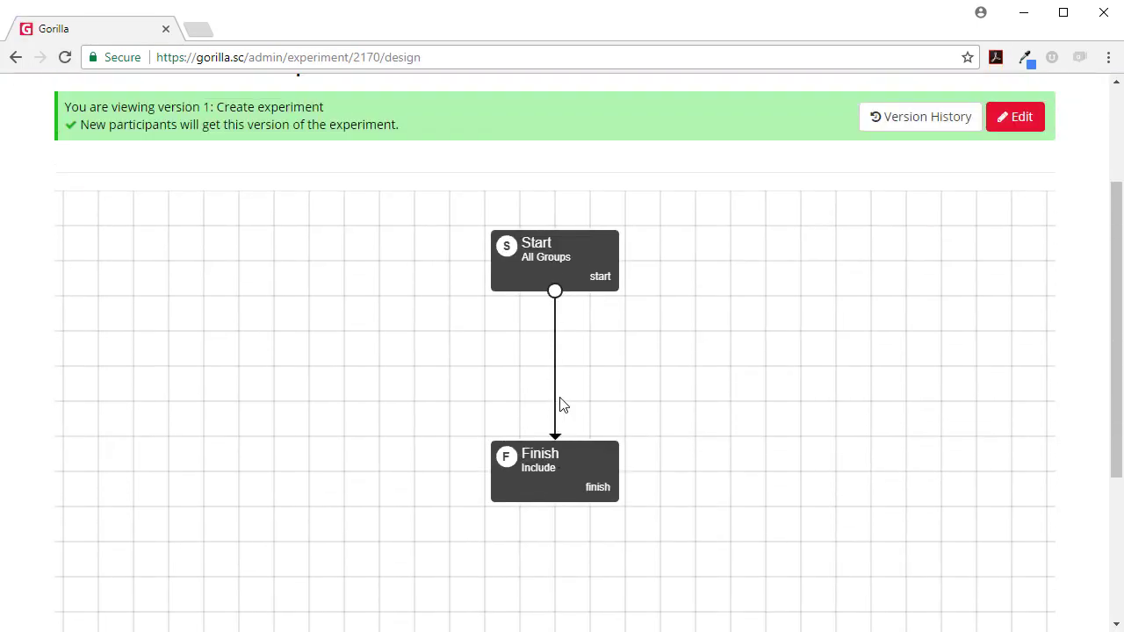
scroll("up", 3)
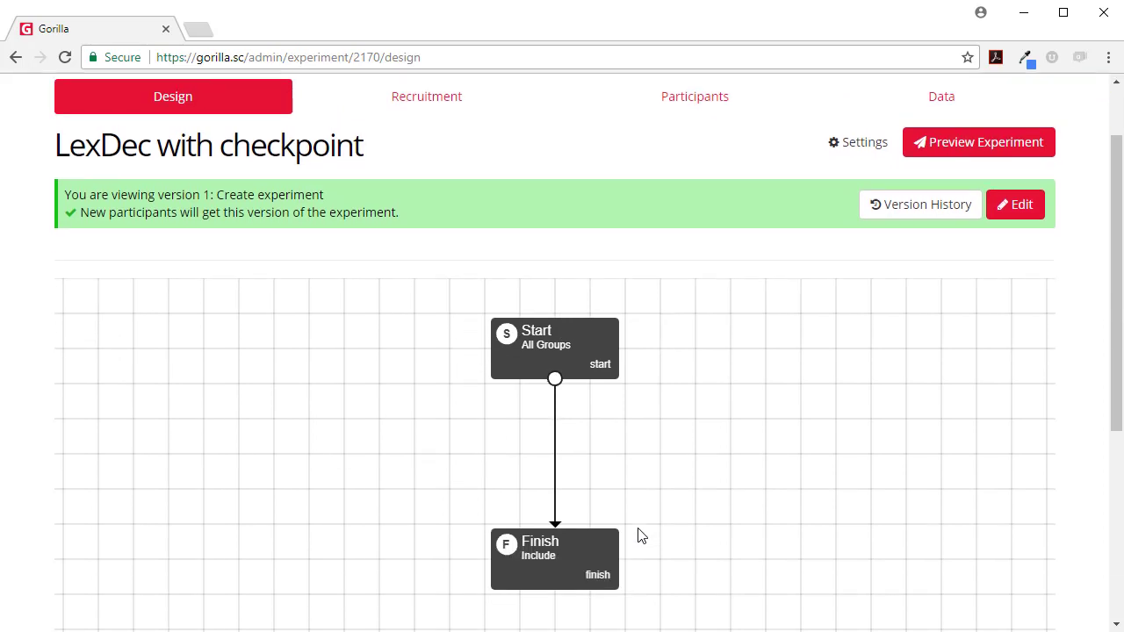
mouse_move(762, 426)
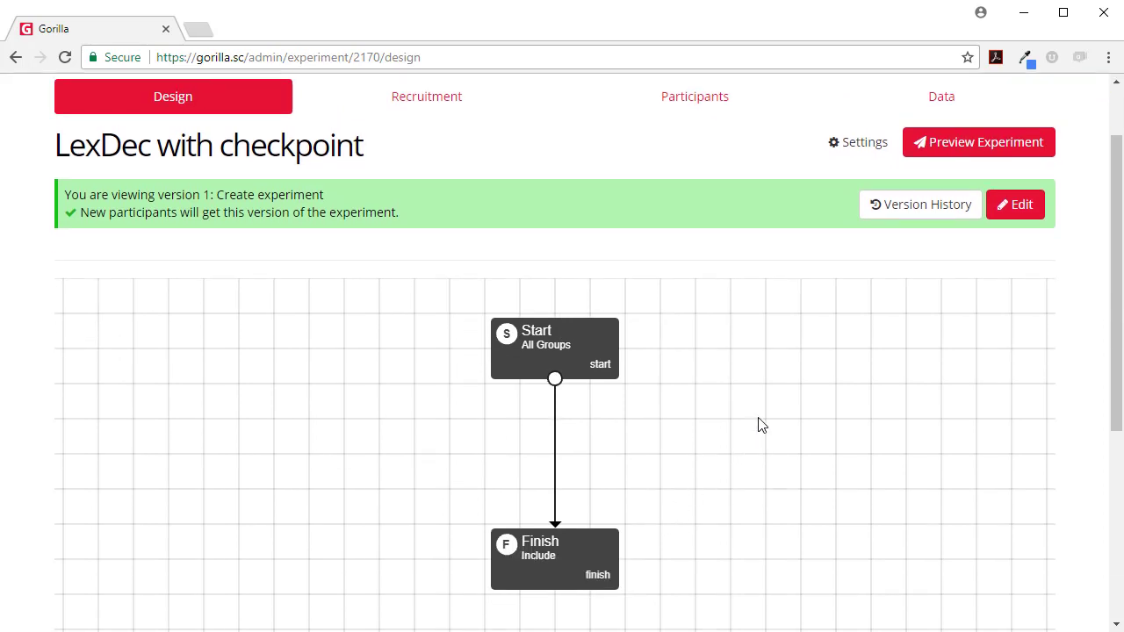
mouse_move(813, 401)
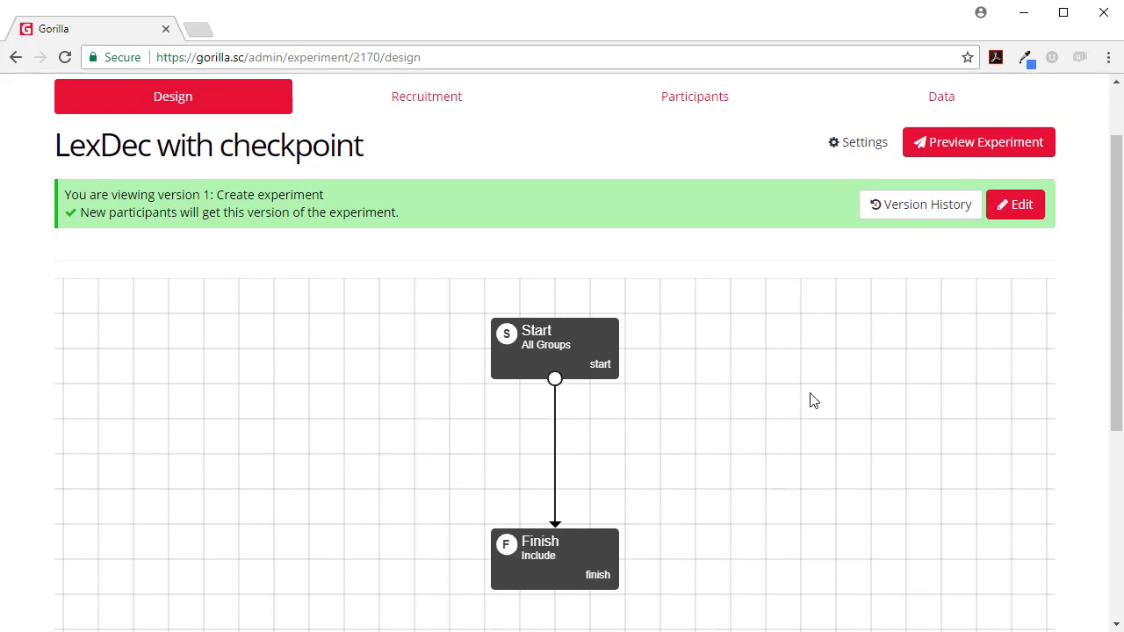
Step: Edit a new version, adding an order node with latin square randomisation and a Consent checkpoint
left_click(1015, 203)
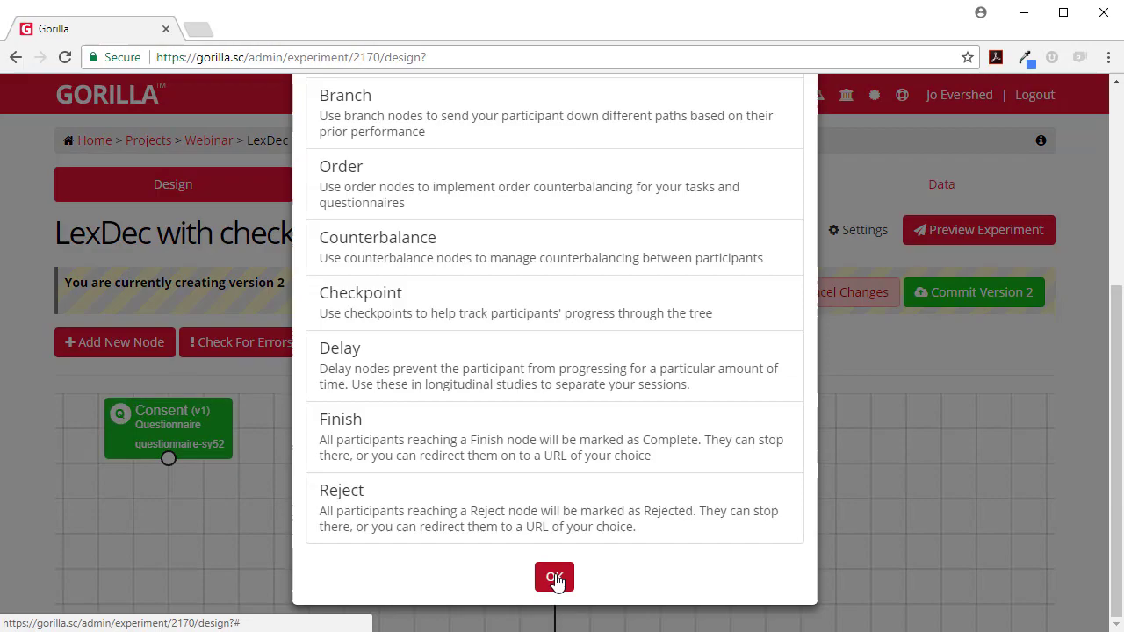
left_click(555, 576)
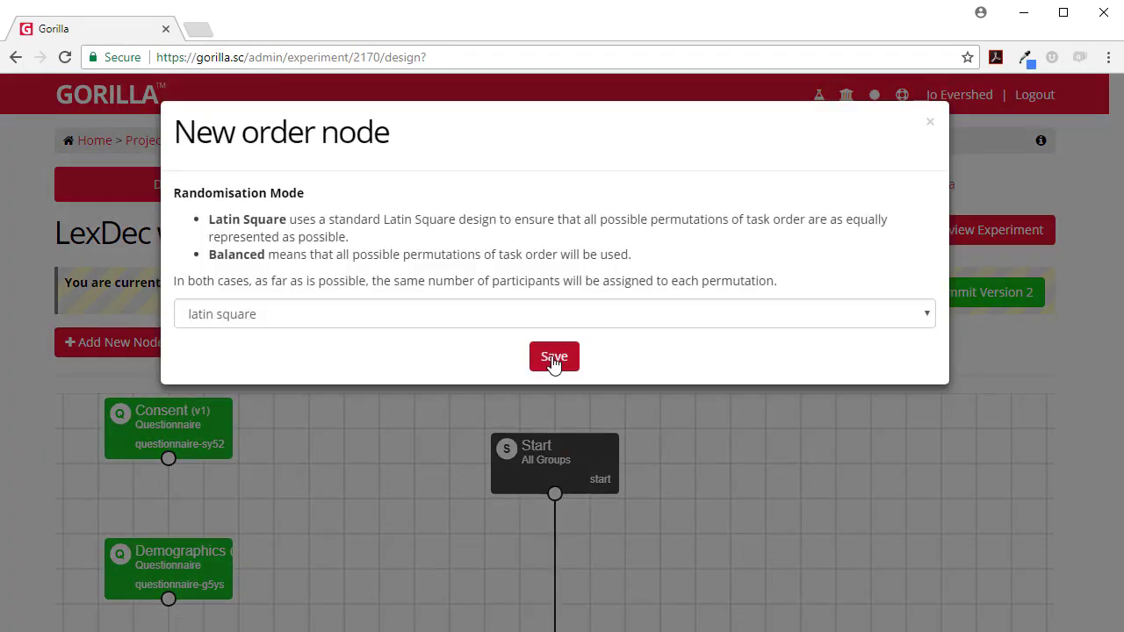
left_click(555, 357)
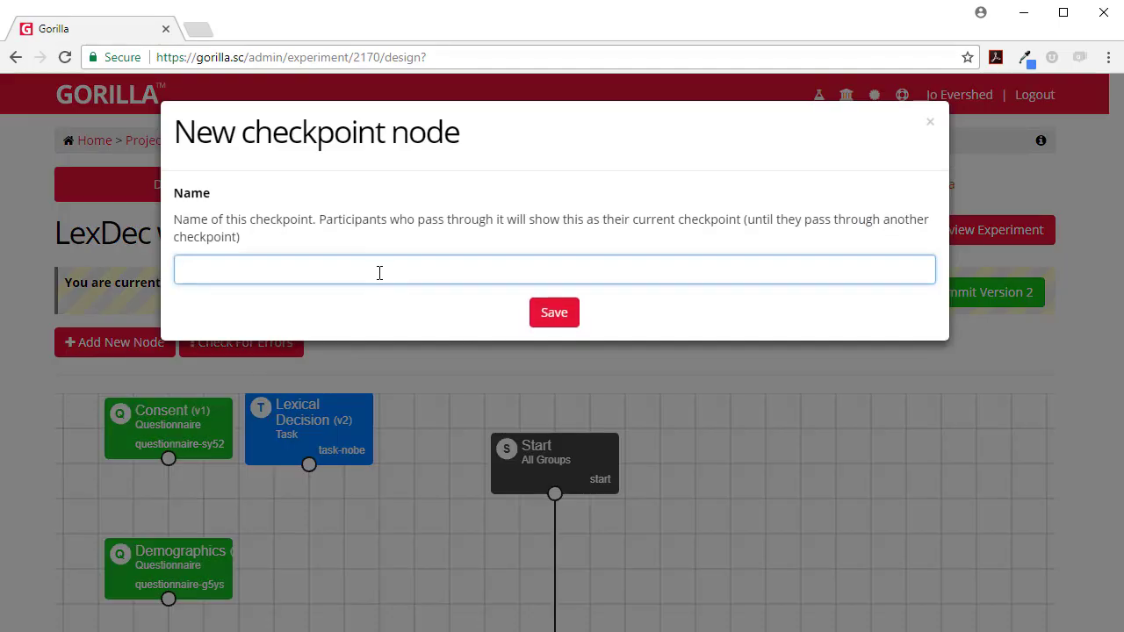
left_click(555, 313)
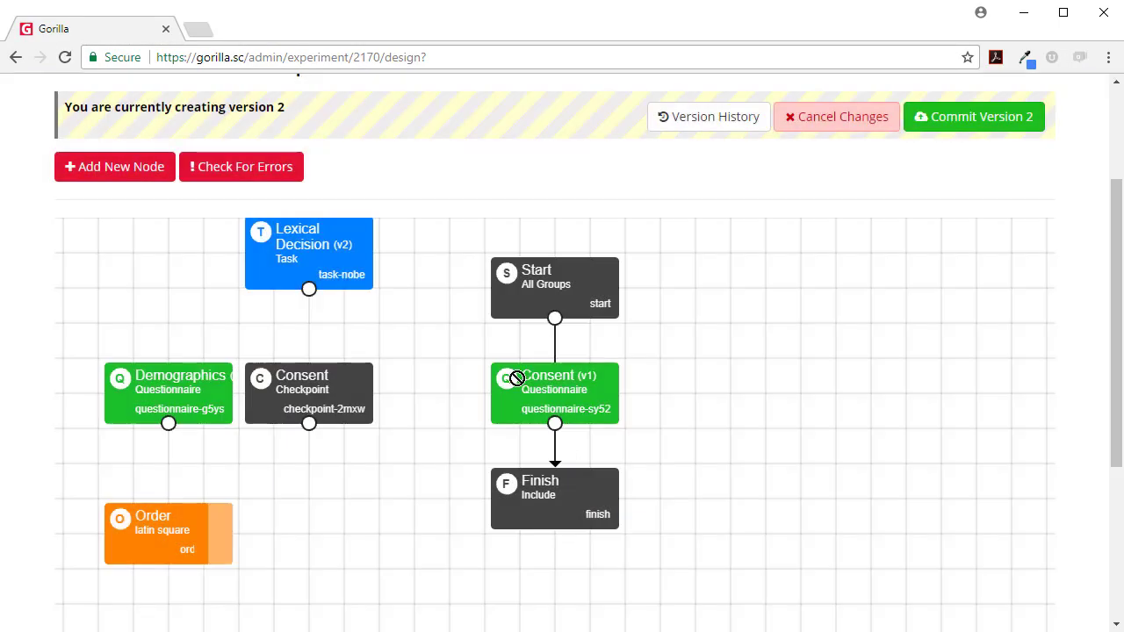
Step: Add another checkpoint node after the task and save the Finish node settings
scroll("down", 3)
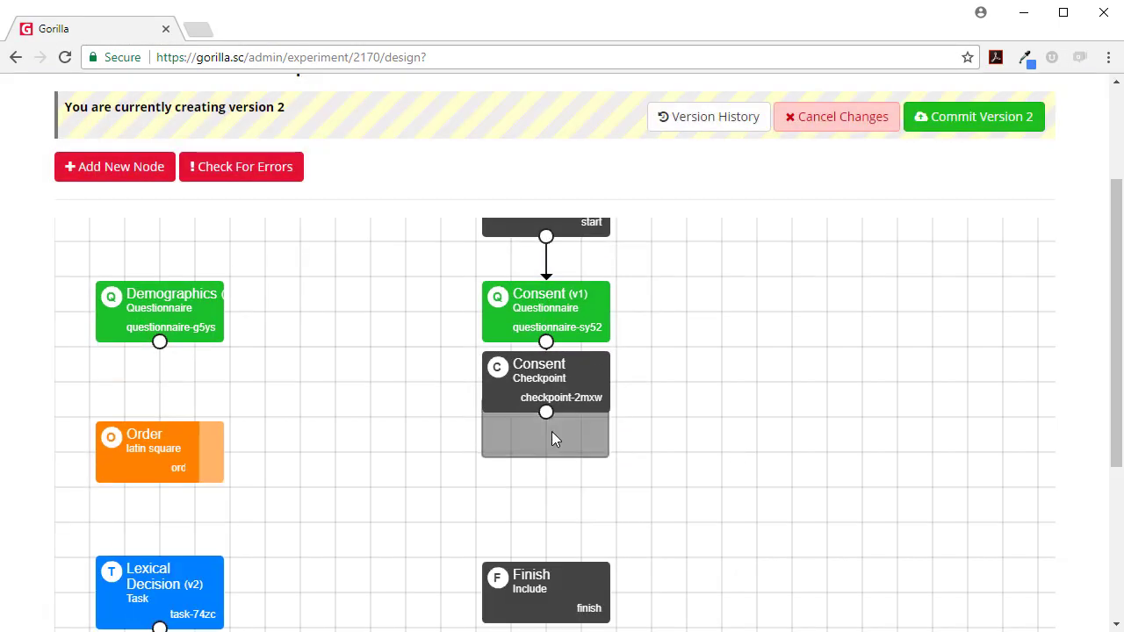
left_click(114, 165)
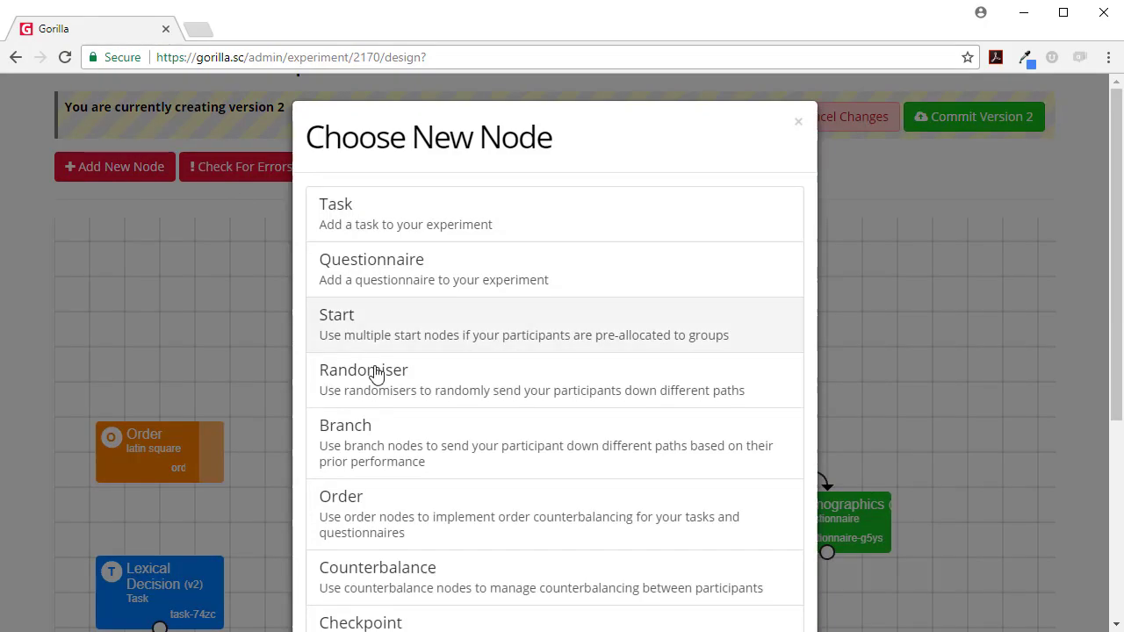
left_click(797, 119)
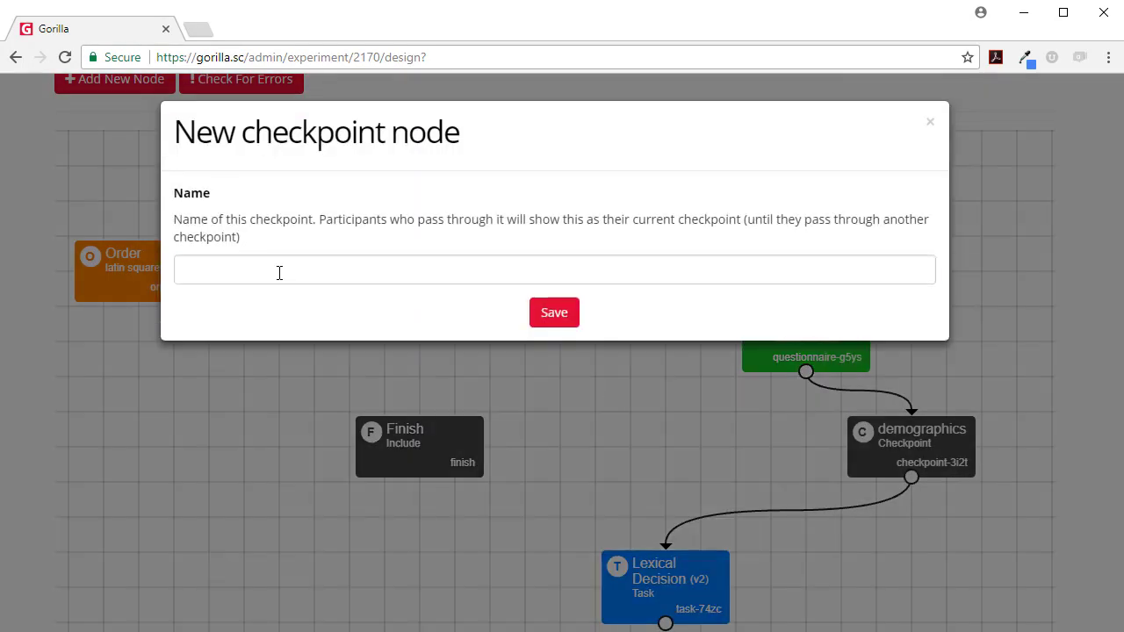
left_click(931, 121)
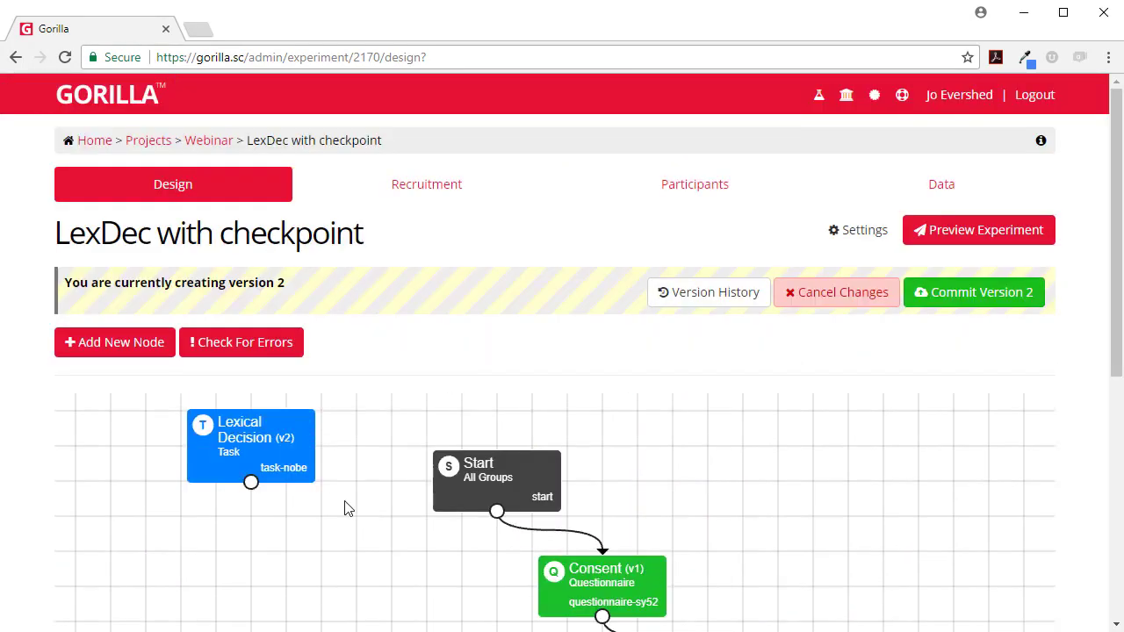
scroll("down", 3)
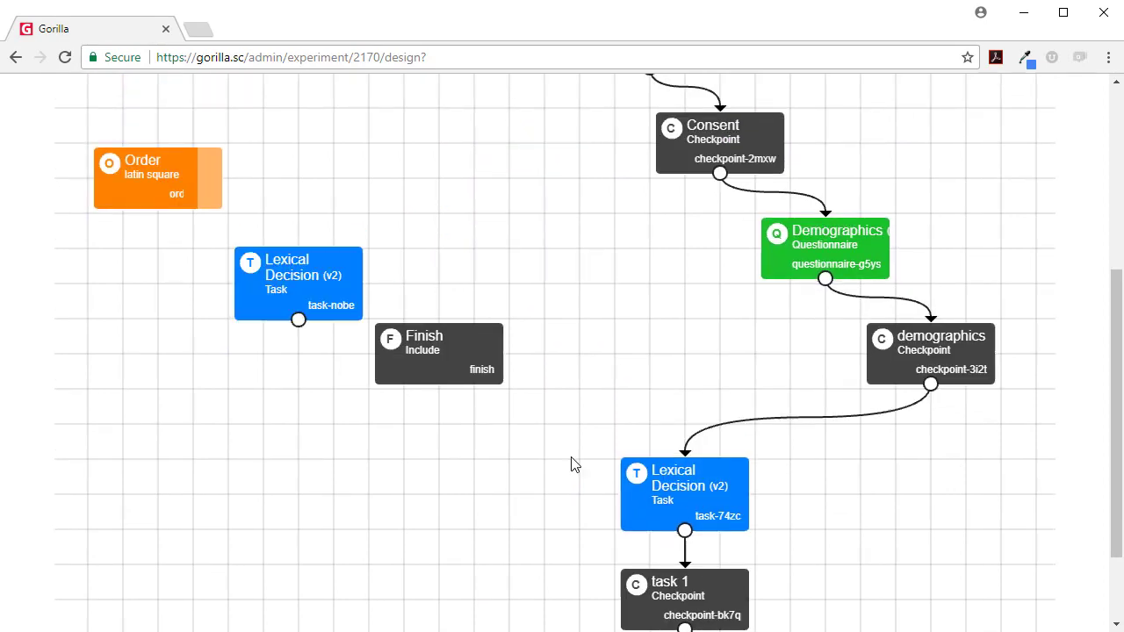
scroll("up", 3)
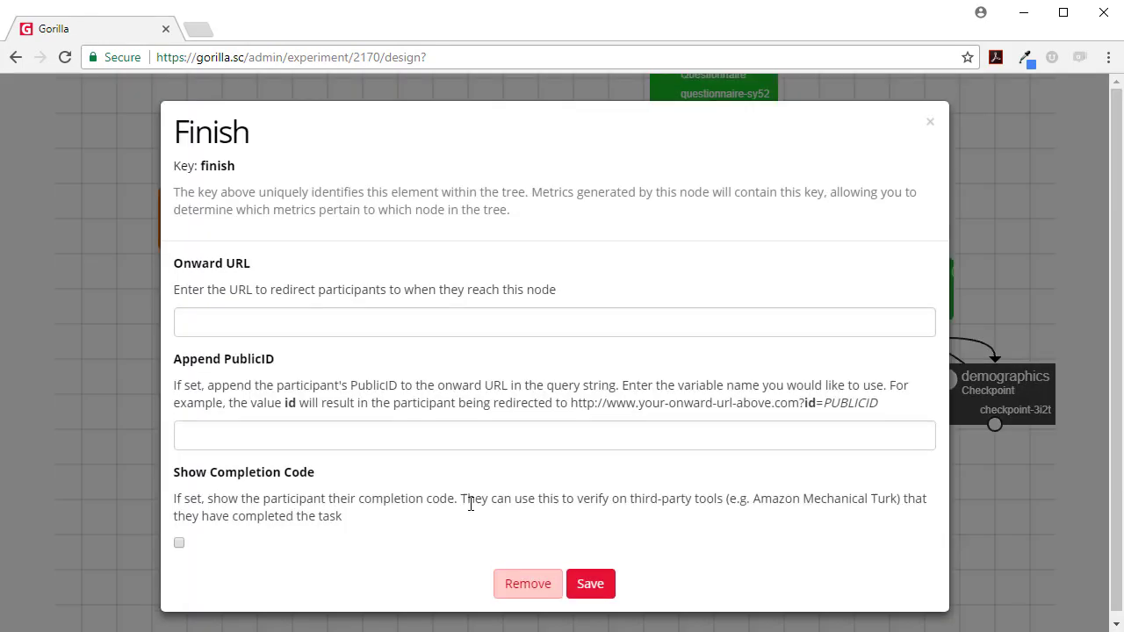
left_click(929, 121)
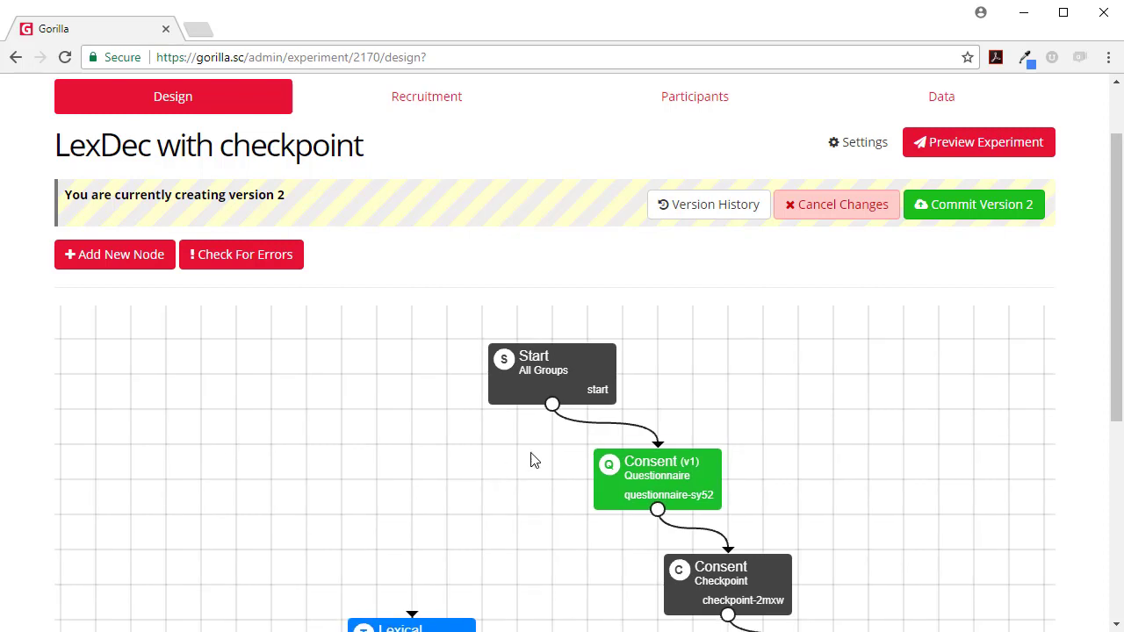
mouse_move(616, 492)
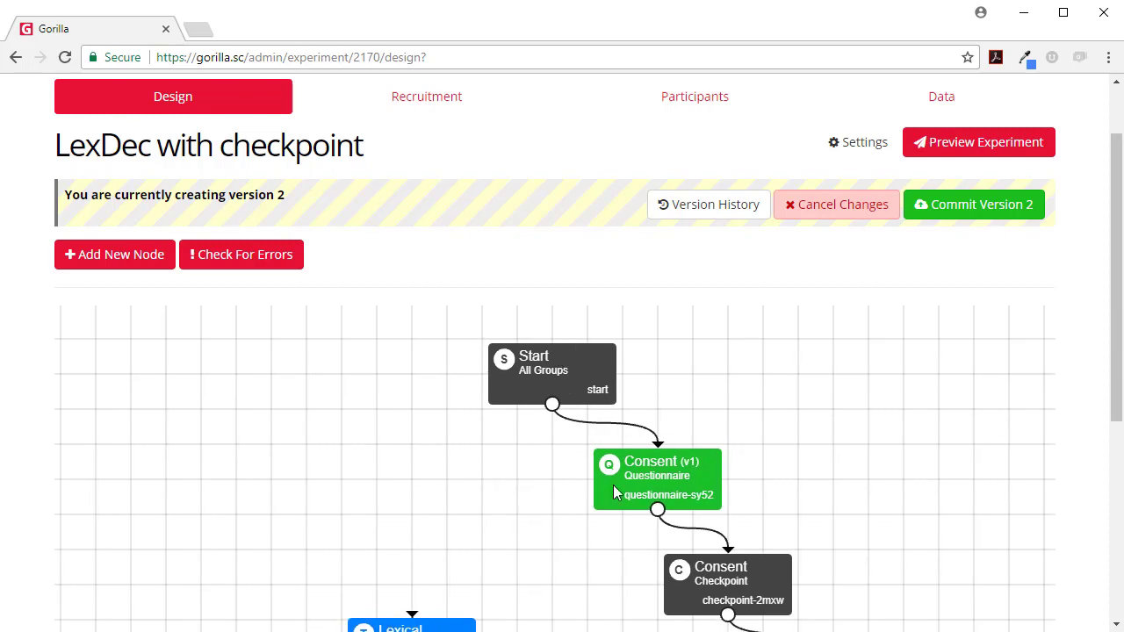
mouse_move(766, 579)
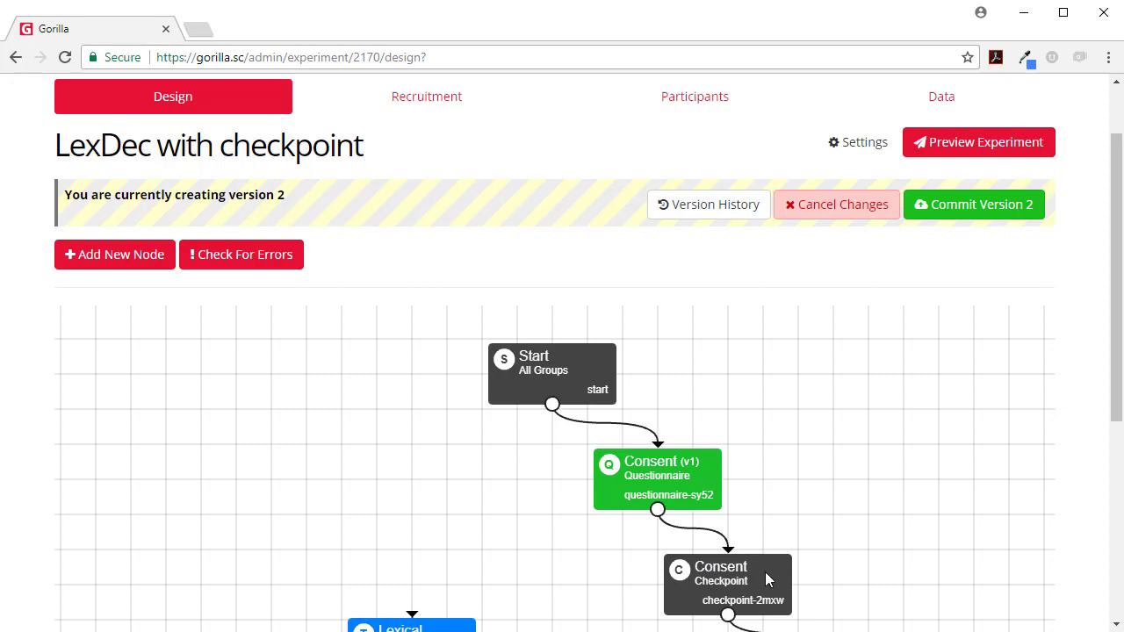
Step: Show the experiment's Participants list, currently empty with a Checkpoint column
left_click(695, 96)
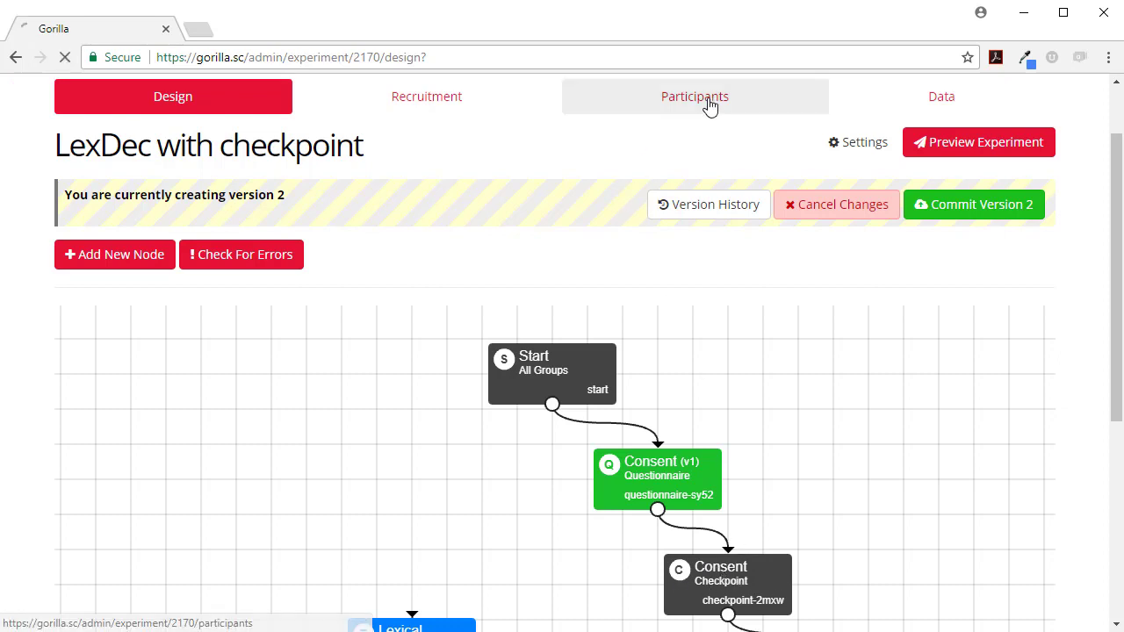
left_click(694, 96)
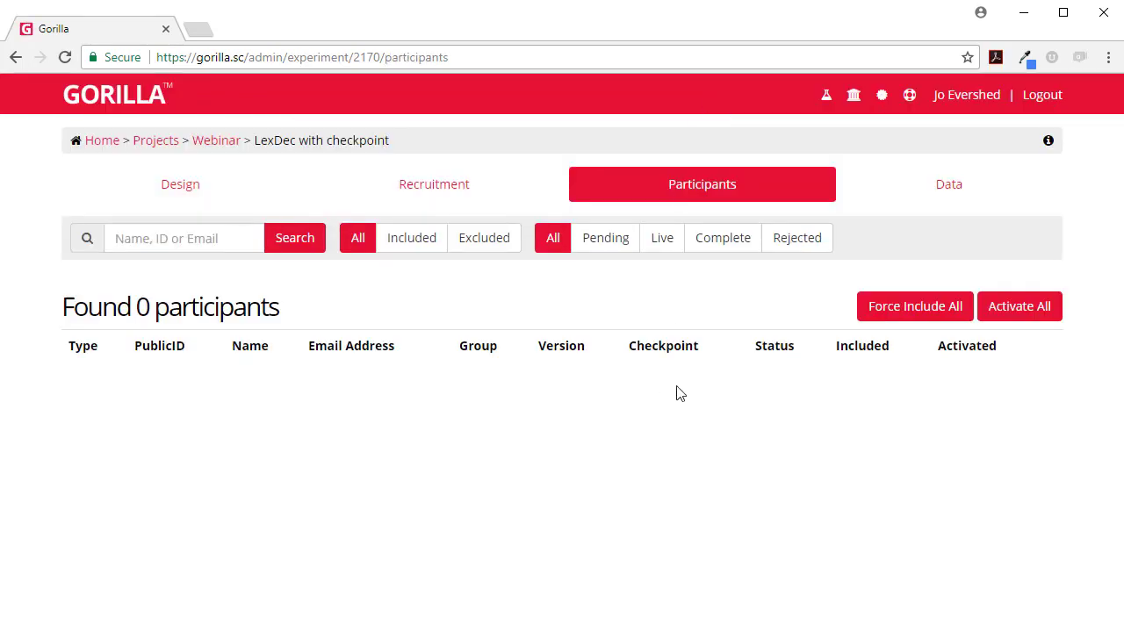
mouse_move(179, 184)
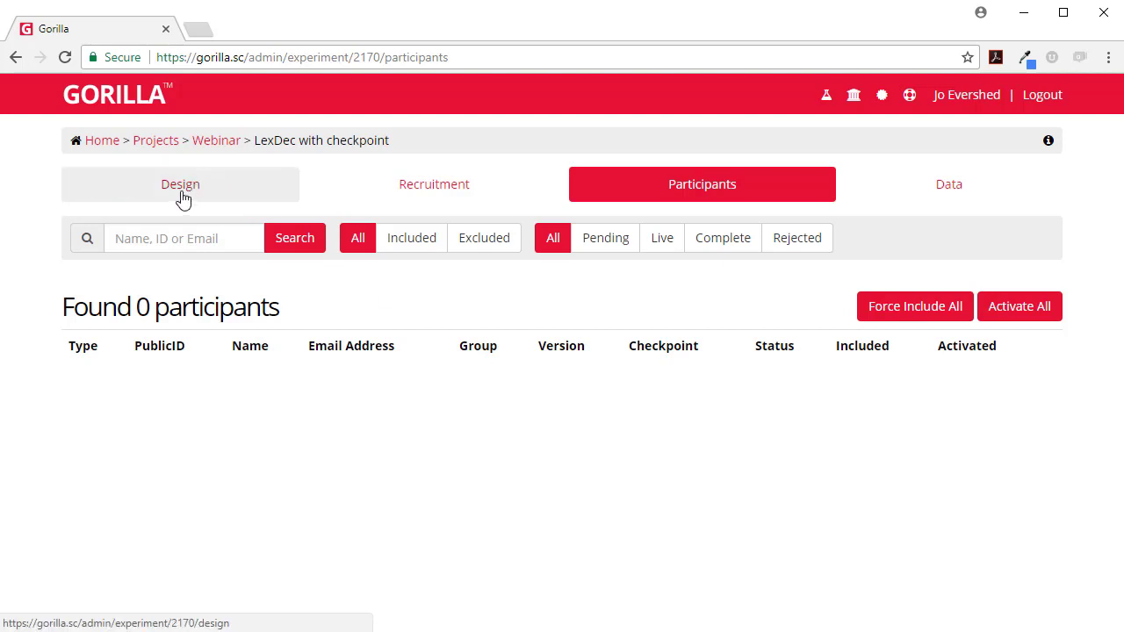
Step: Move the demographics checkpoint node lower left in the design tree and view down to Finish
left_click(179, 184)
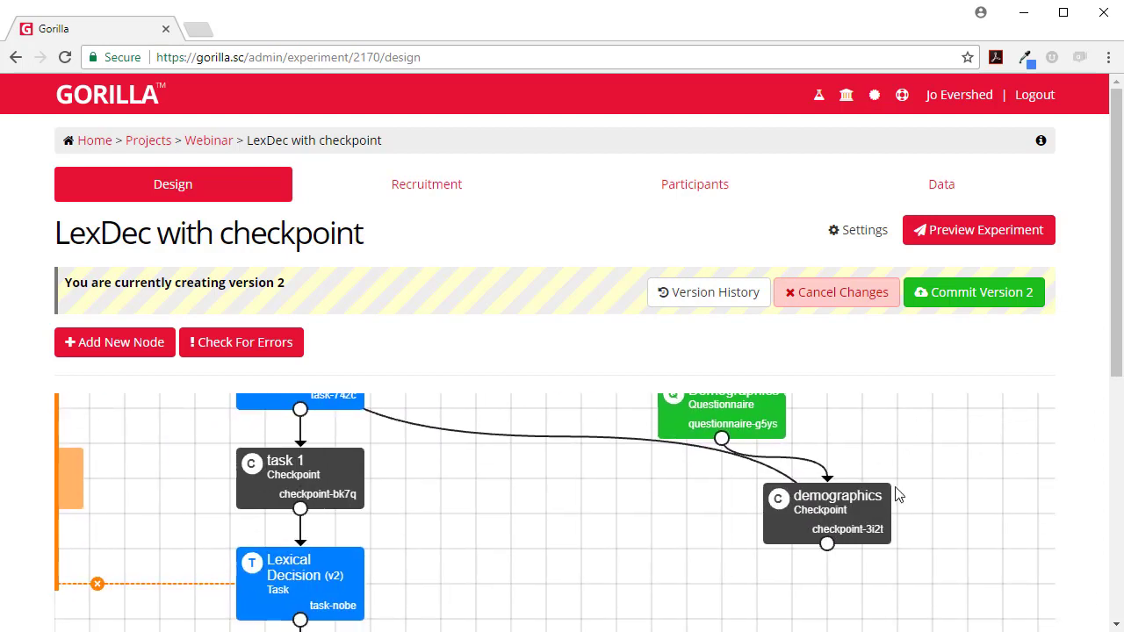
left_click_drag(826, 495, 755, 531)
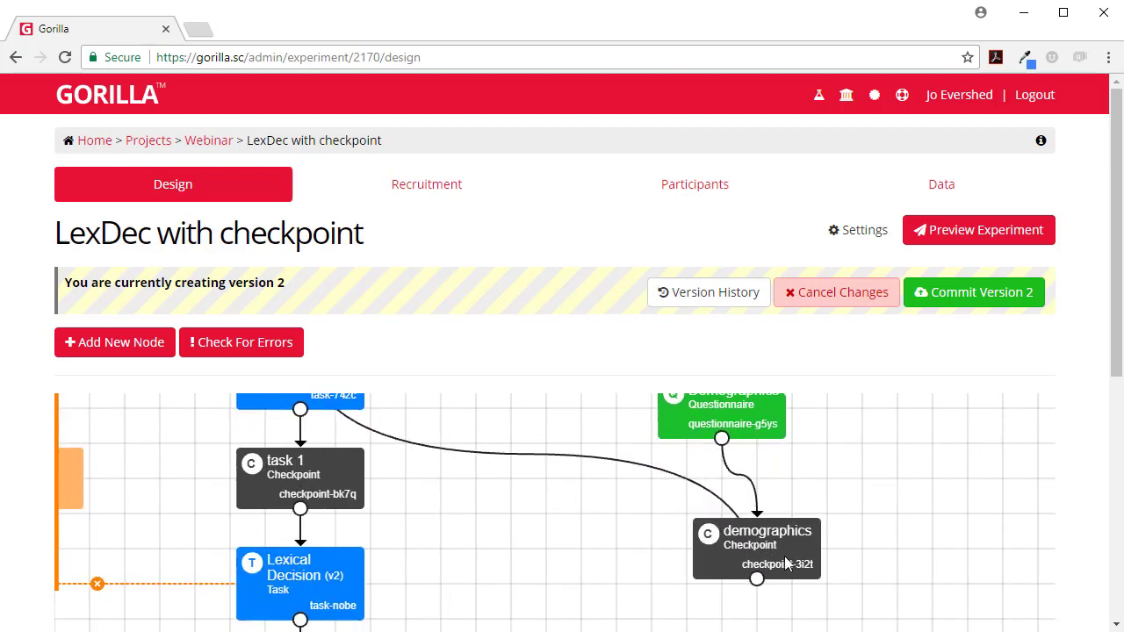
mouse_move(651, 520)
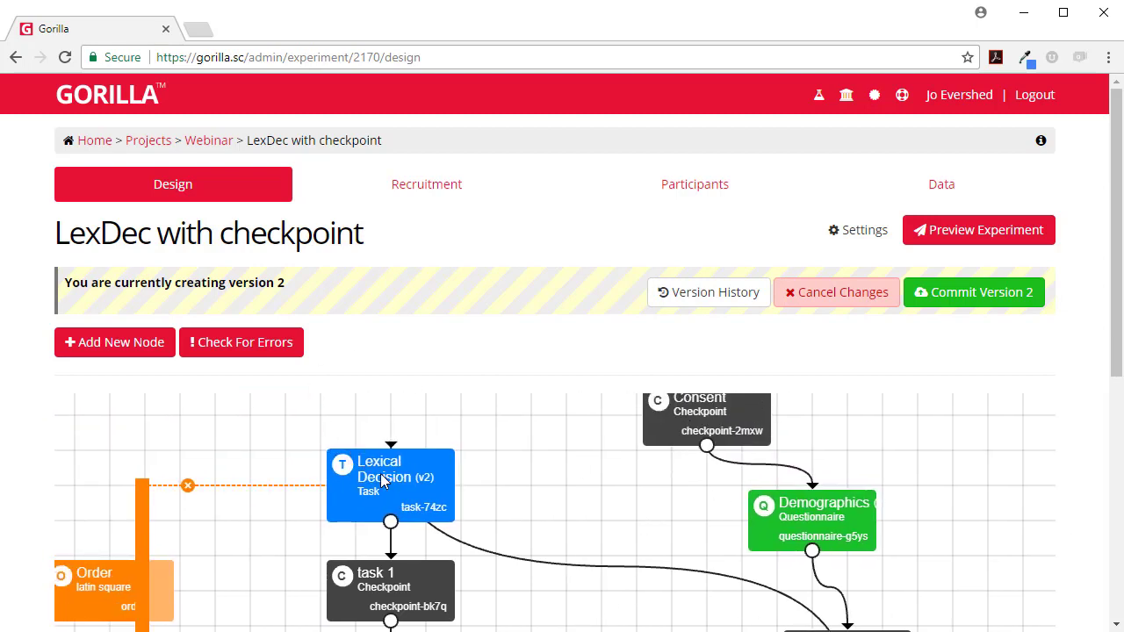
scroll("down", 3)
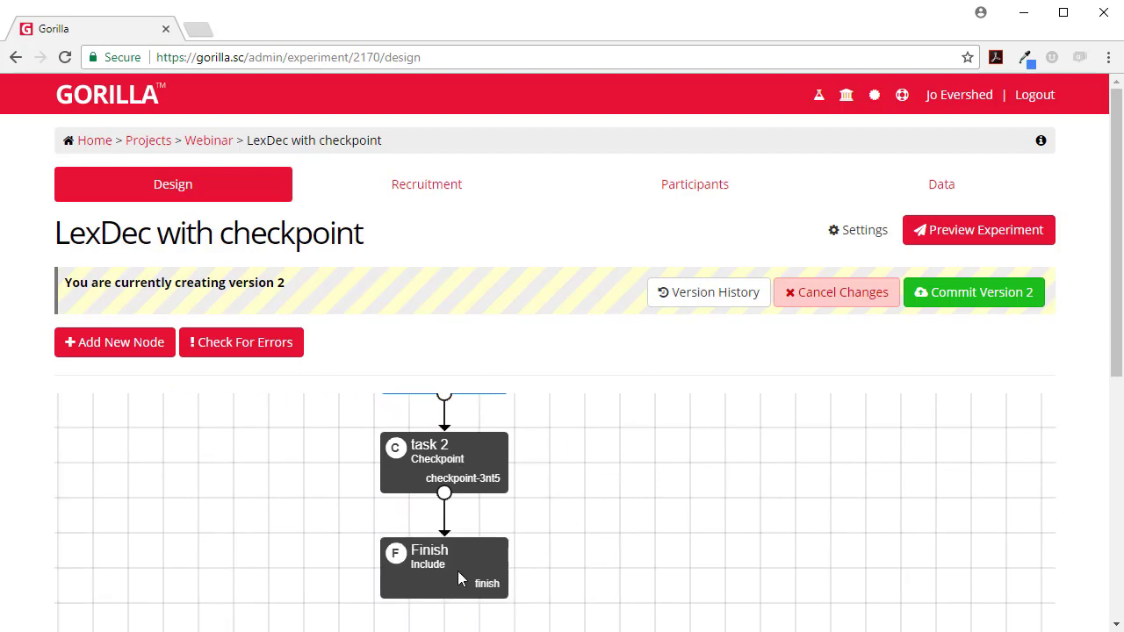
Step: Show the Participants list, still reporting 0 participants found
left_click(695, 185)
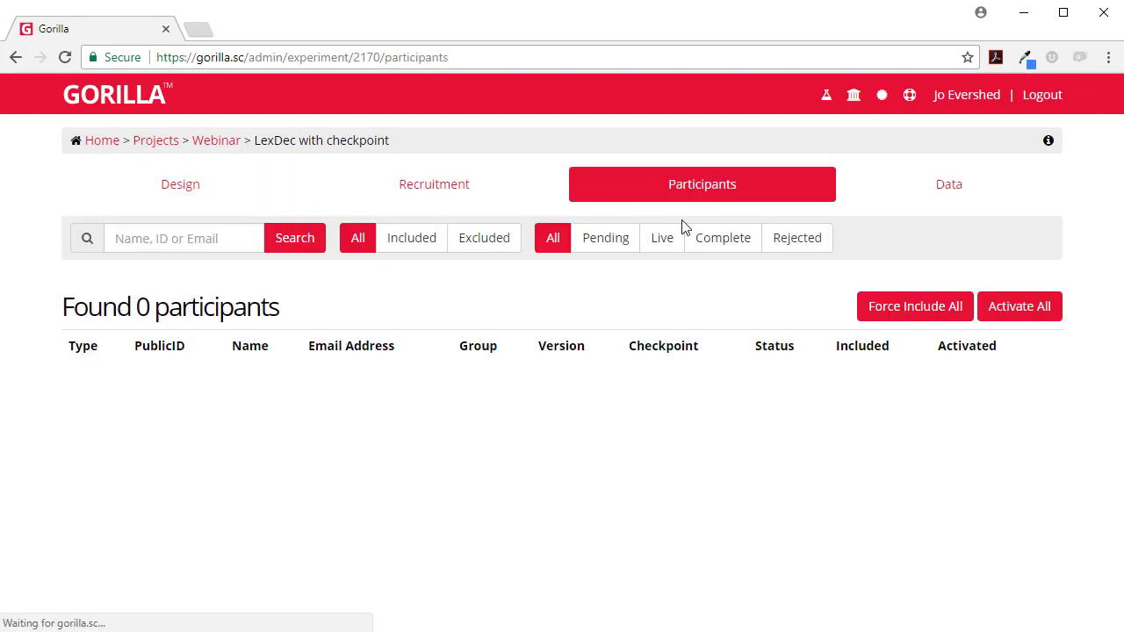
mouse_move(636, 386)
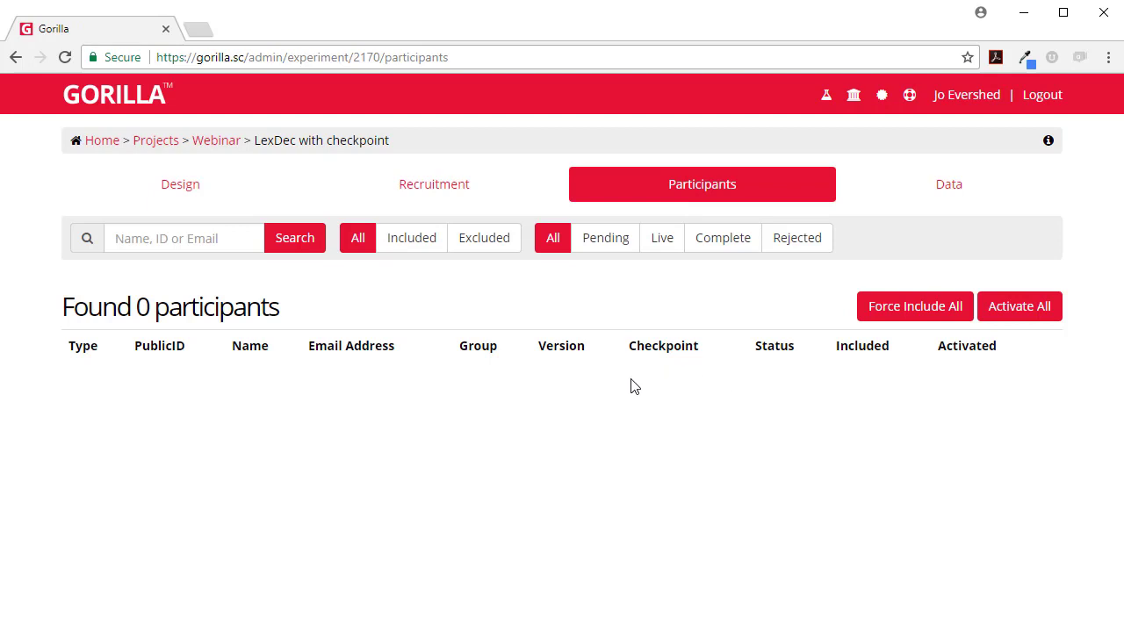
mouse_move(654, 393)
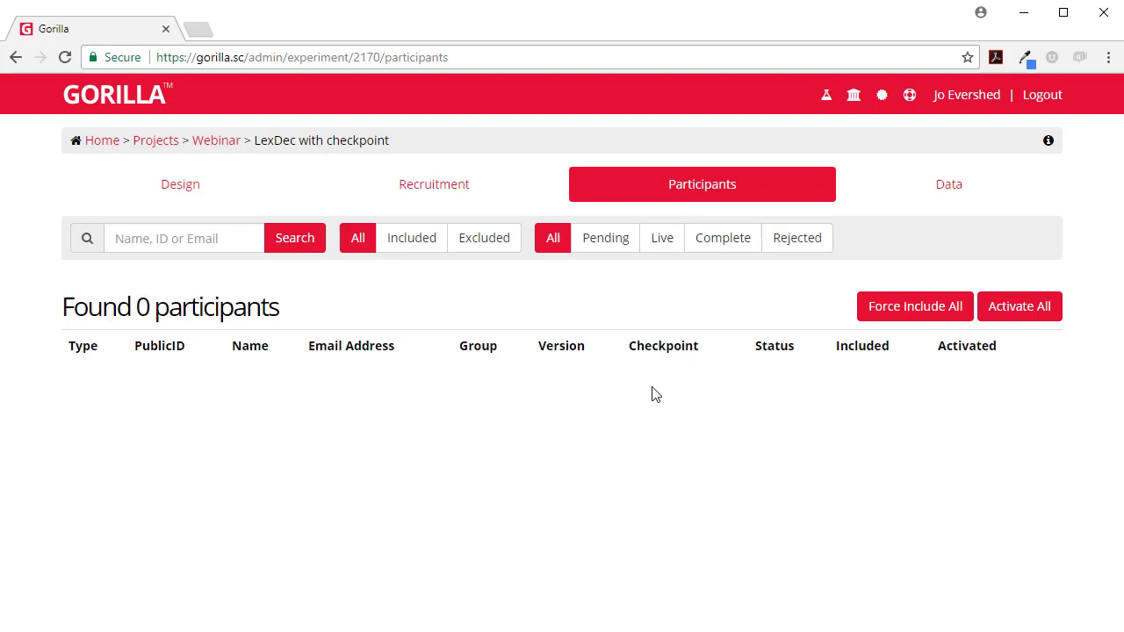
mouse_move(179, 184)
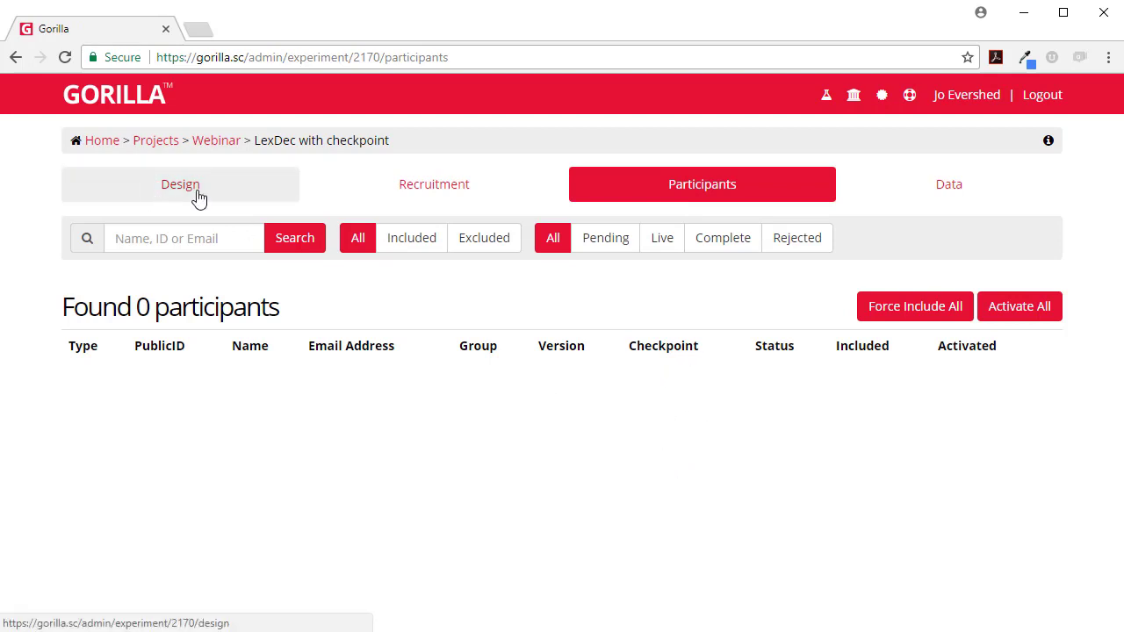
mouse_move(688, 395)
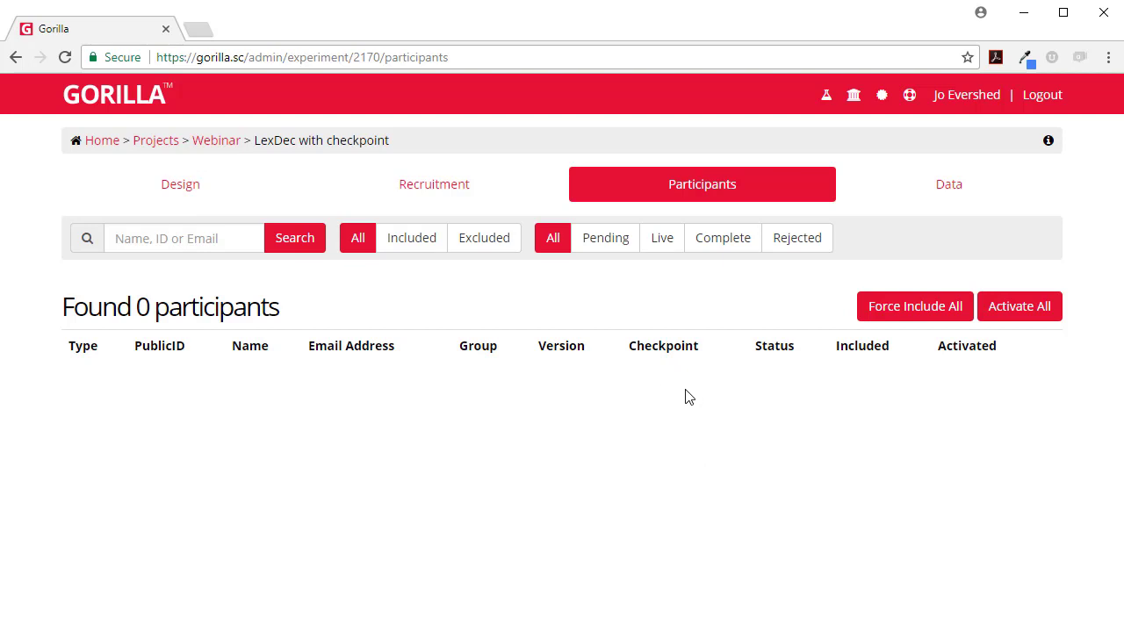
Step: Save the farm/wild task with WordList1/Answer1 and the concrete/abstract task with WordList2/Answer2
left_click(179, 185)
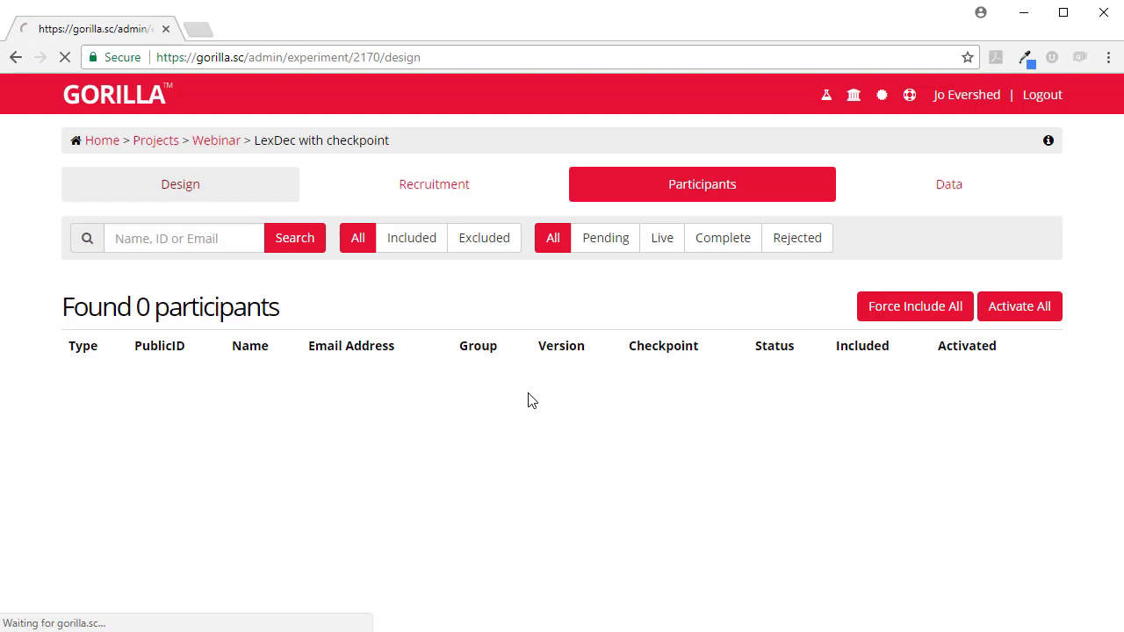
left_click(179, 185)
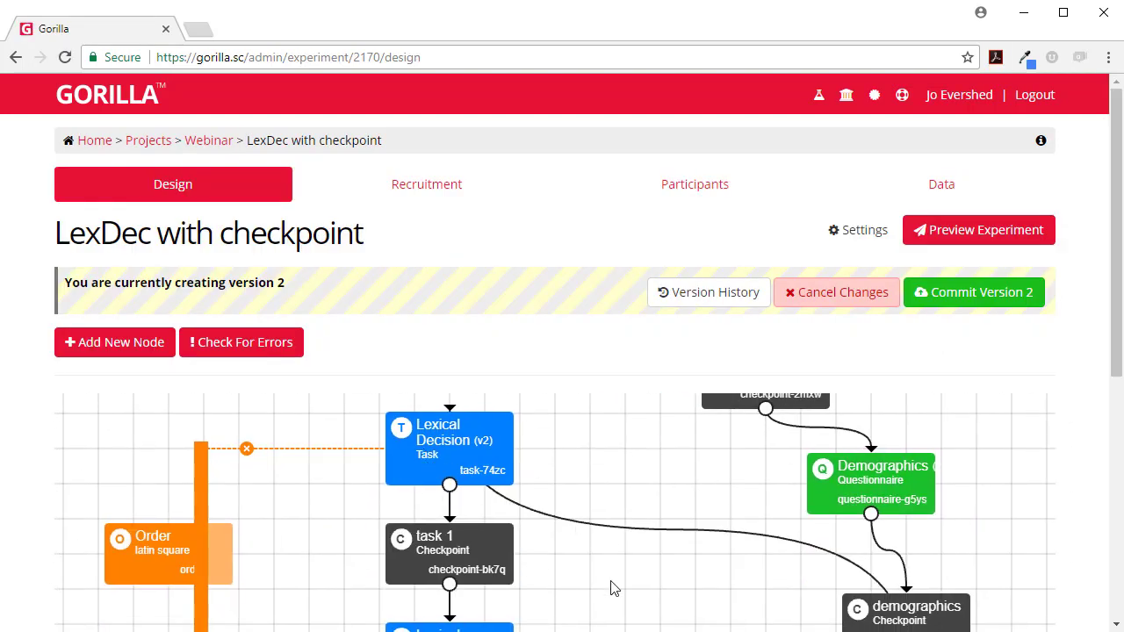
left_click(450, 448)
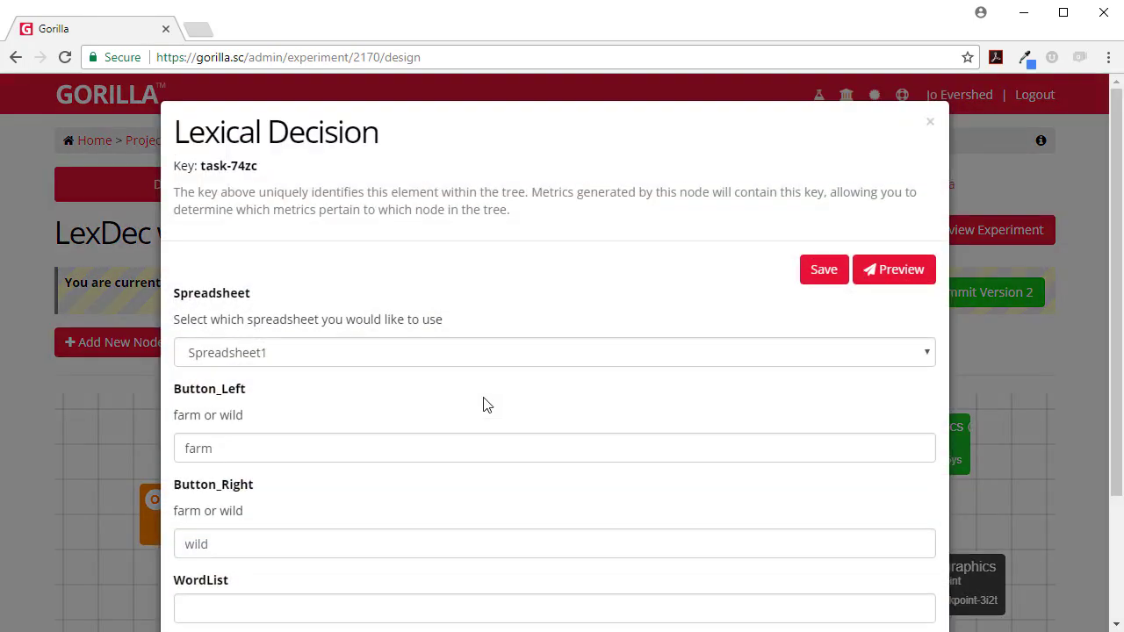
scroll("down", 3)
type("Answer")
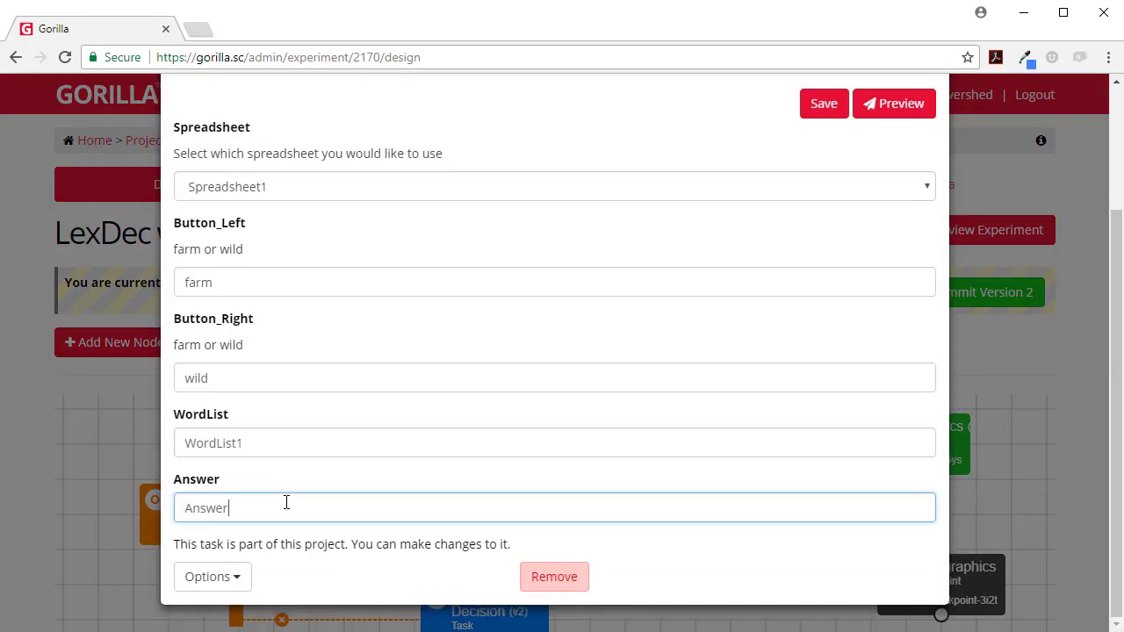
left_click(822, 102)
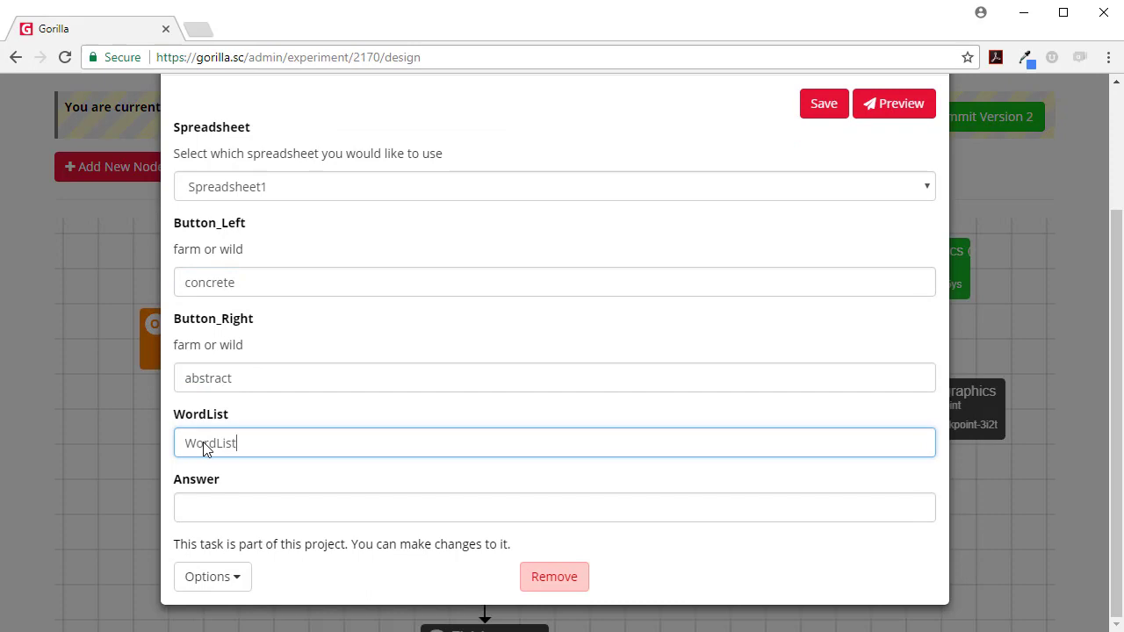
left_click(822, 102)
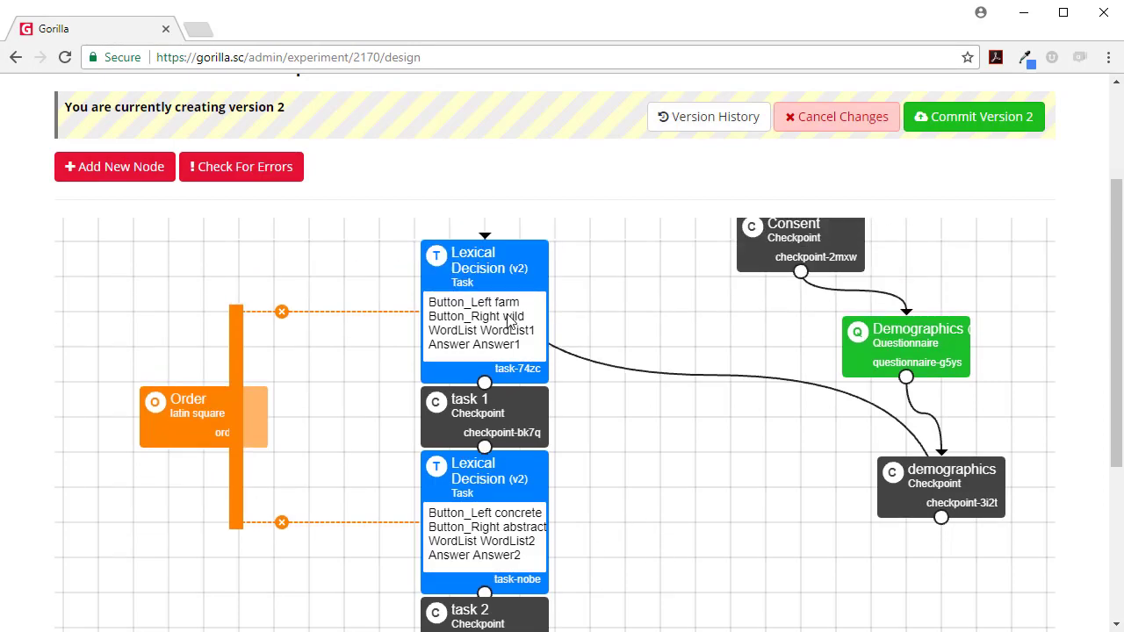
scroll("down", 3)
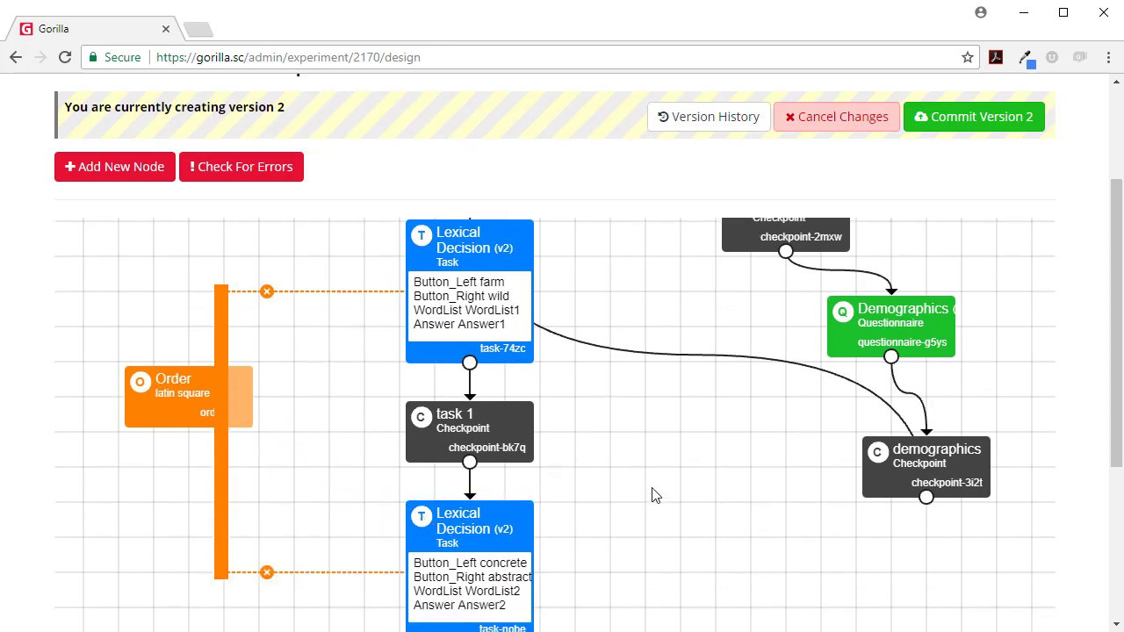
mouse_move(518, 314)
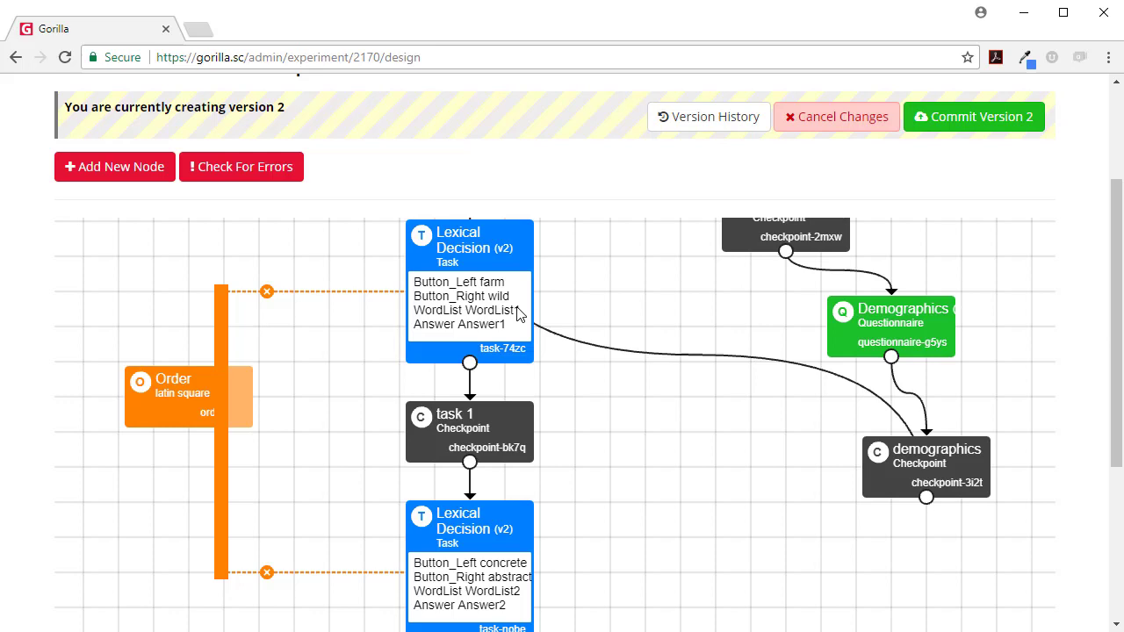
mouse_move(495, 284)
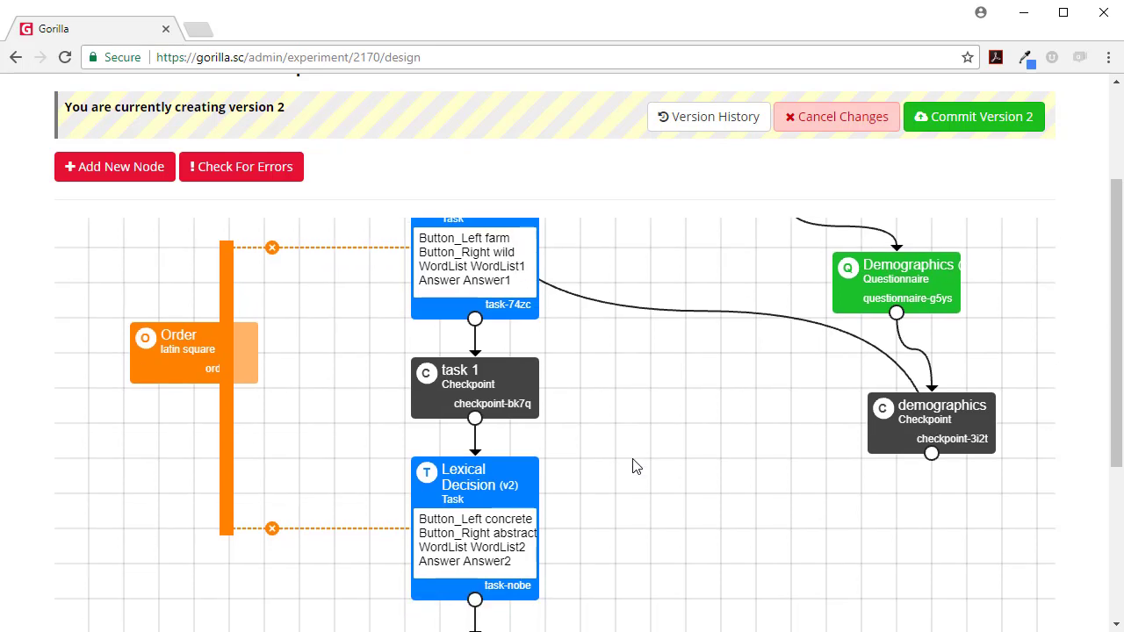
mouse_move(505, 527)
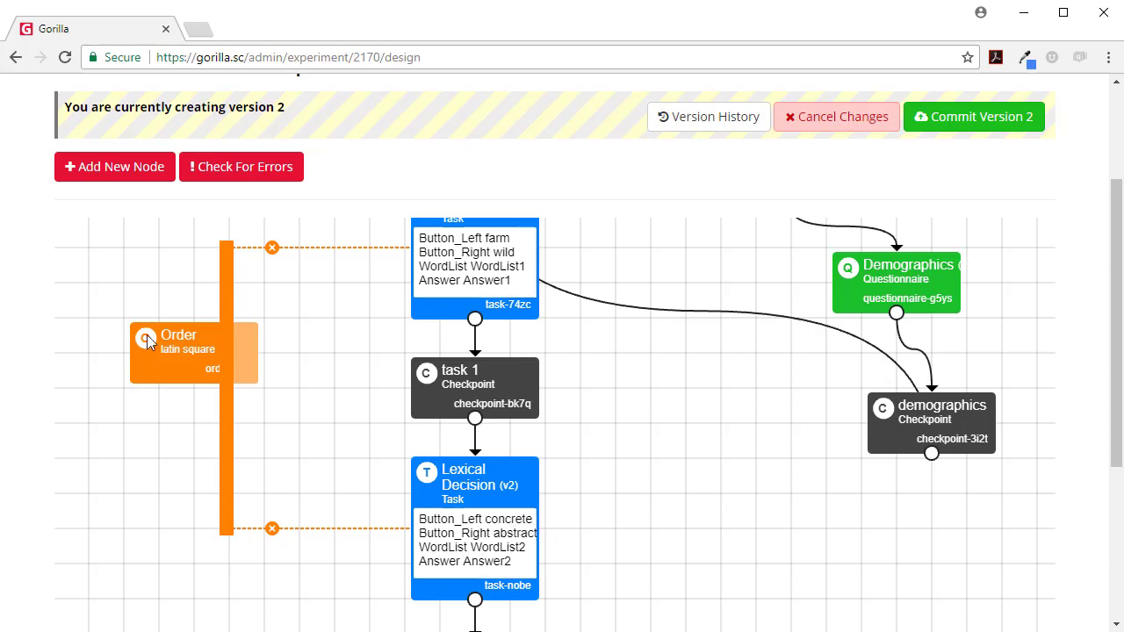
mouse_move(285, 400)
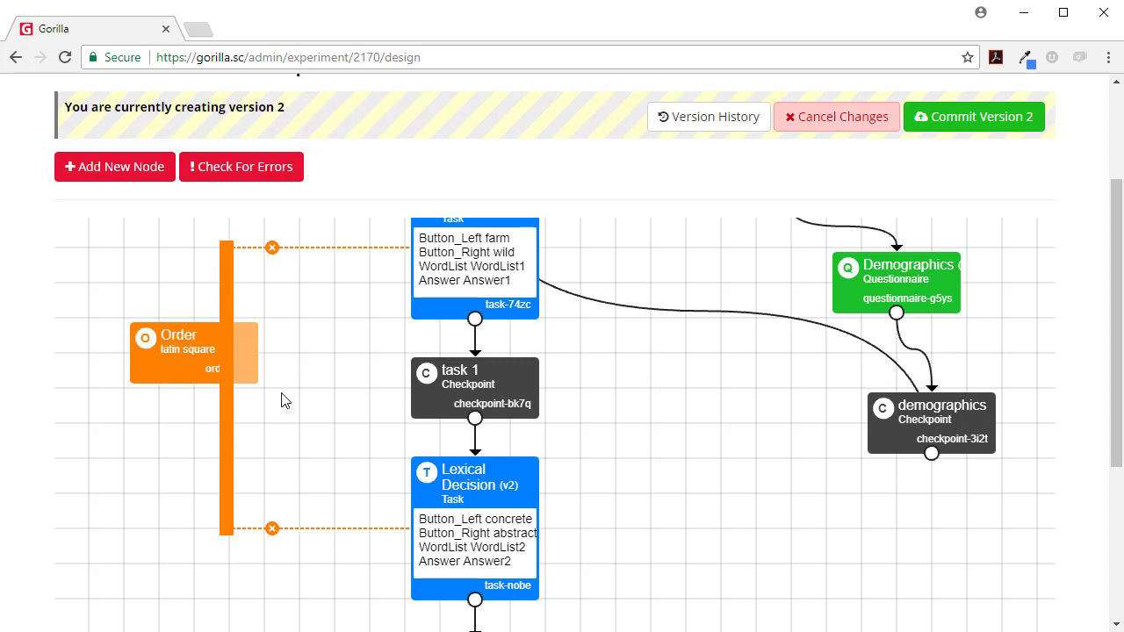
mouse_move(362, 369)
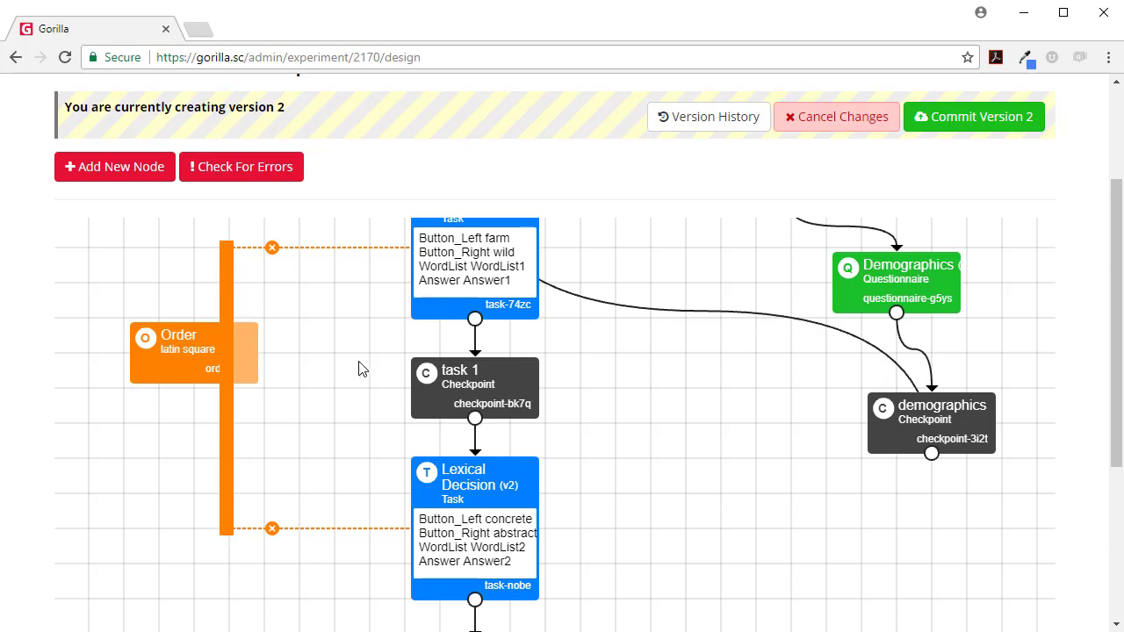
mouse_move(499, 471)
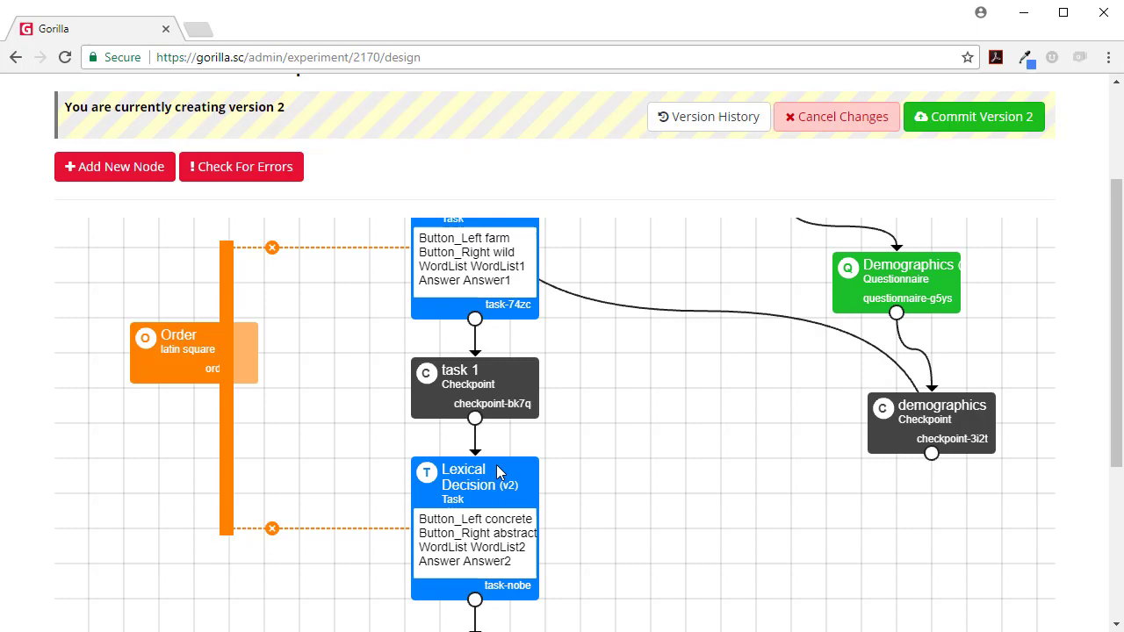
mouse_move(499, 485)
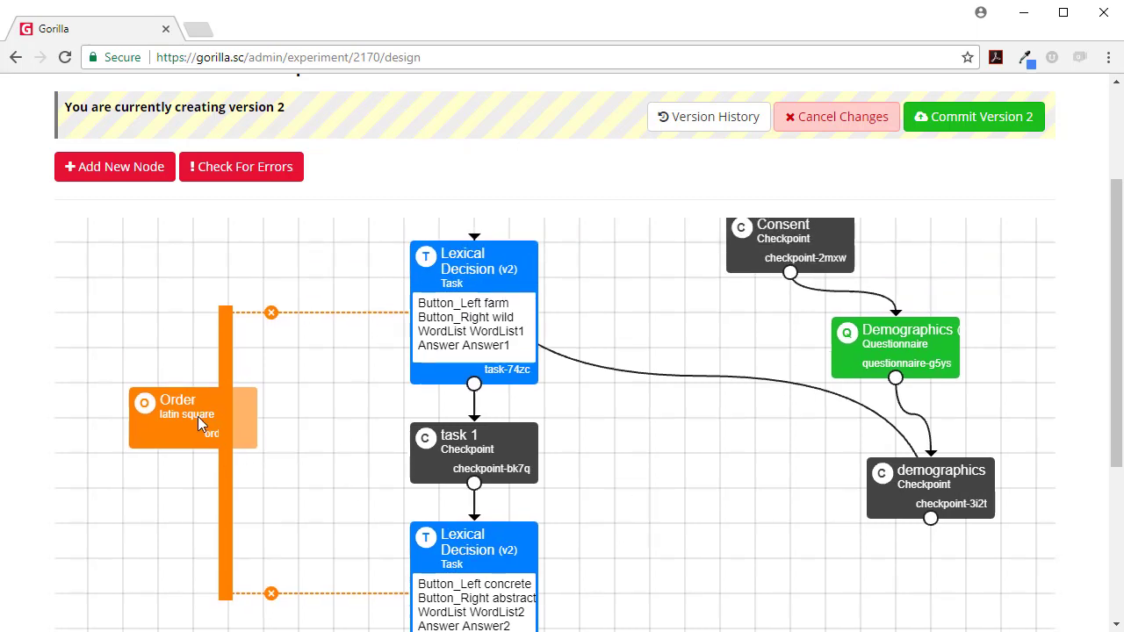
scroll("down", 3)
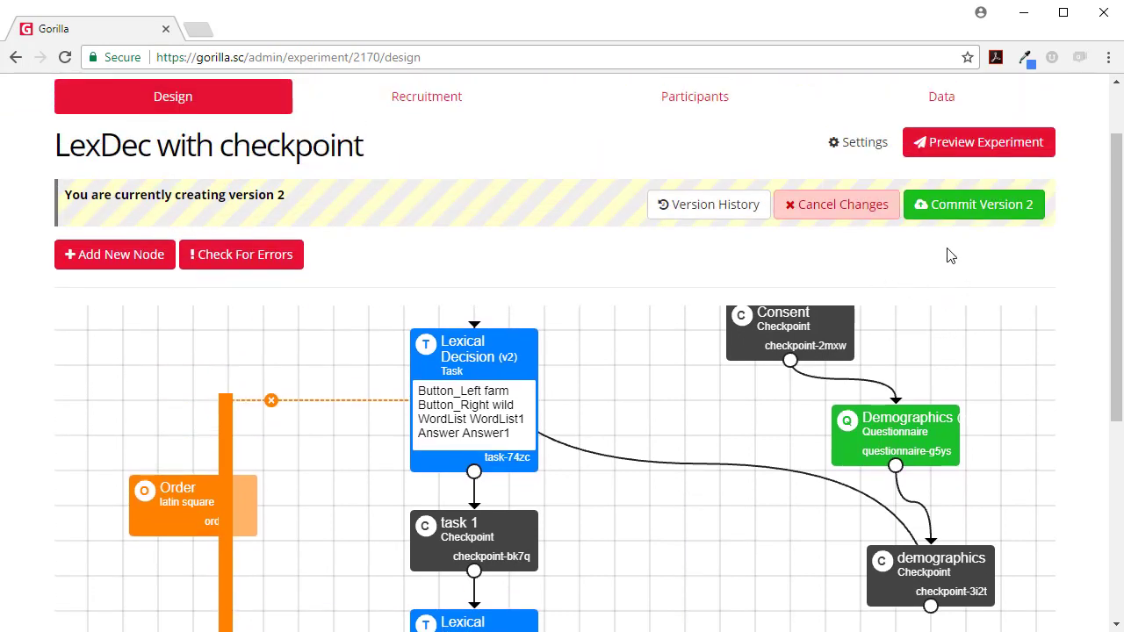
mouse_move(695, 97)
type("b")
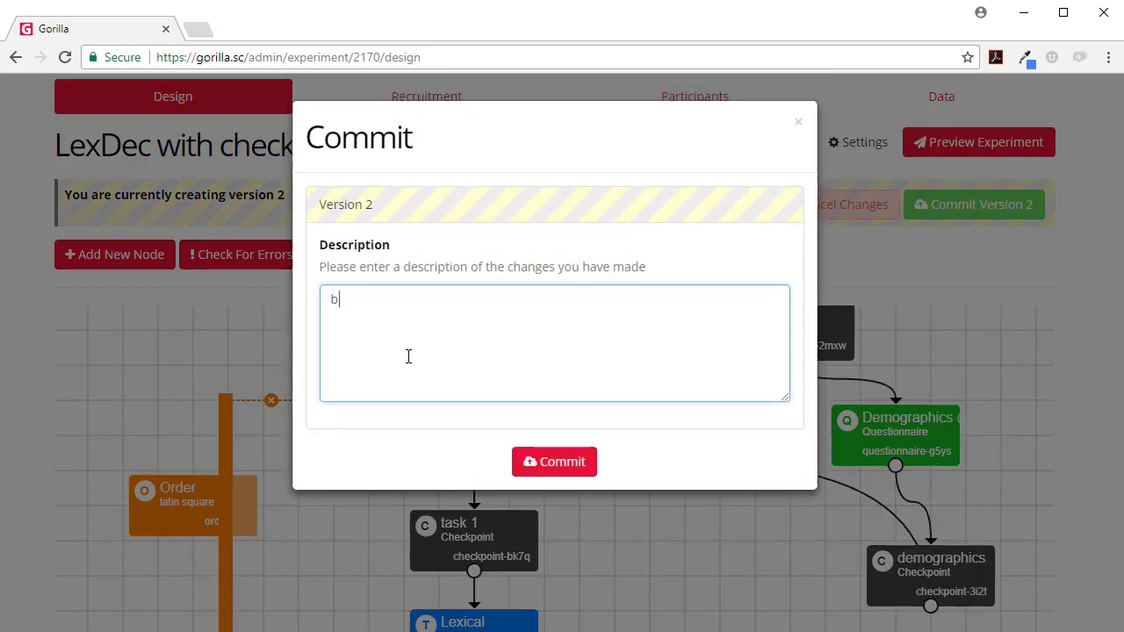
Step: Commit version 2 with the description 'basic set up'
type("asic set up")
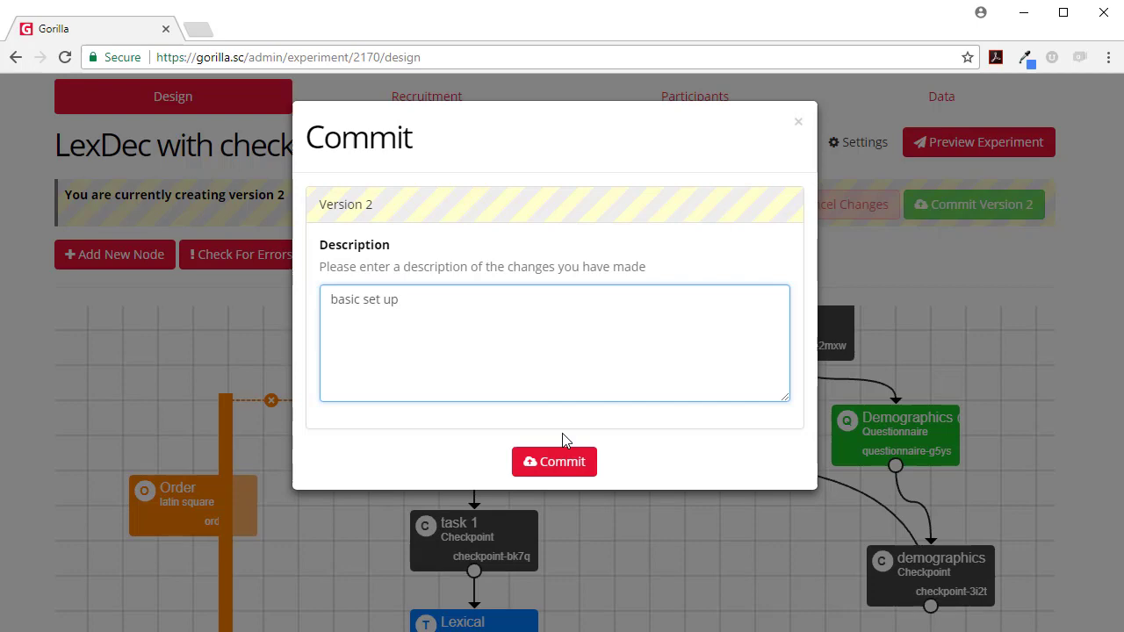
left_click(553, 460)
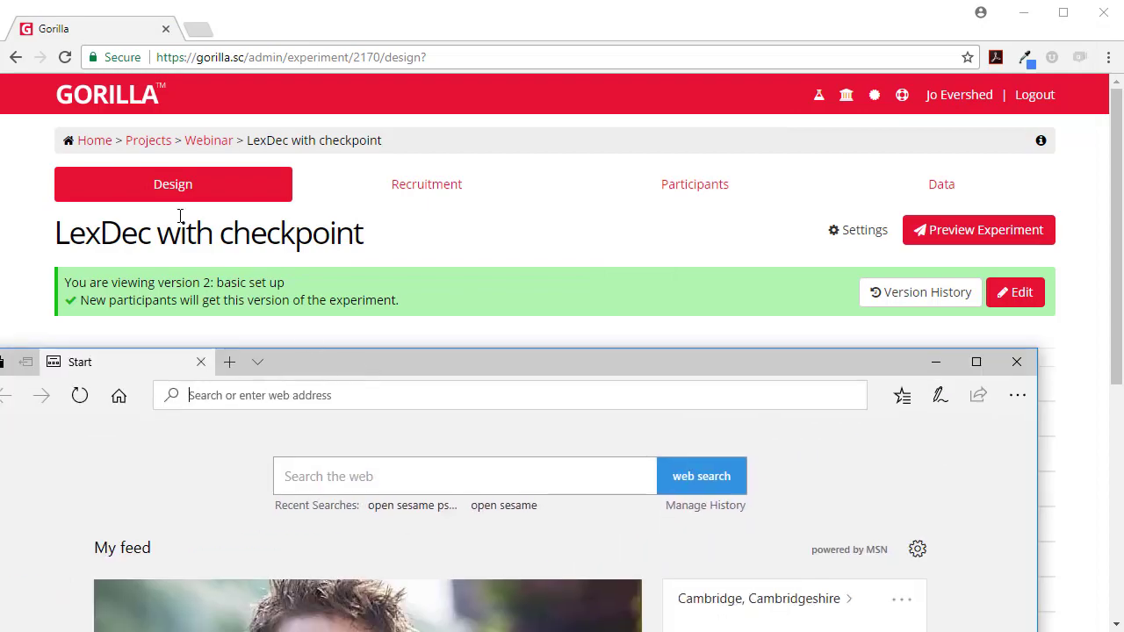
Step: Set the recruitment policy to Simple Link
left_click(425, 184)
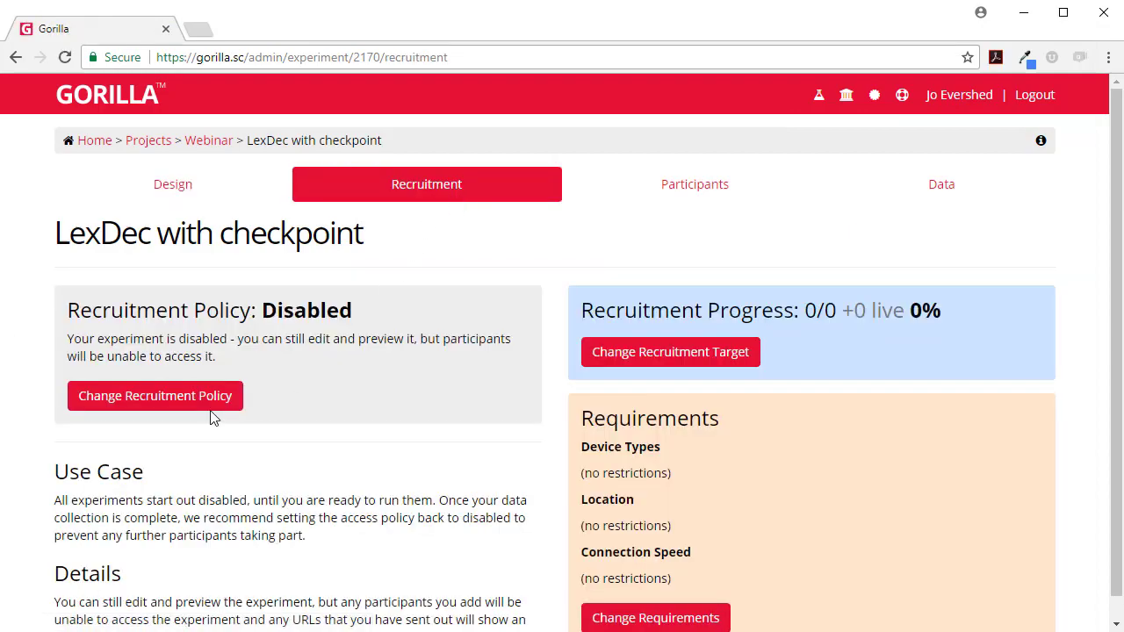
left_click(155, 396)
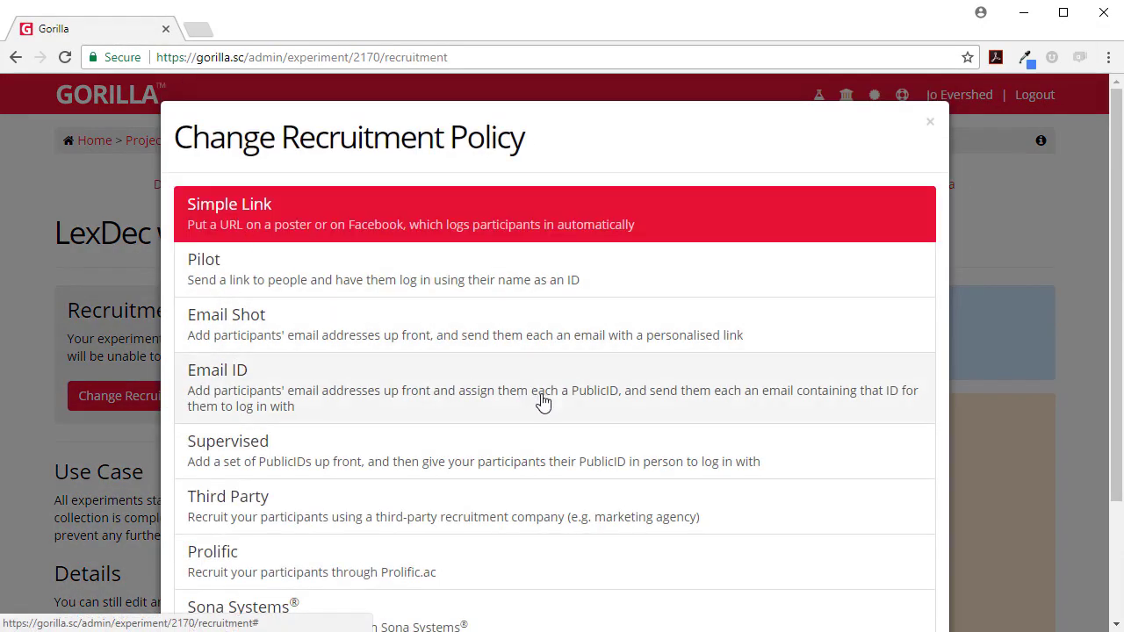
left_click(554, 214)
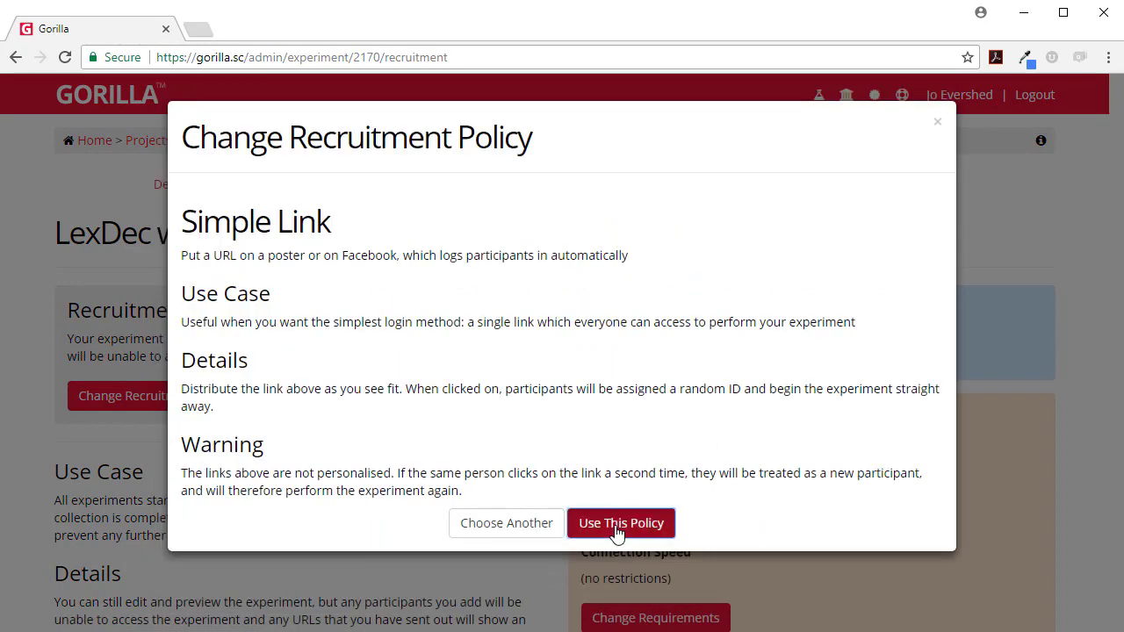
Step: Set the recruitment target to 20 participants
left_click(622, 524)
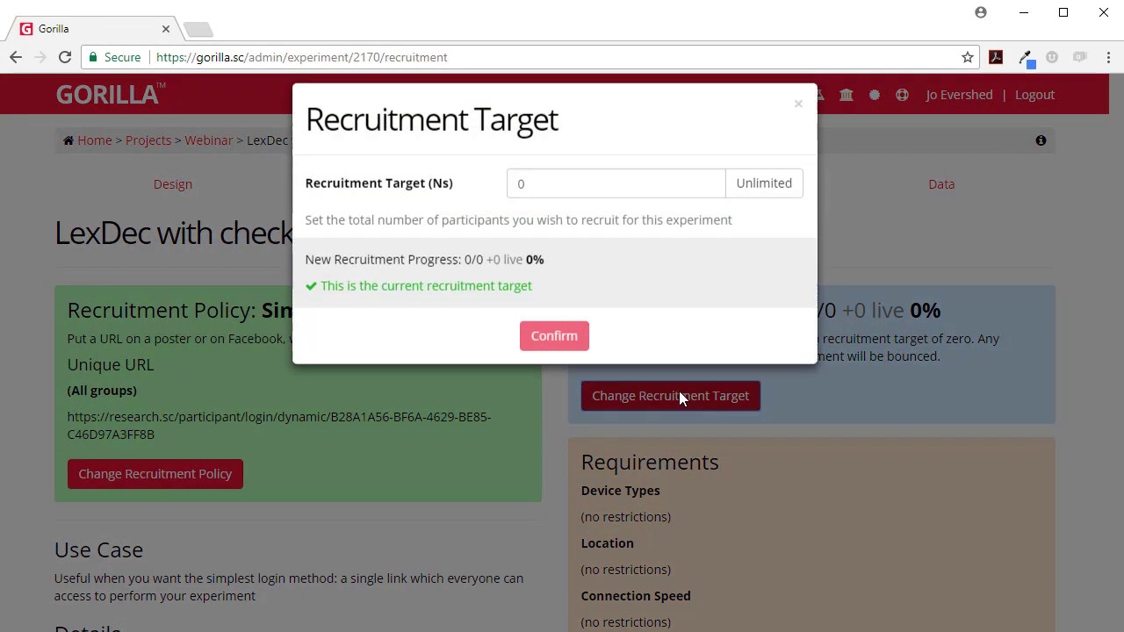
type("20")
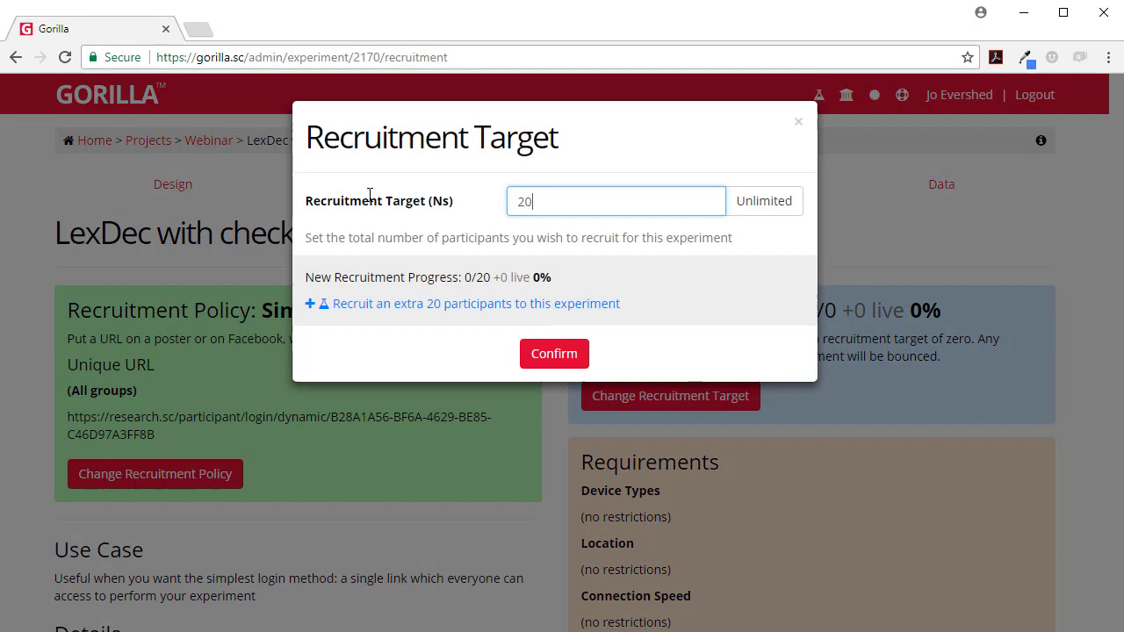
left_click(555, 353)
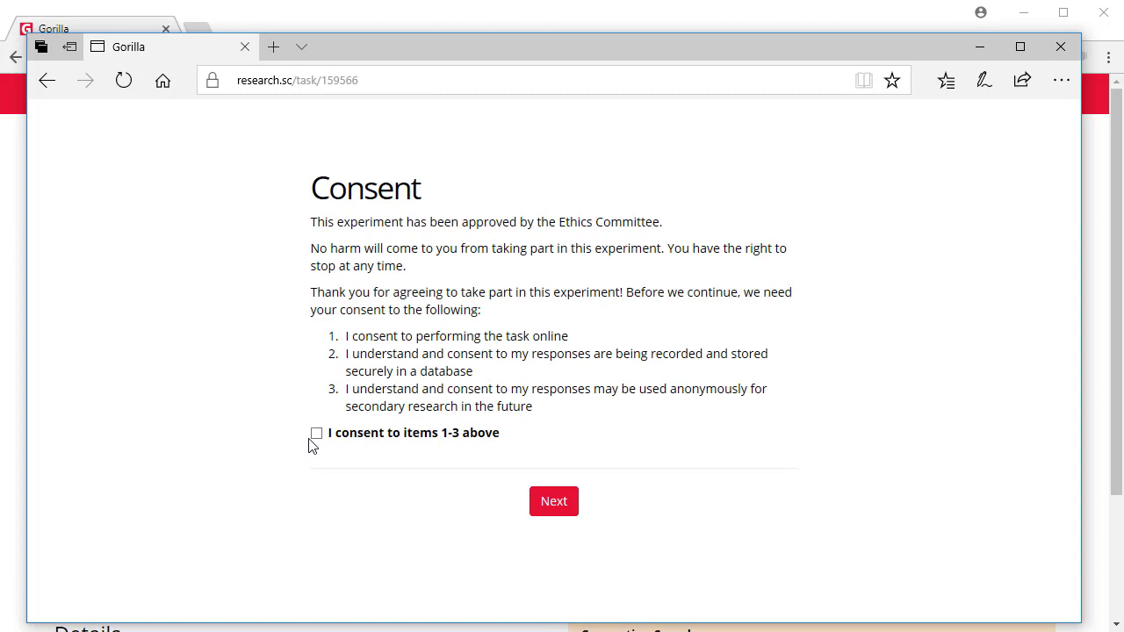
Step: As a participant in Edge, consent to items 1-3 and move past the Consent page
left_click(316, 432)
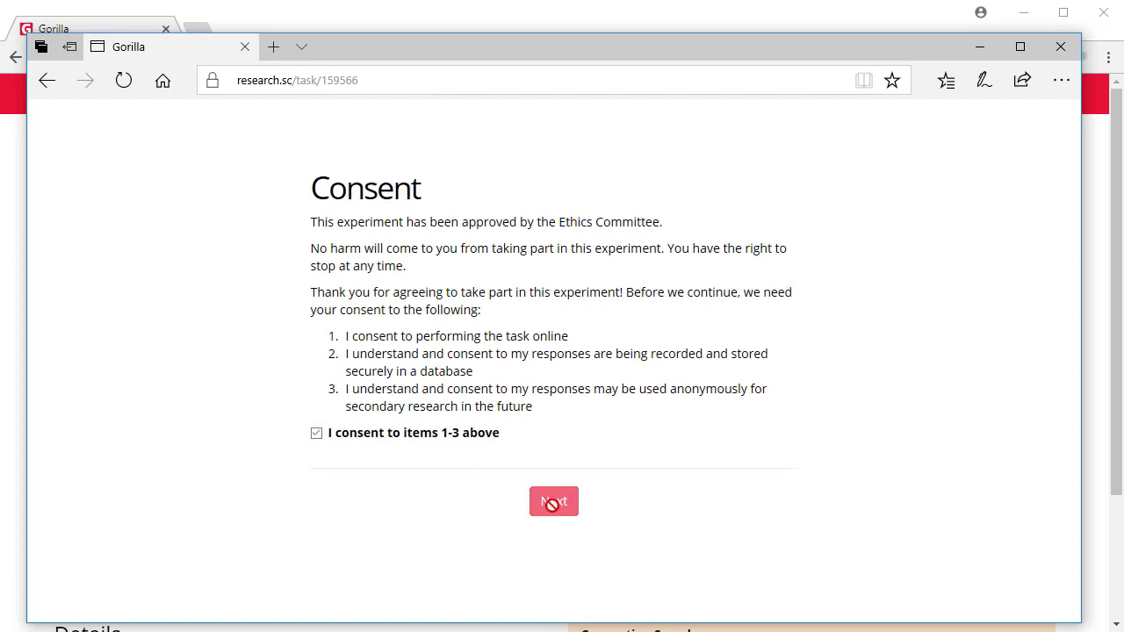
left_click(553, 502)
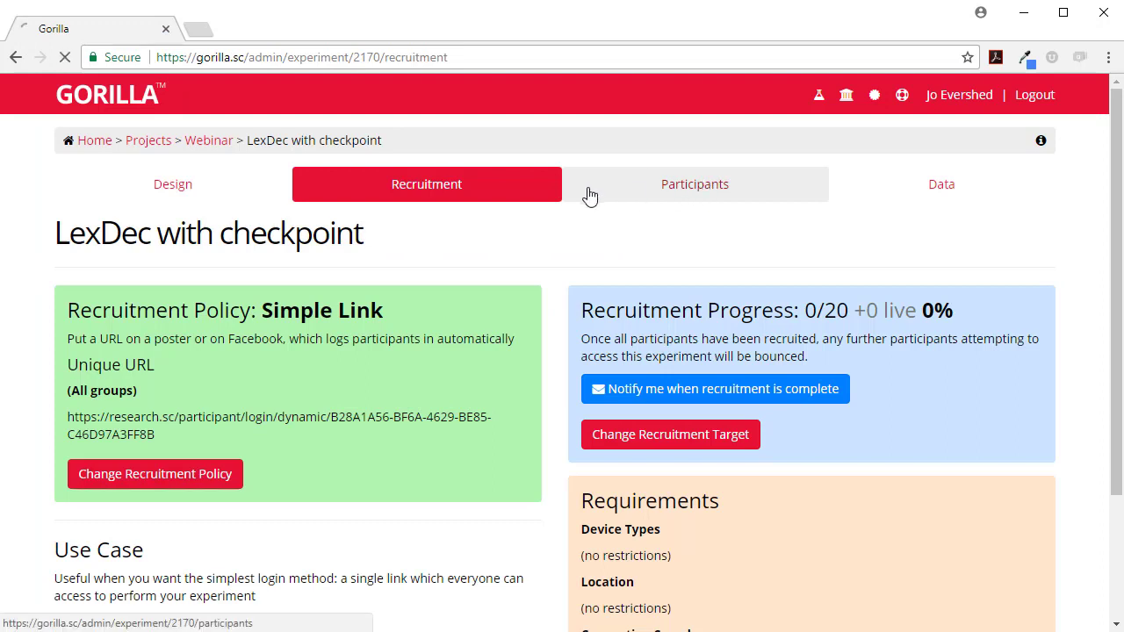
Step: Show the Participants list with one live participant at the Consent checkpoint
left_click(694, 184)
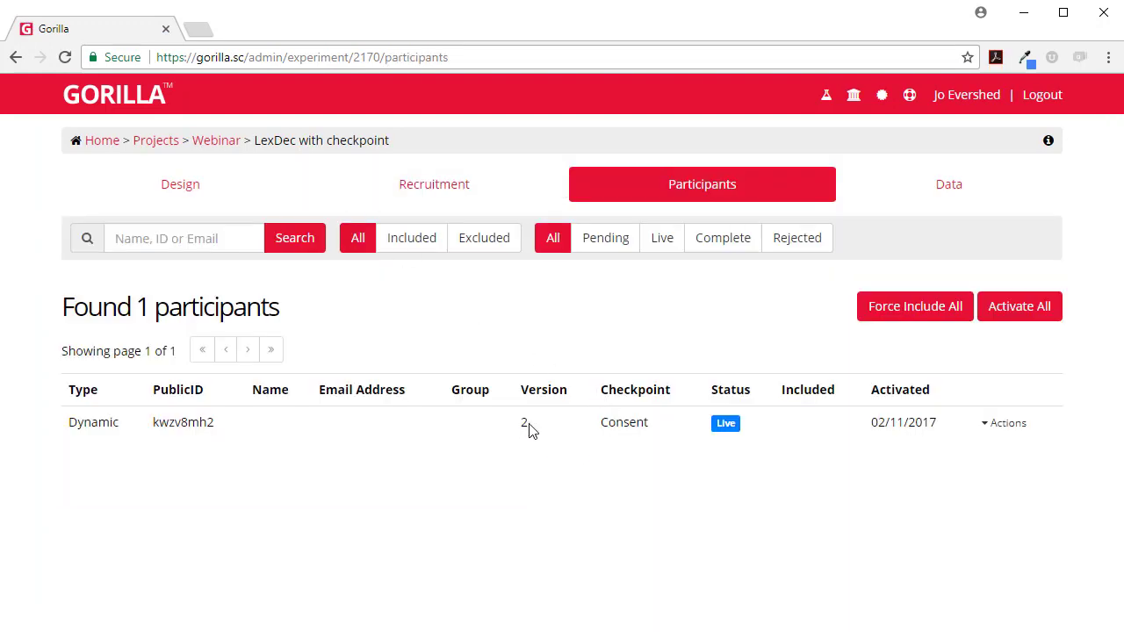
mouse_move(660, 418)
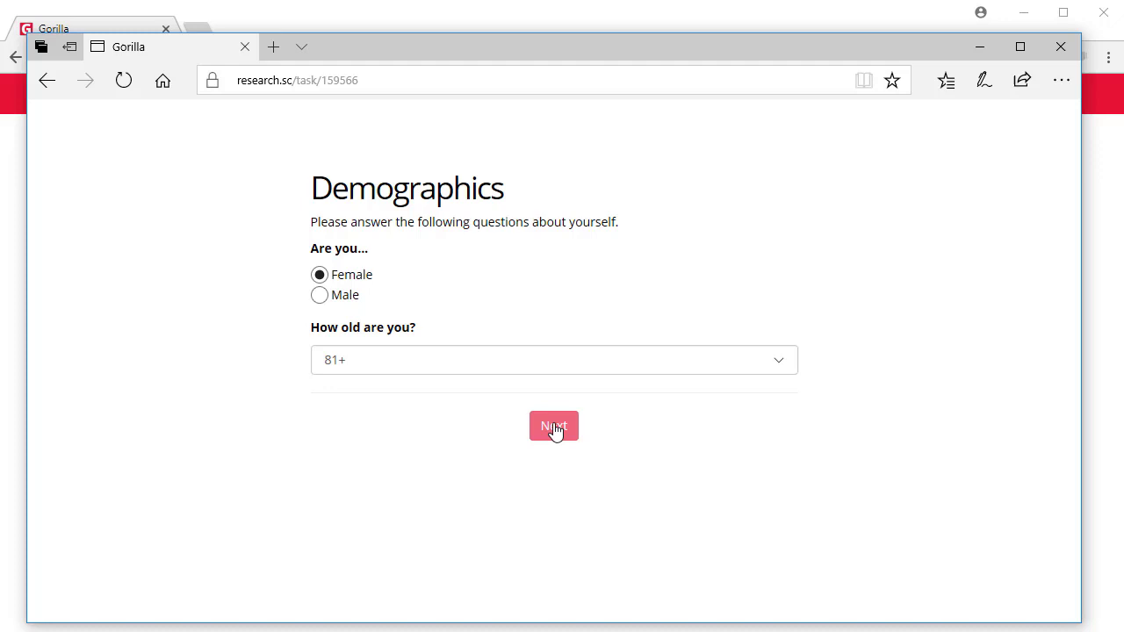
Step: Submit the demographics answers and refresh the Gorilla participants list before returning to Edge
left_click(553, 427)
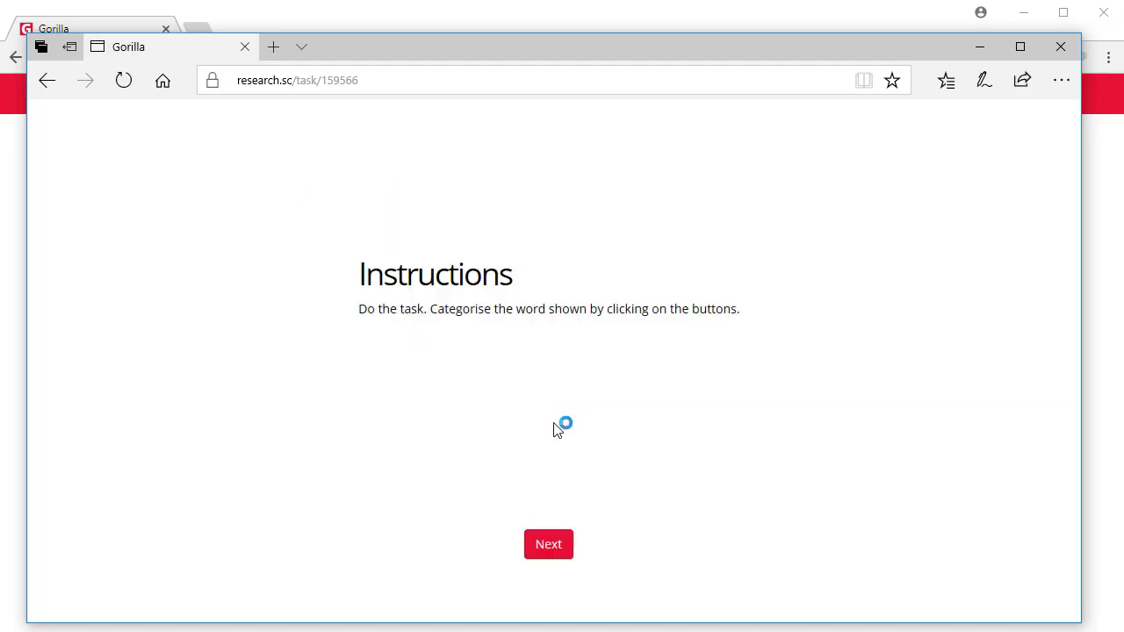
mouse_move(489, 548)
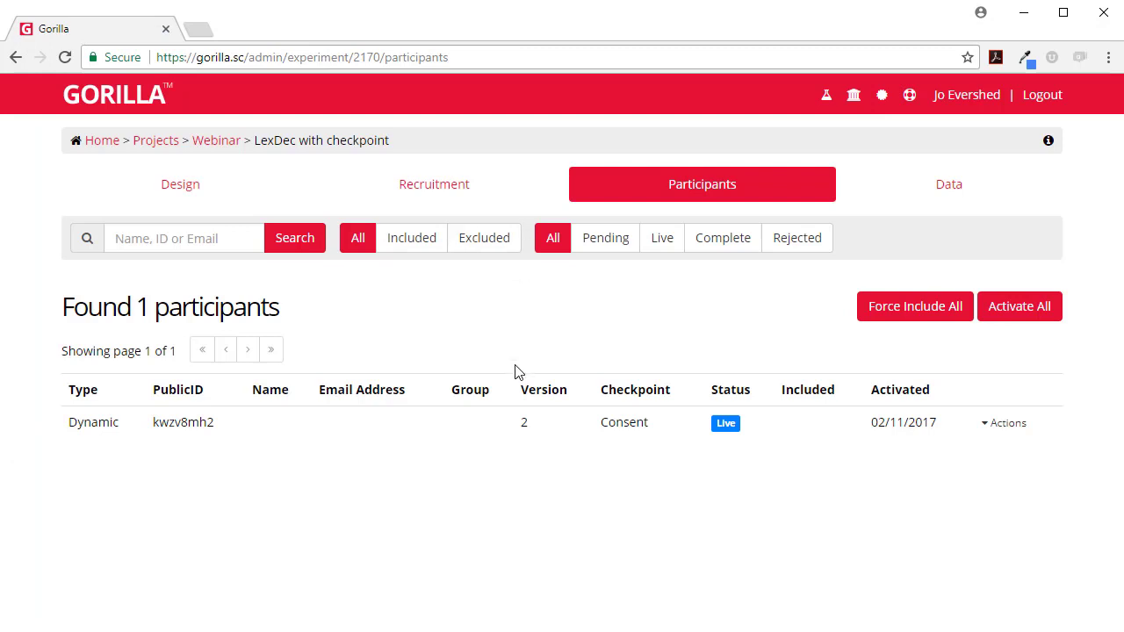
left_click(65, 56)
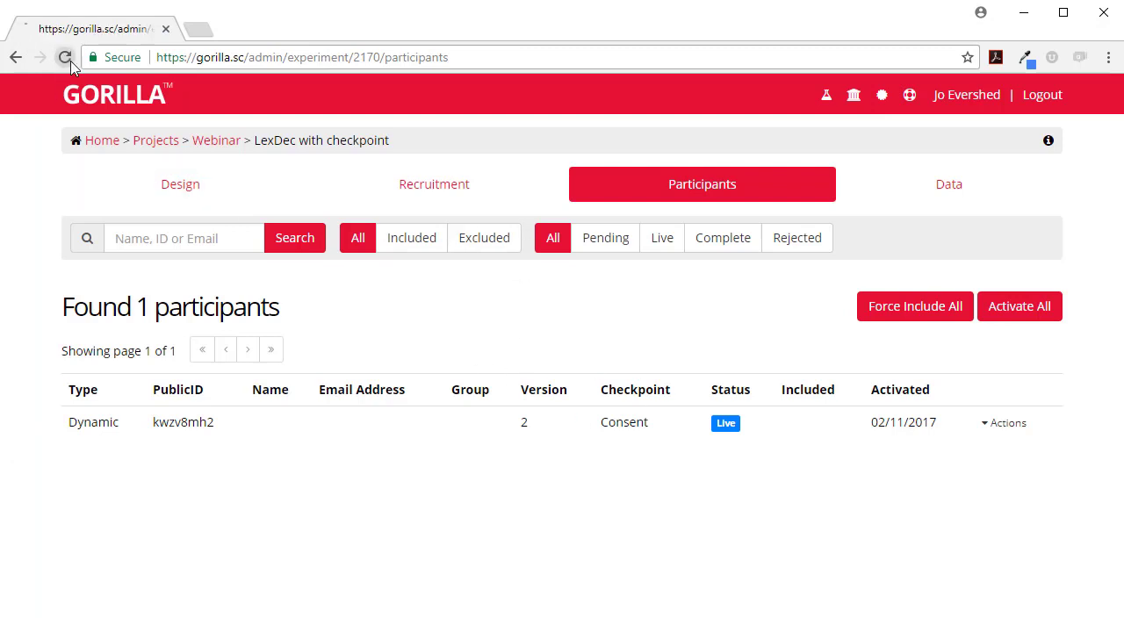
left_click(65, 56)
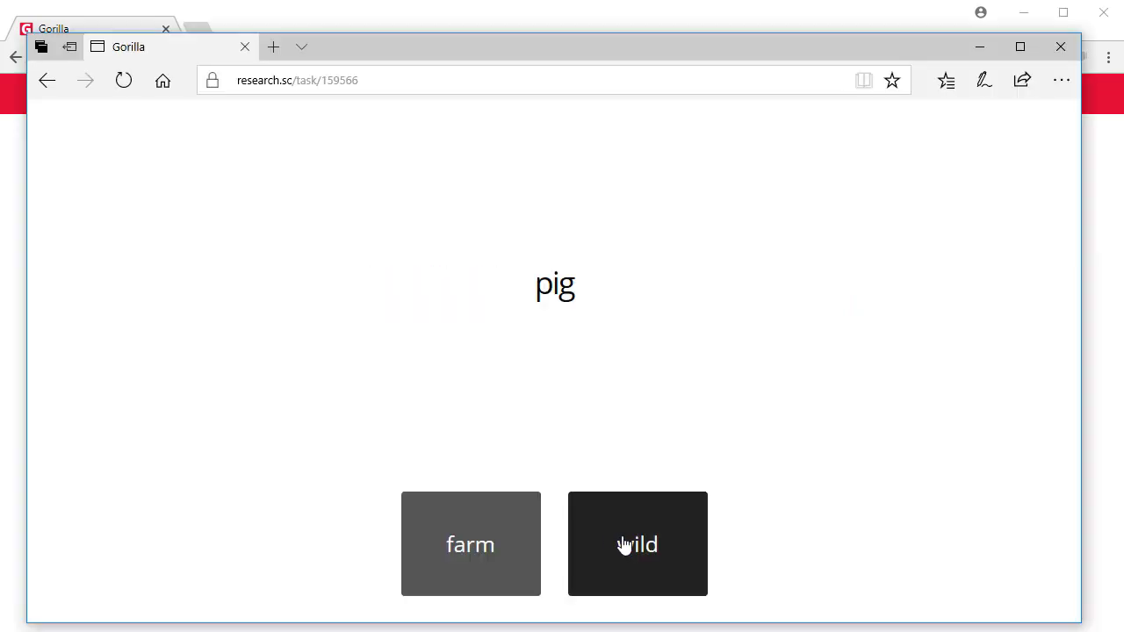
Step: Categorise 'pig' as wild and 'childhood' as abstract in the word task
left_click(636, 545)
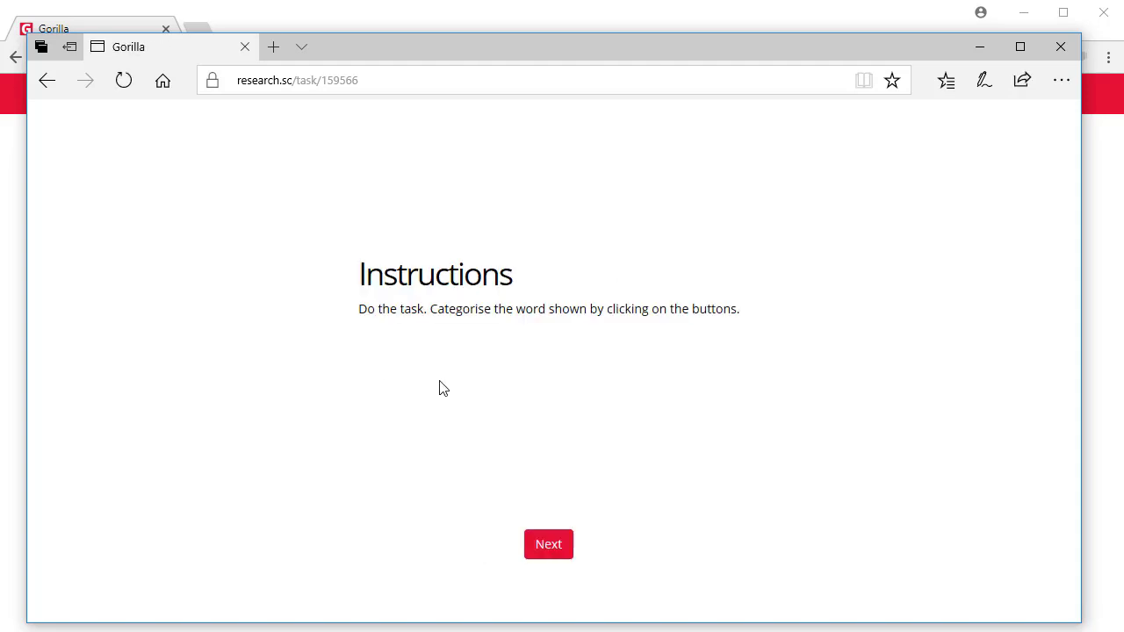
mouse_move(128, 239)
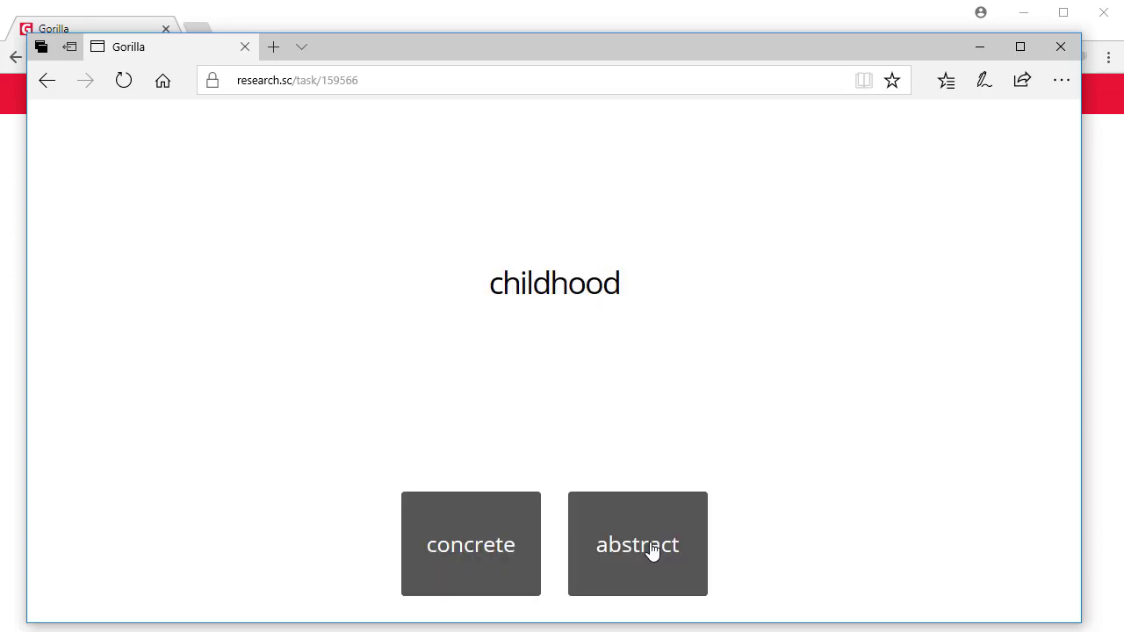
left_click(636, 544)
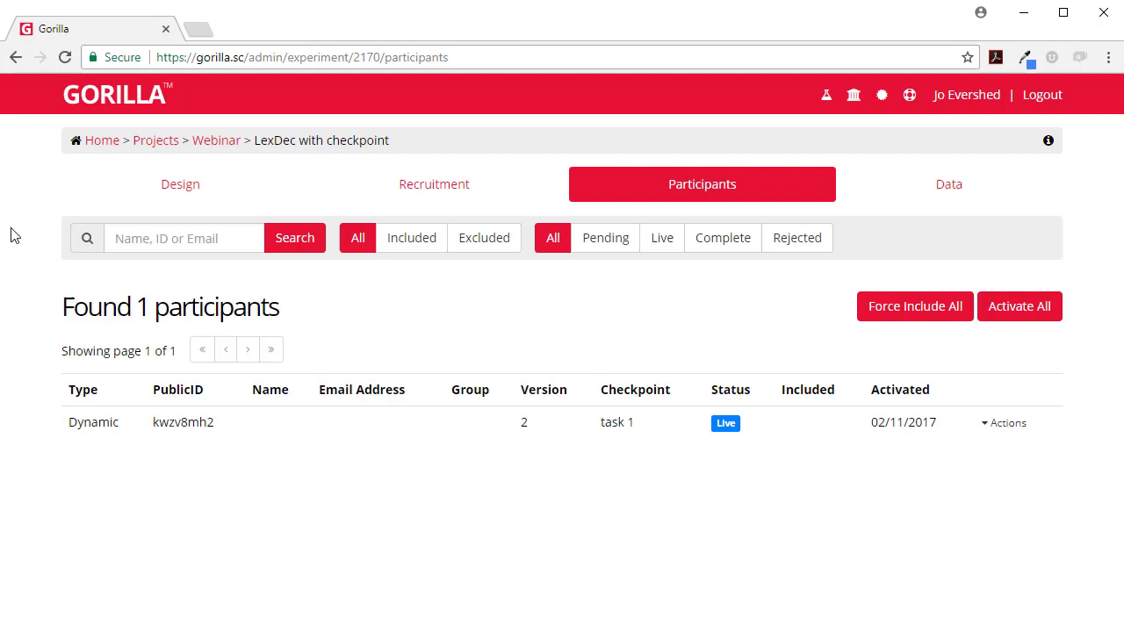
mouse_move(85, 95)
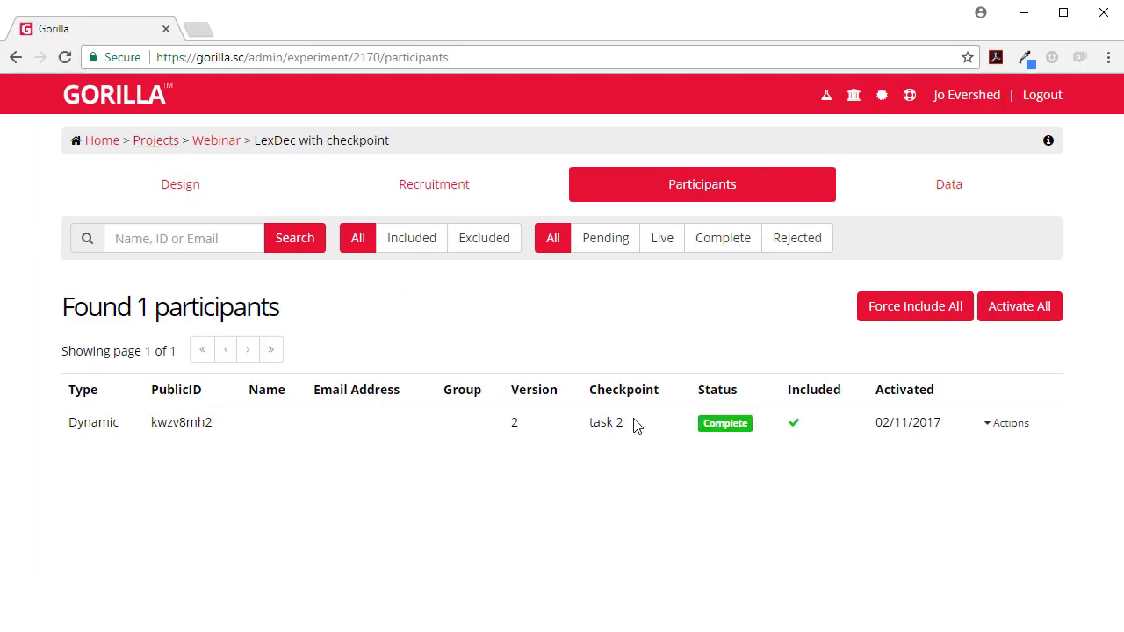
mouse_move(629, 404)
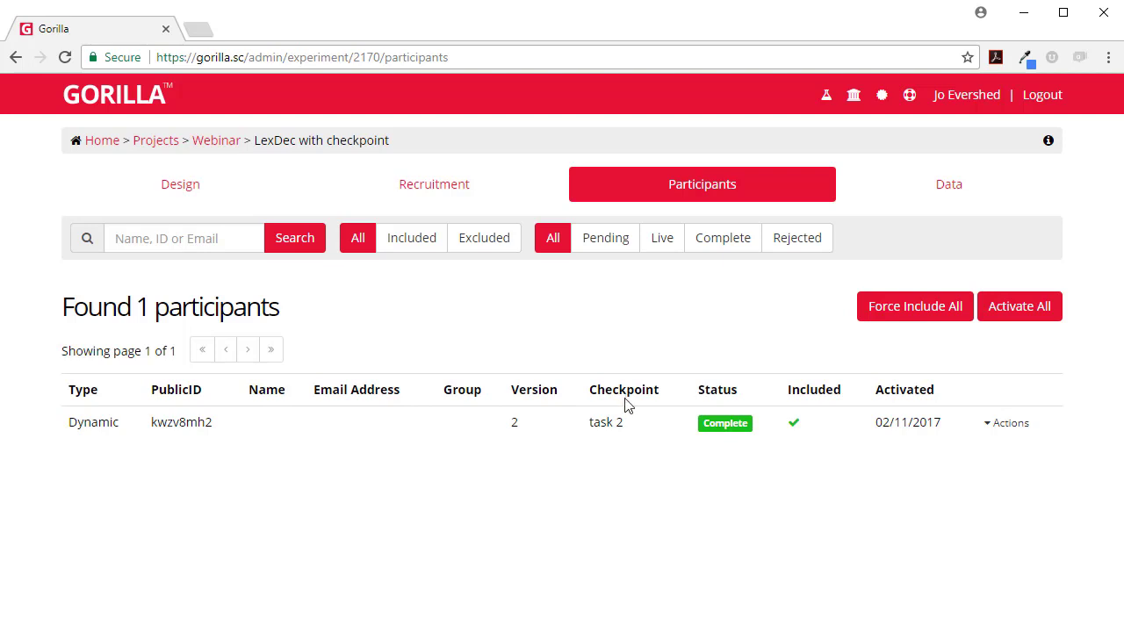
mouse_move(629, 438)
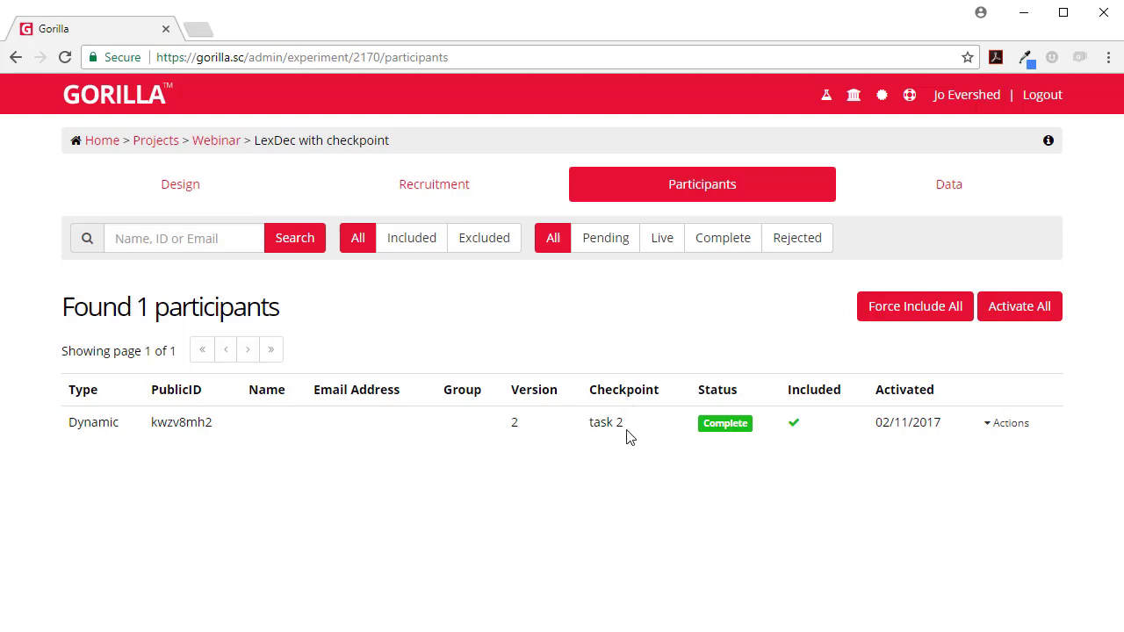
mouse_move(745, 418)
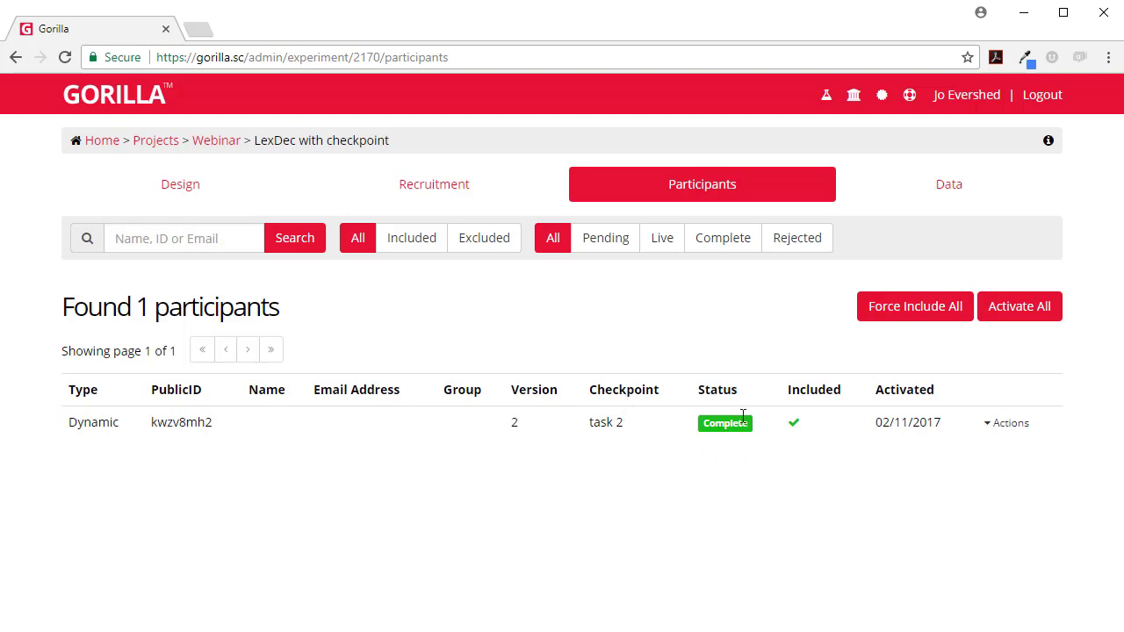
mouse_move(743, 416)
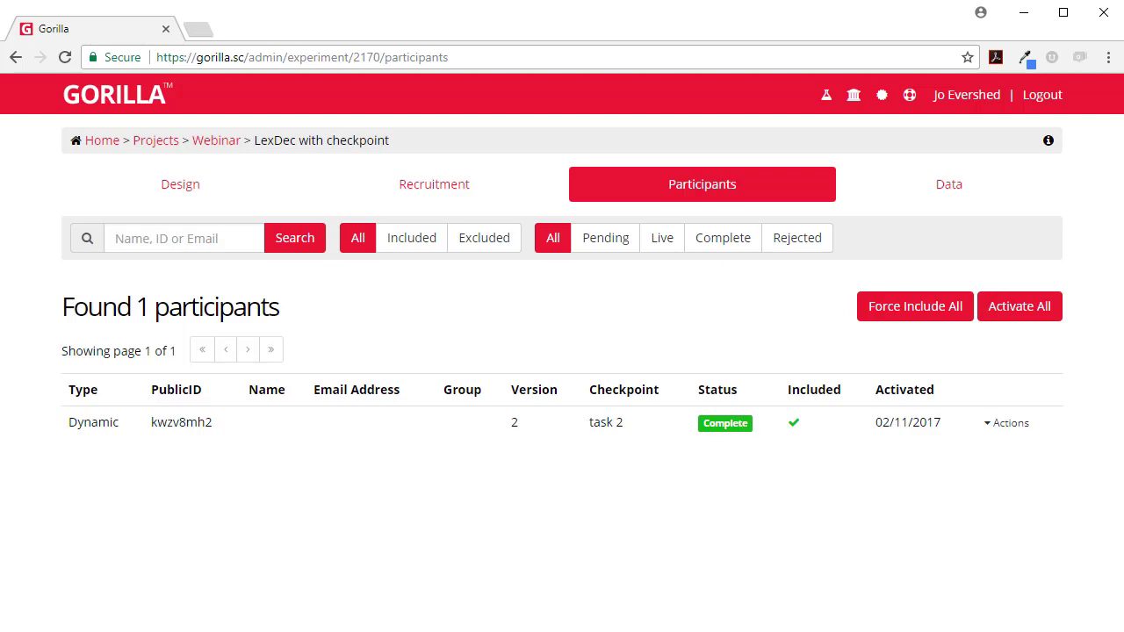
mouse_move(639, 384)
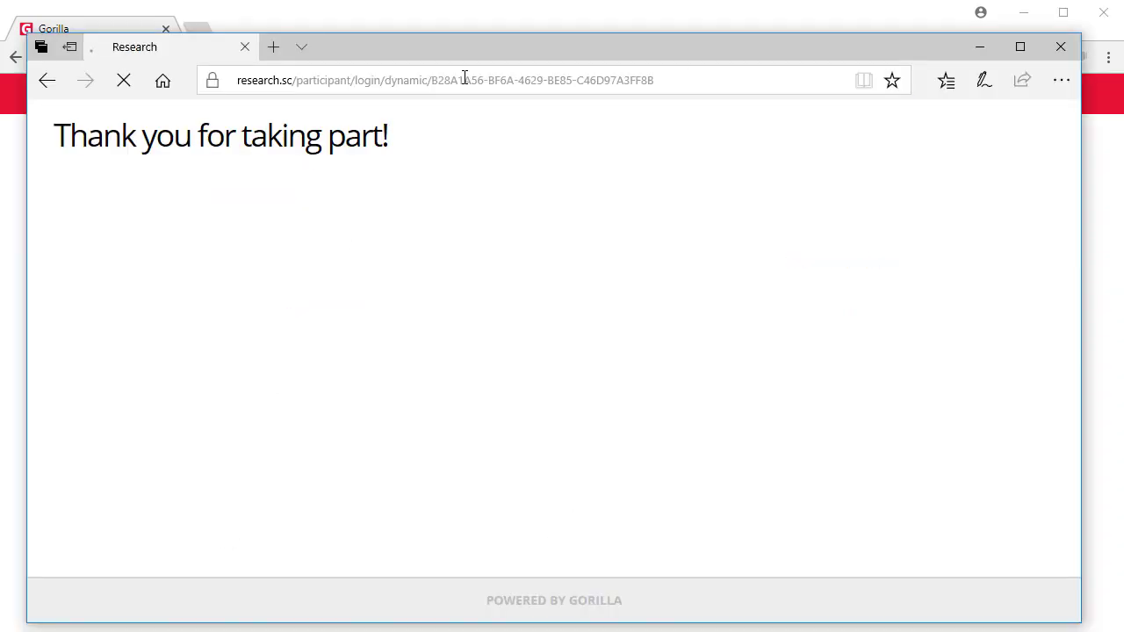
Step: Start as a second participant and agree to consent items 1-3
left_click(554, 187)
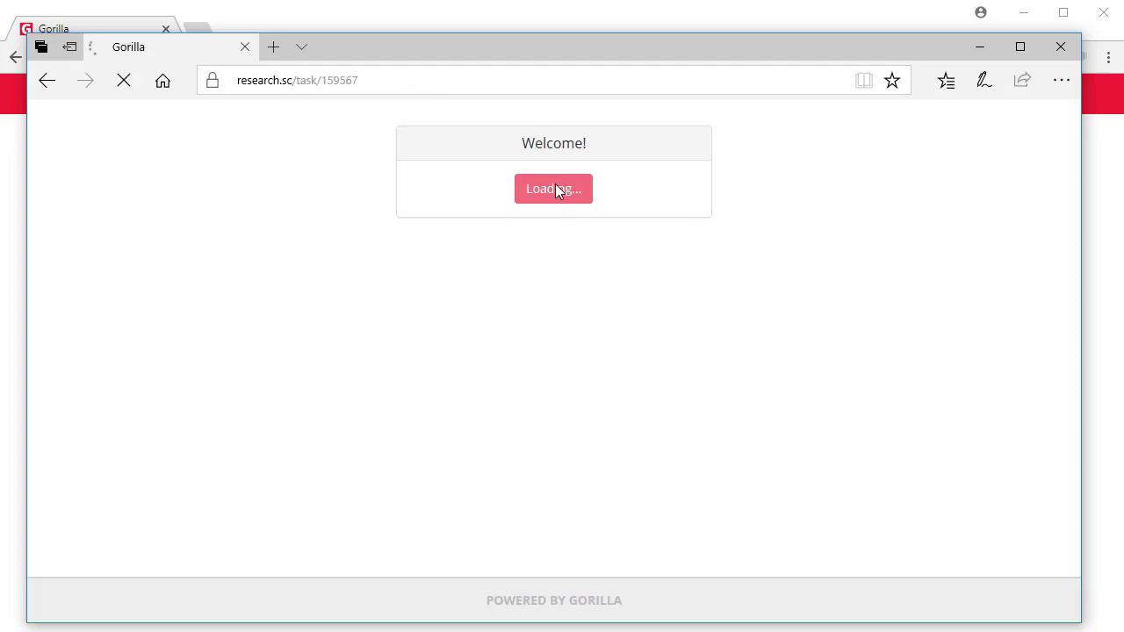
left_click(553, 188)
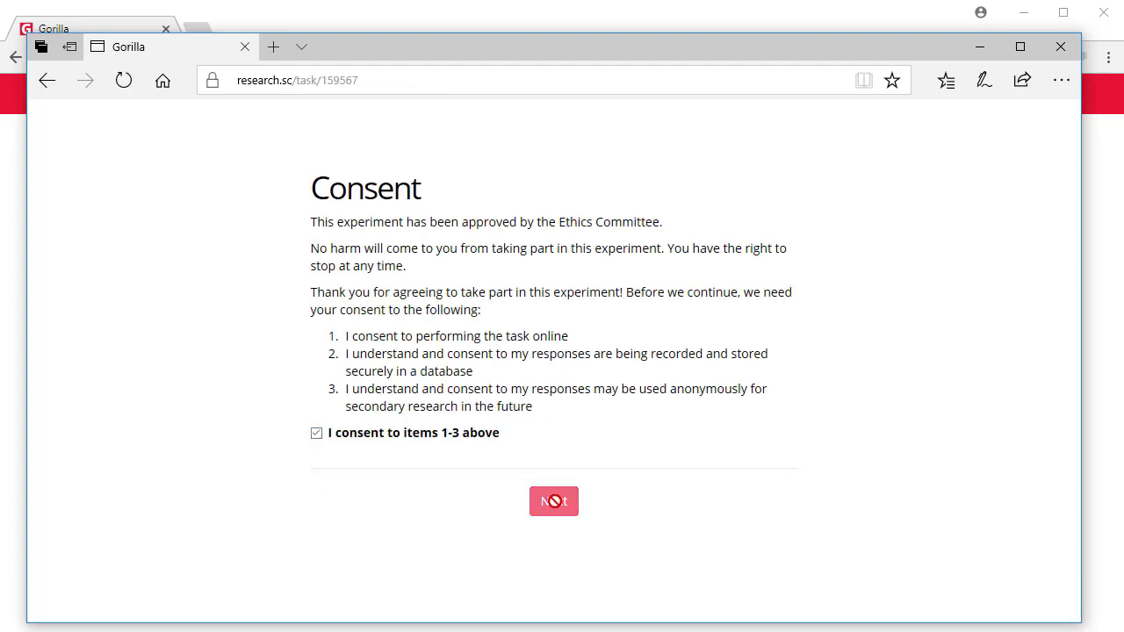
left_click(553, 500)
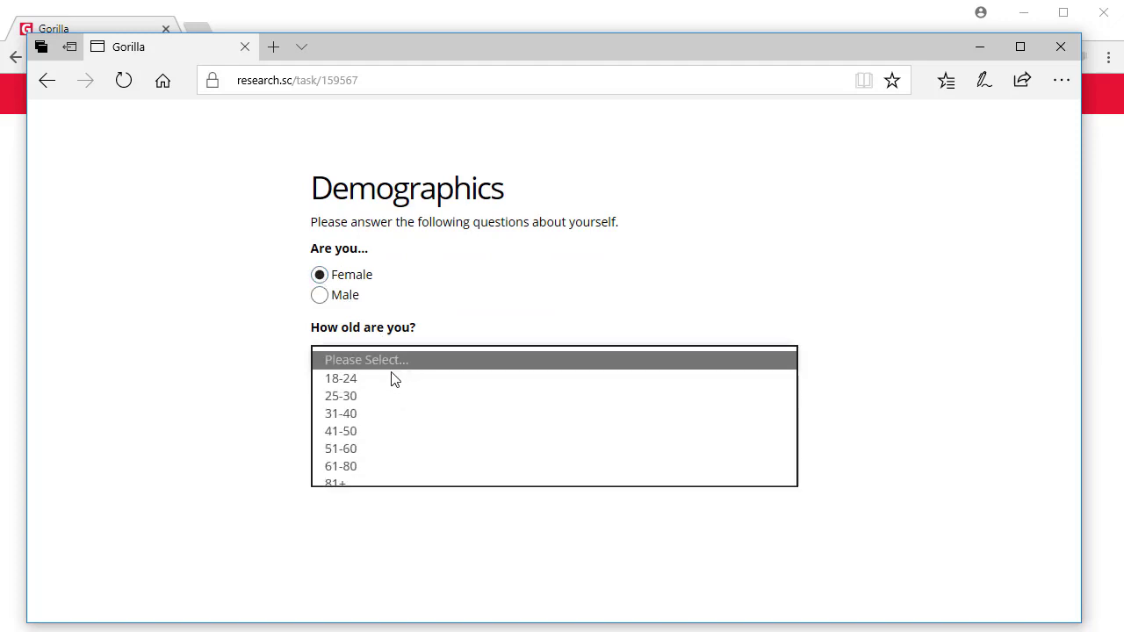
Step: Answer demographics with age band 41-50 and categorise 'childhood' as concrete
left_click(341, 430)
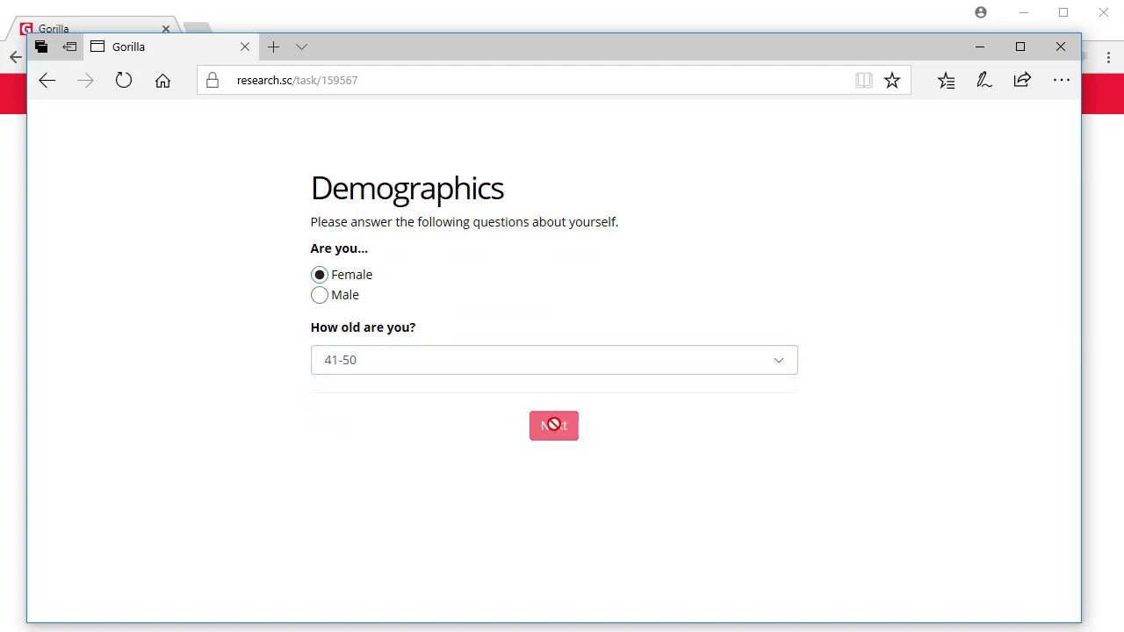
left_click(553, 427)
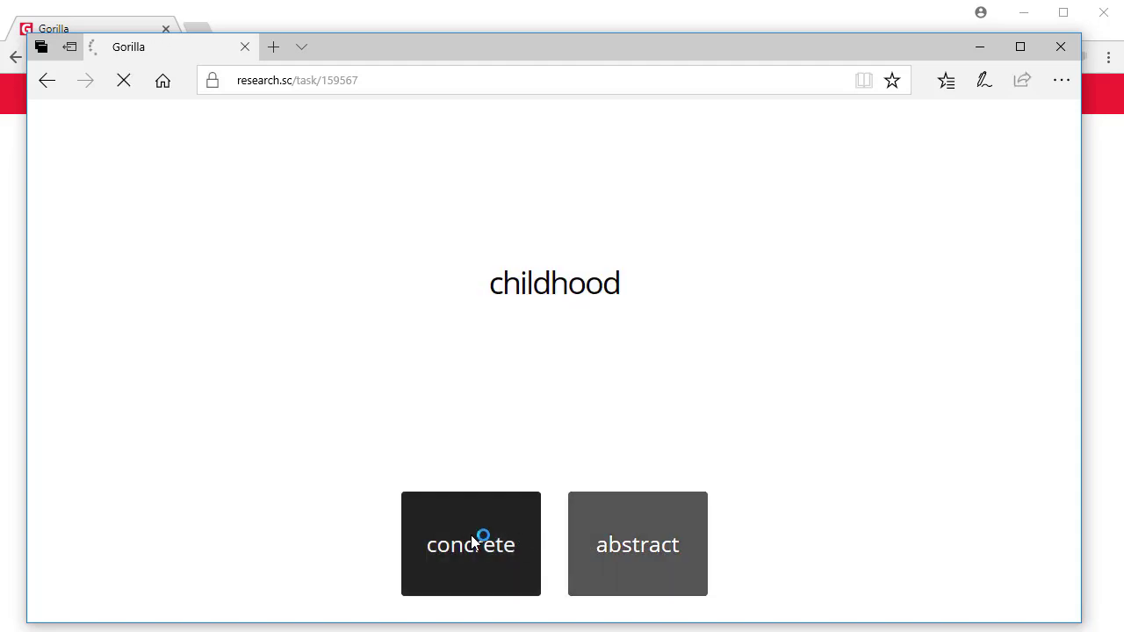
left_click(313, 81)
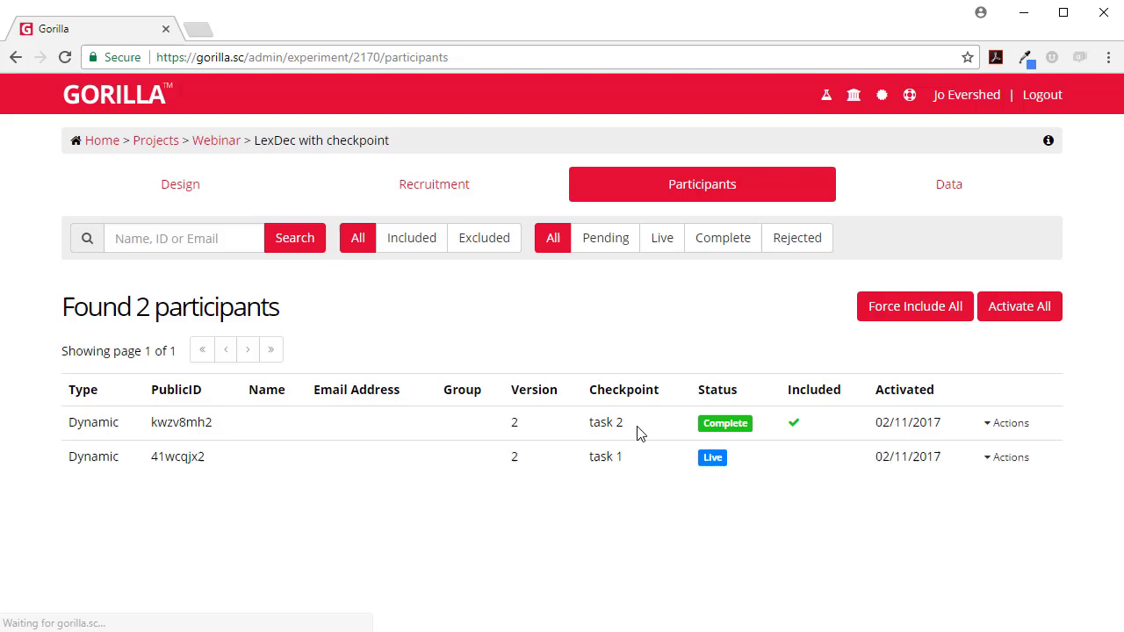
mouse_move(597, 438)
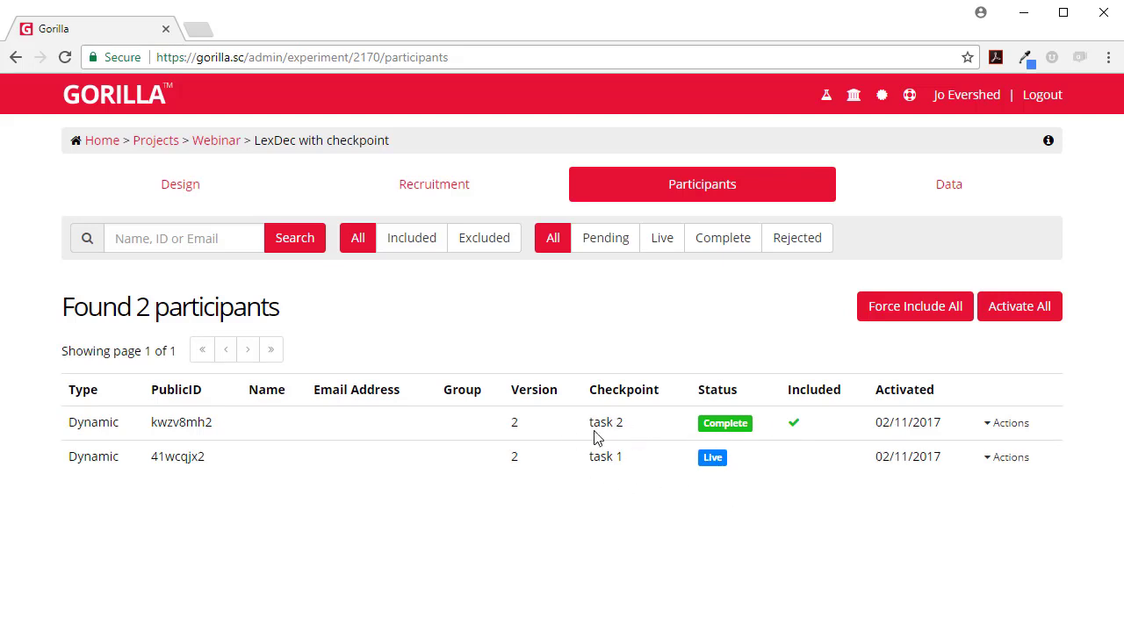
mouse_move(611, 464)
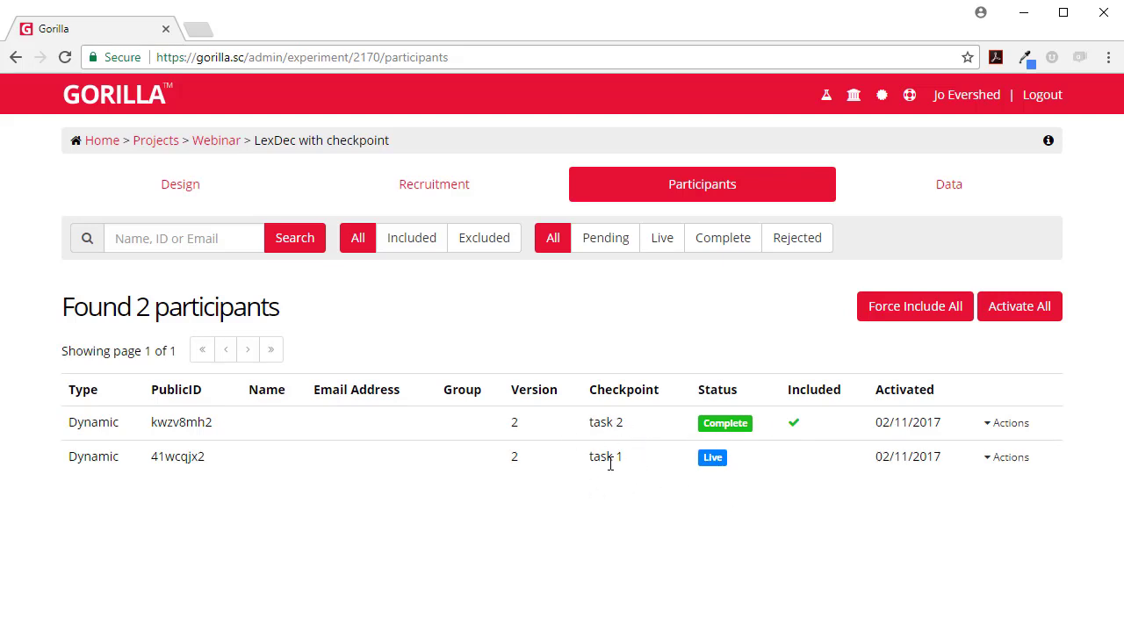
mouse_move(618, 456)
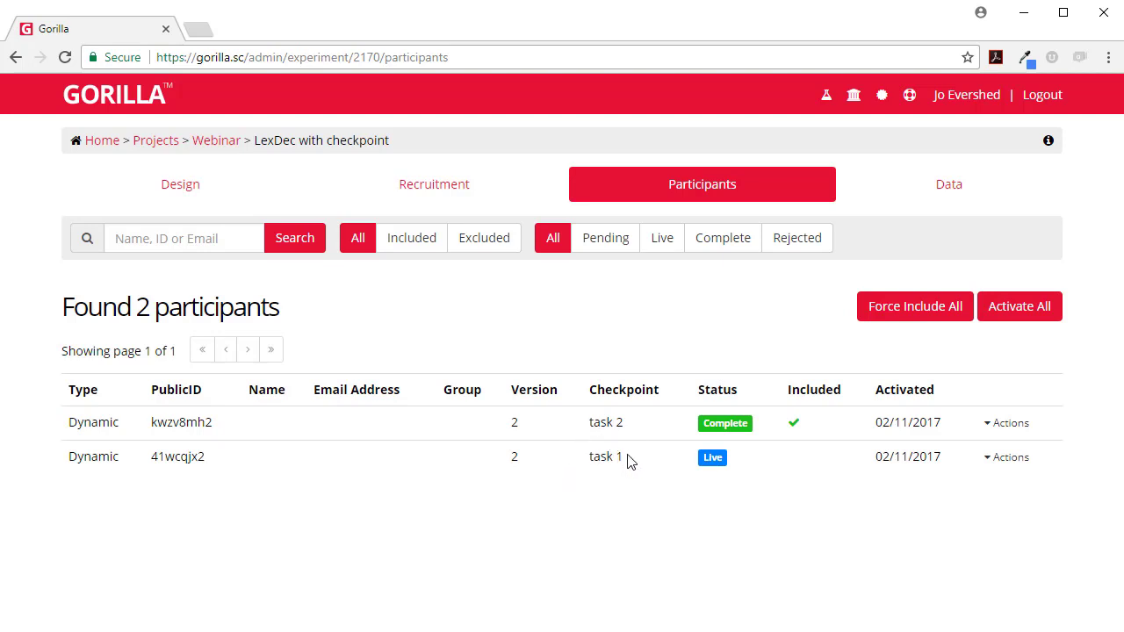
mouse_move(768, 428)
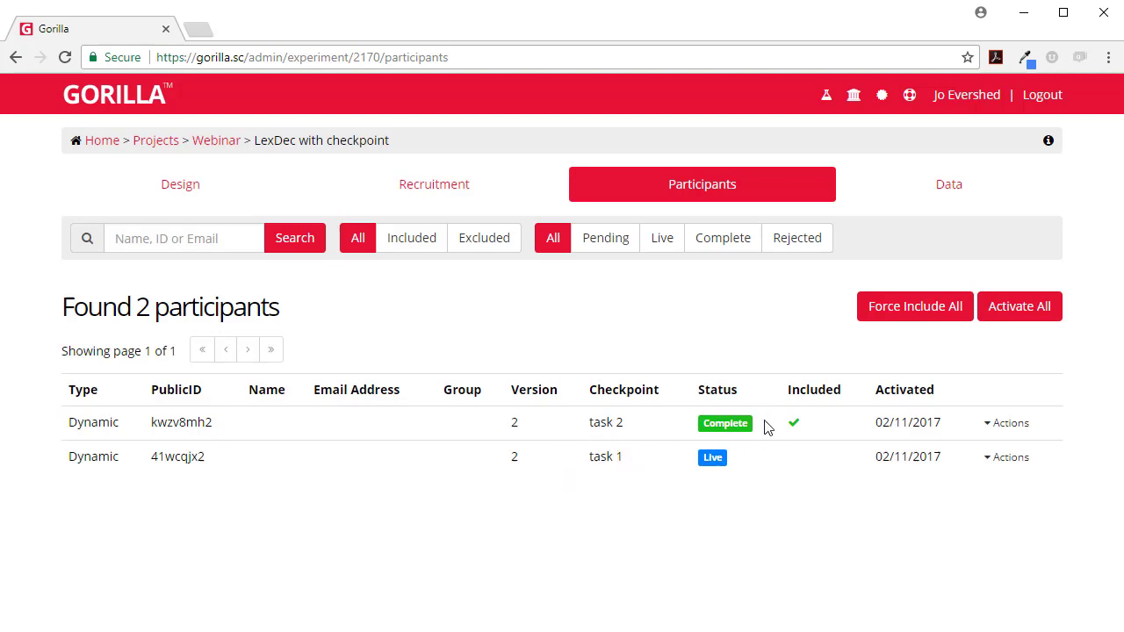
mouse_move(702, 408)
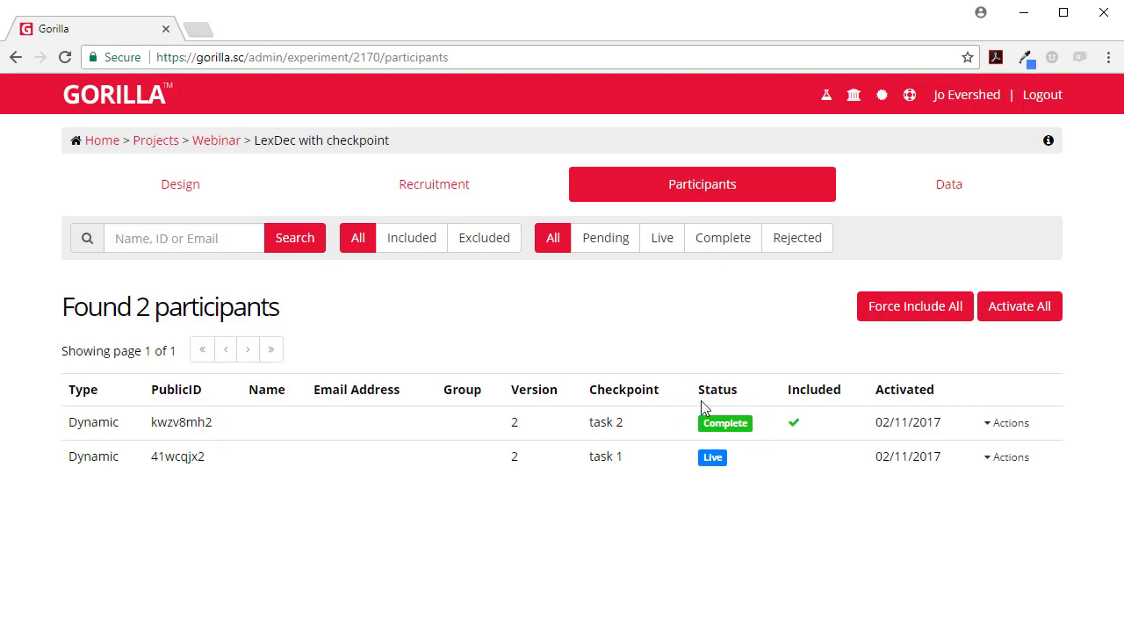
mouse_move(716, 422)
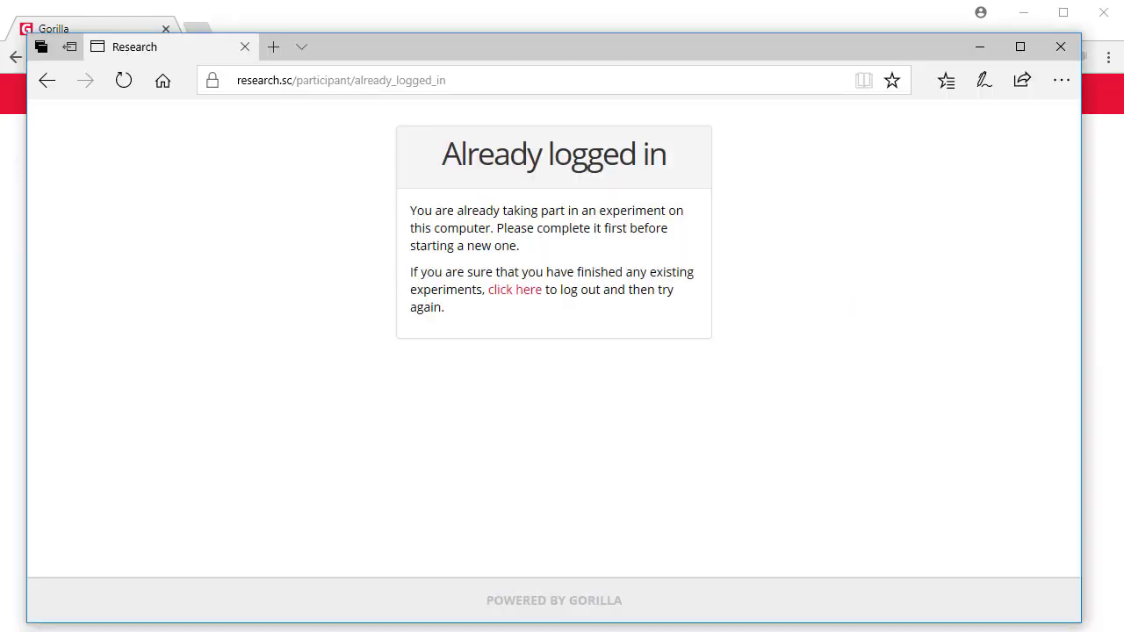
mouse_move(516, 290)
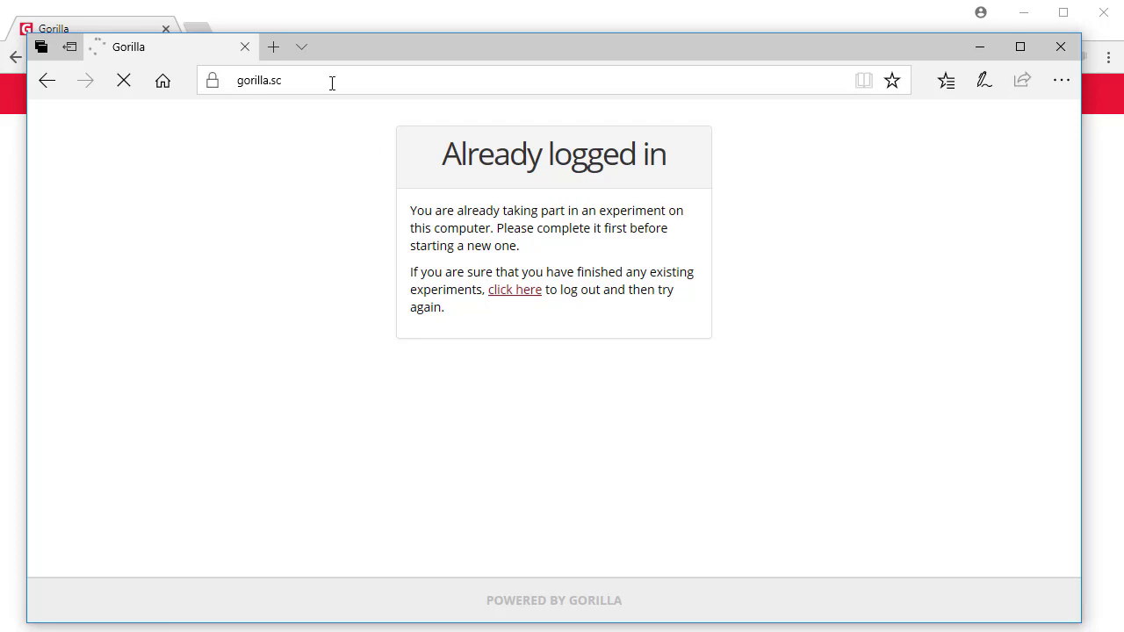
Step: Load the recruitment link as a third participant and agree to the consent items
left_click(514, 288)
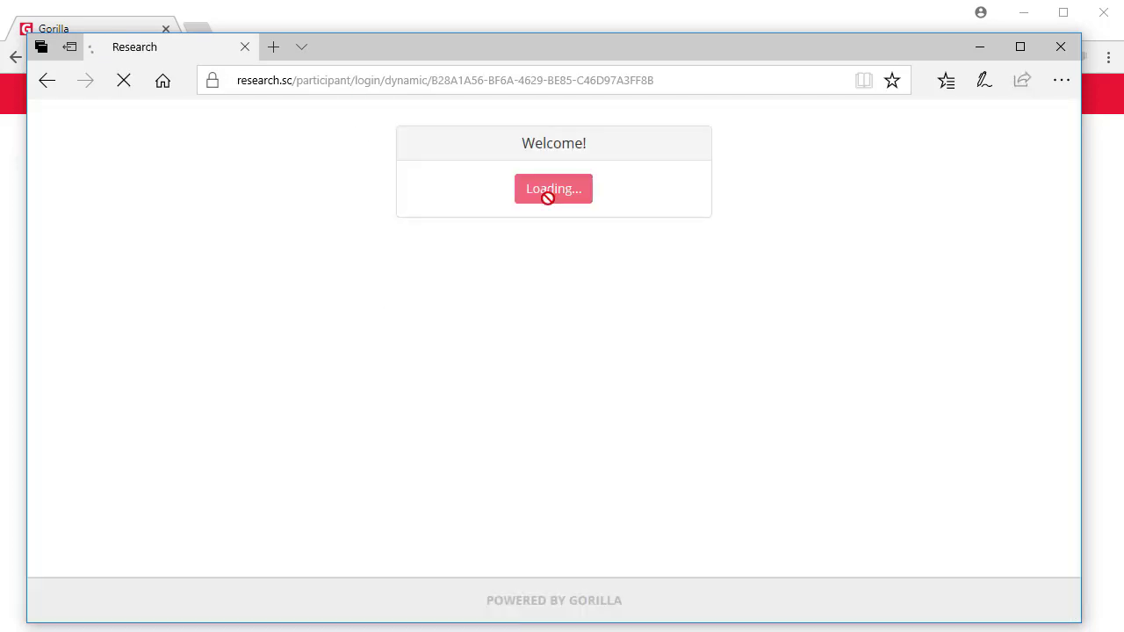
left_click(553, 188)
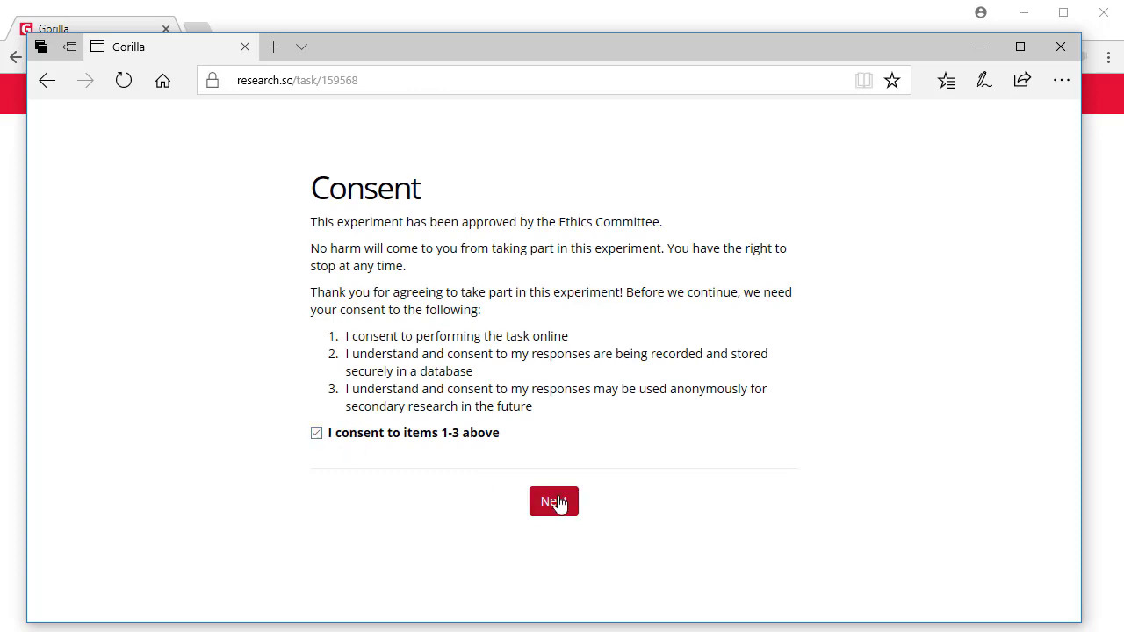
left_click(553, 502)
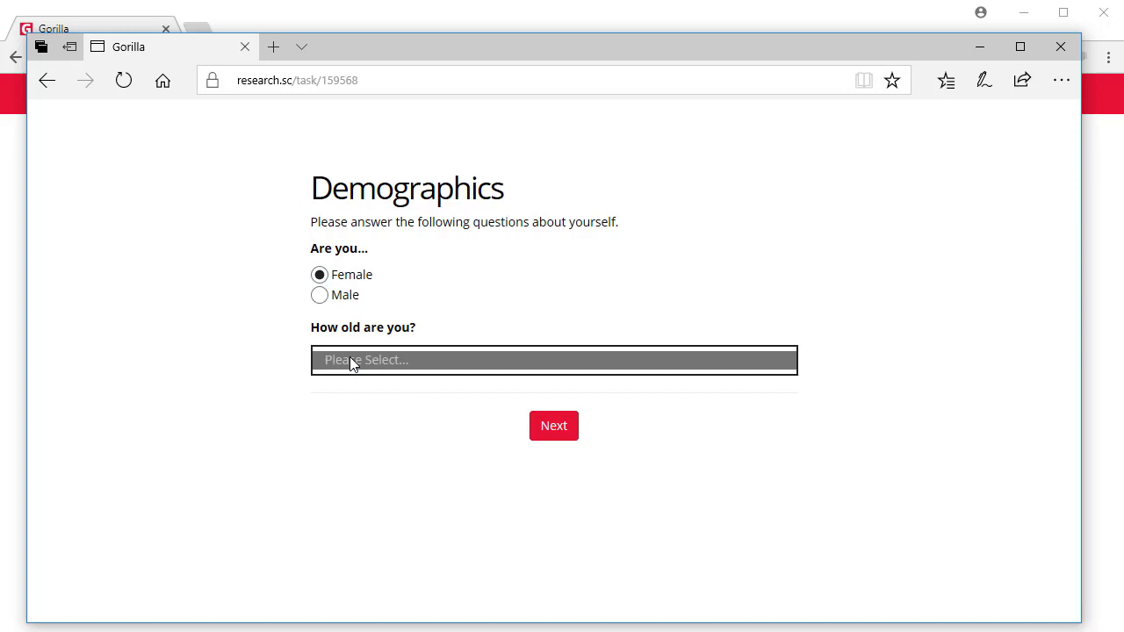
Step: Answer demographics with the 25-30 age range and submit
left_click(553, 359)
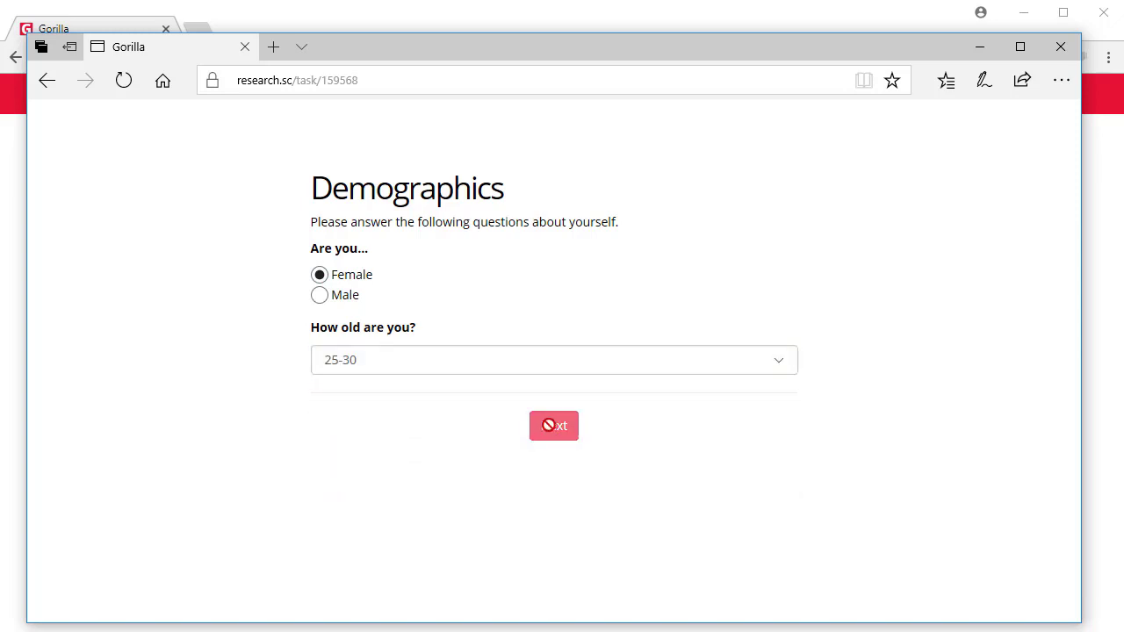
left_click(555, 426)
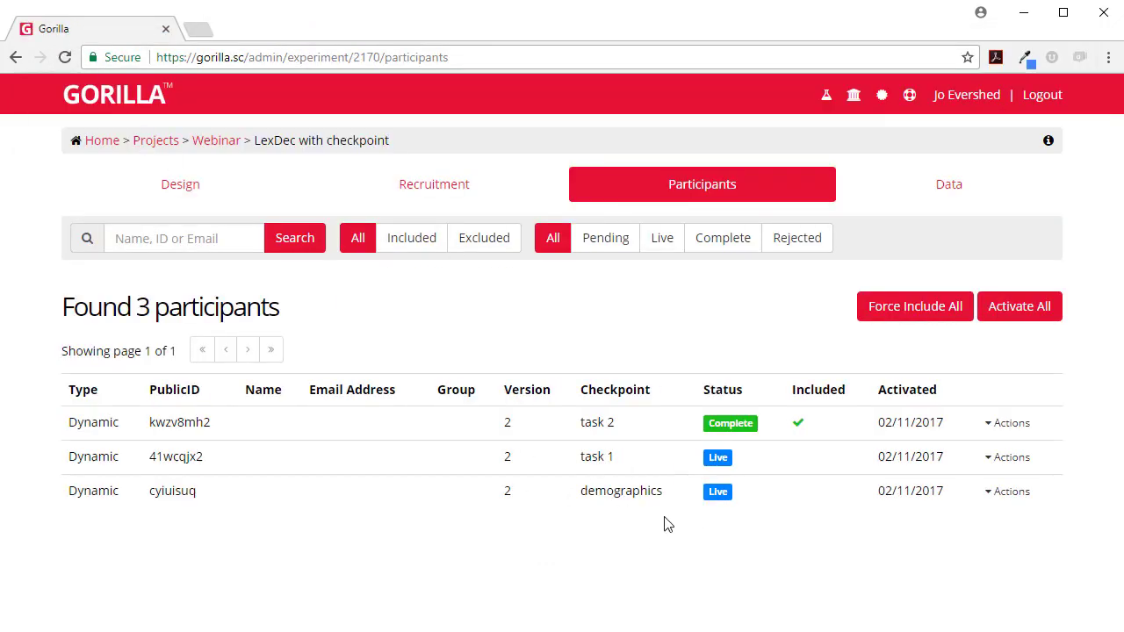
mouse_move(752, 386)
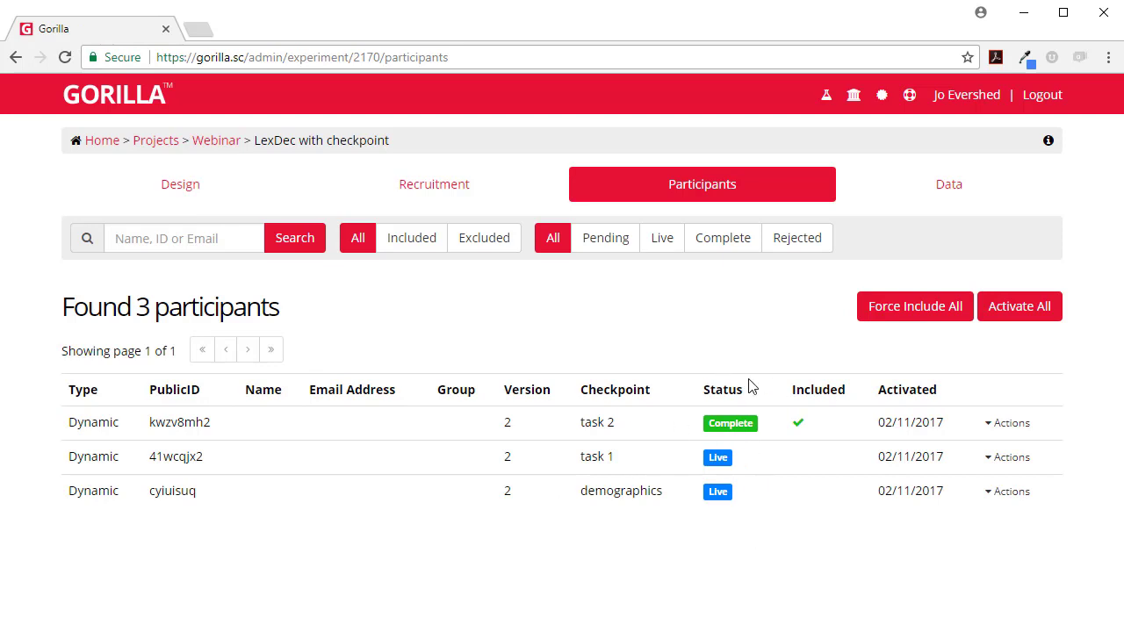
mouse_move(840, 415)
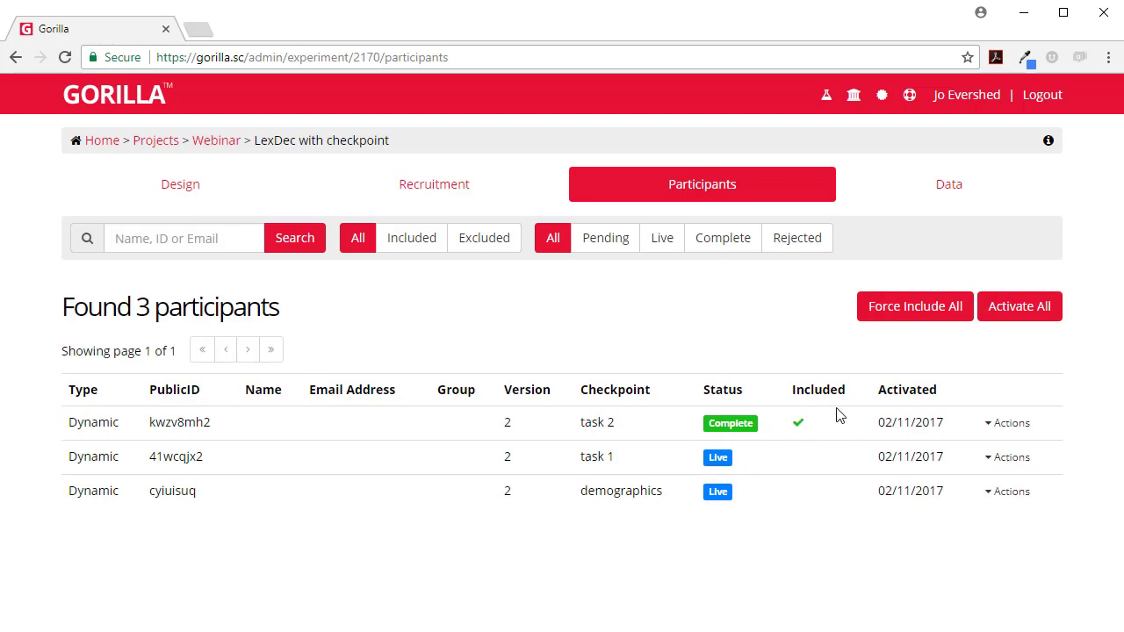
mouse_move(752, 495)
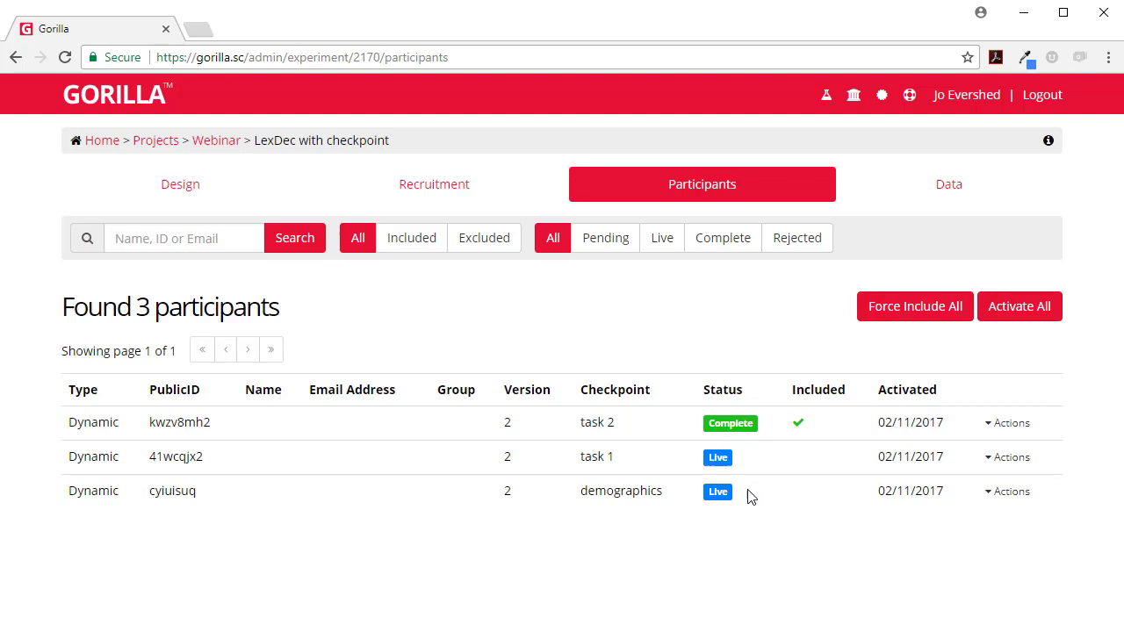
mouse_move(736, 499)
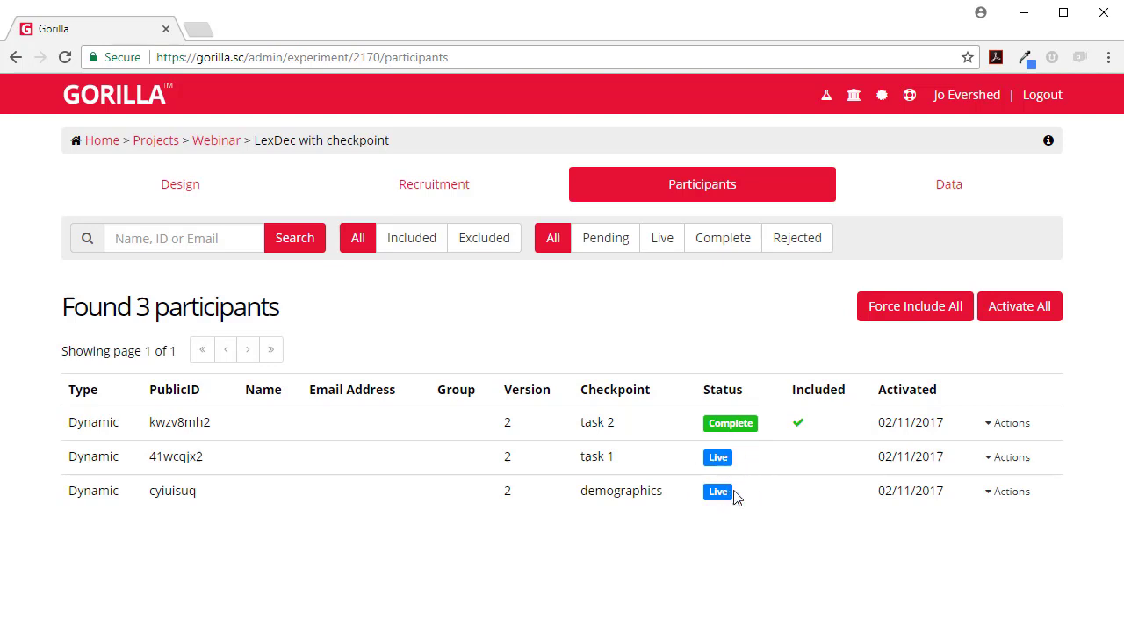
mouse_move(753, 444)
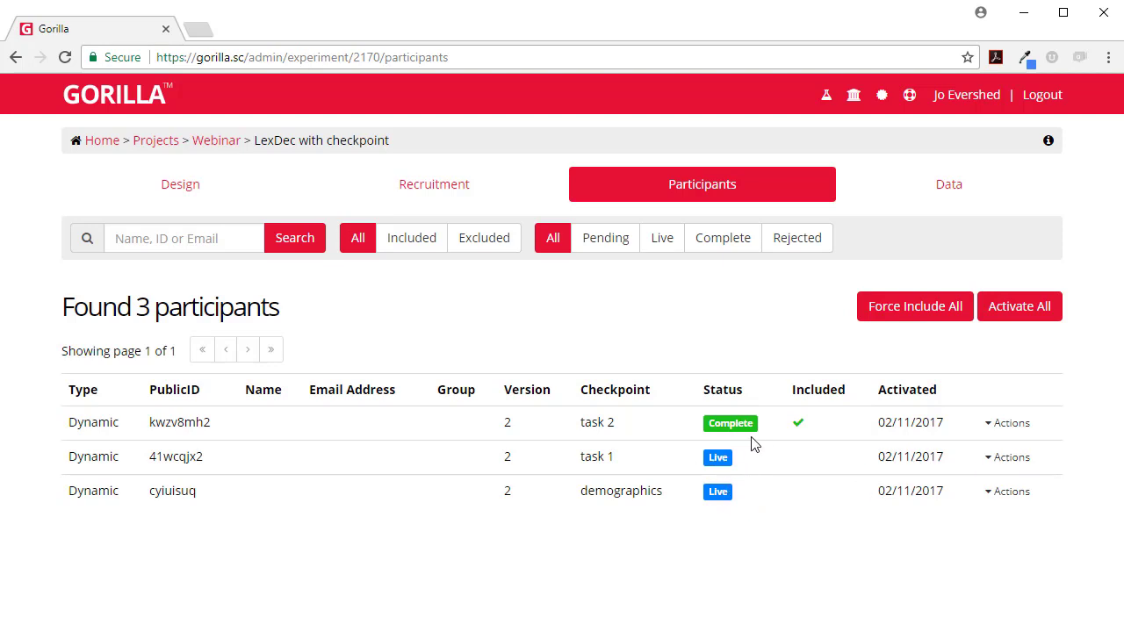
mouse_move(920, 481)
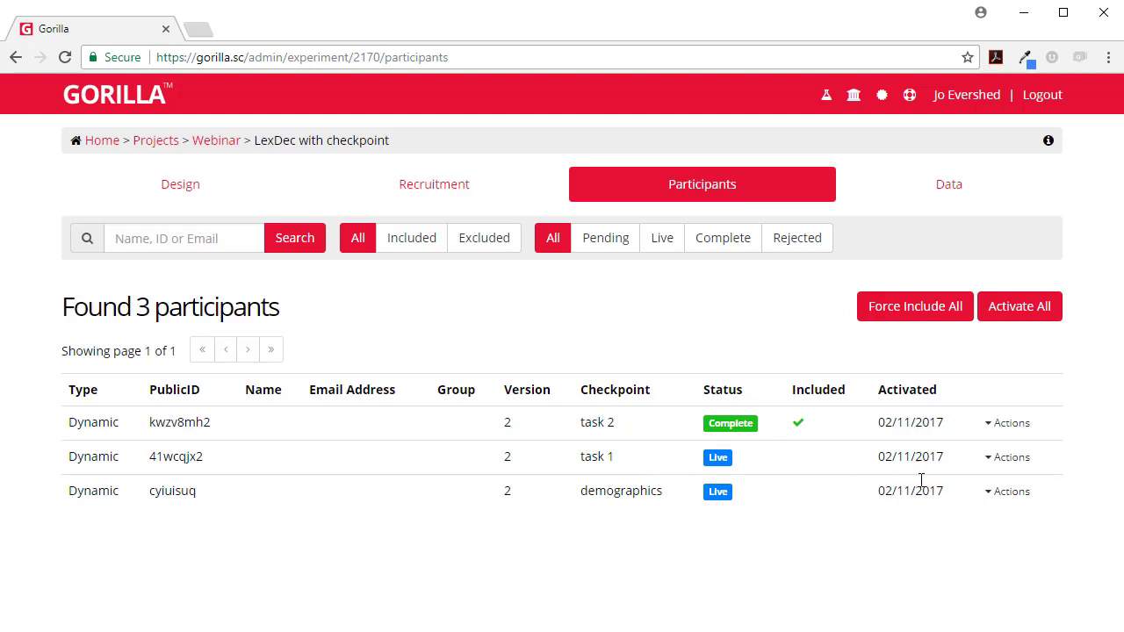
Step: Show the Actions menu for participant 41wcqjx2, live at task 1
left_click(1008, 457)
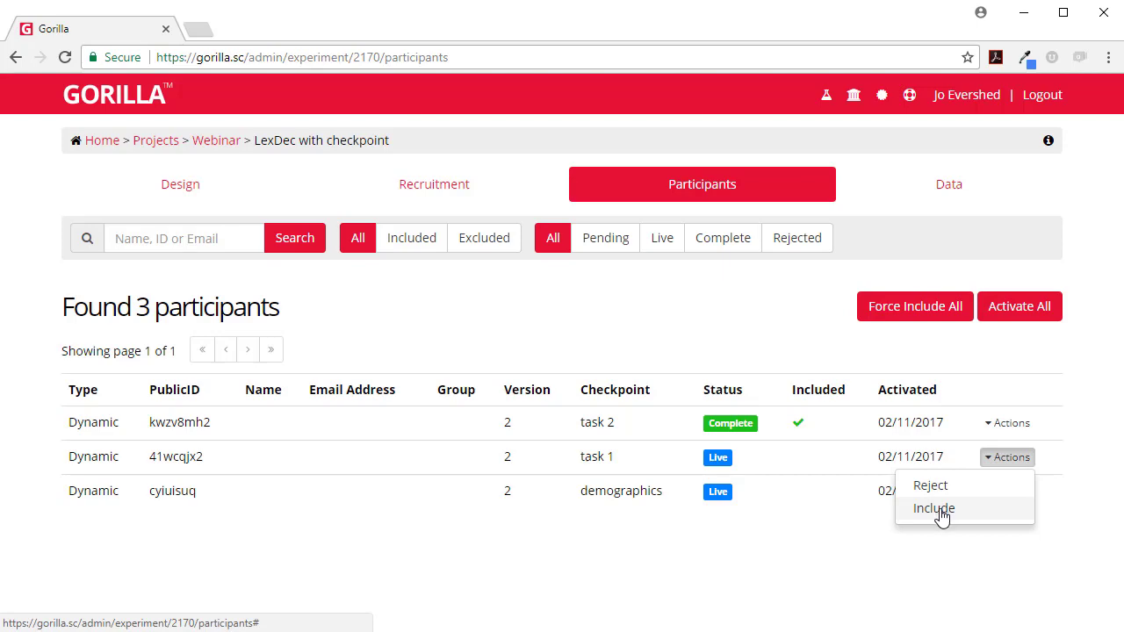
Step: Include participant 41wcqjx2 and confirm the extra participant
left_click(934, 507)
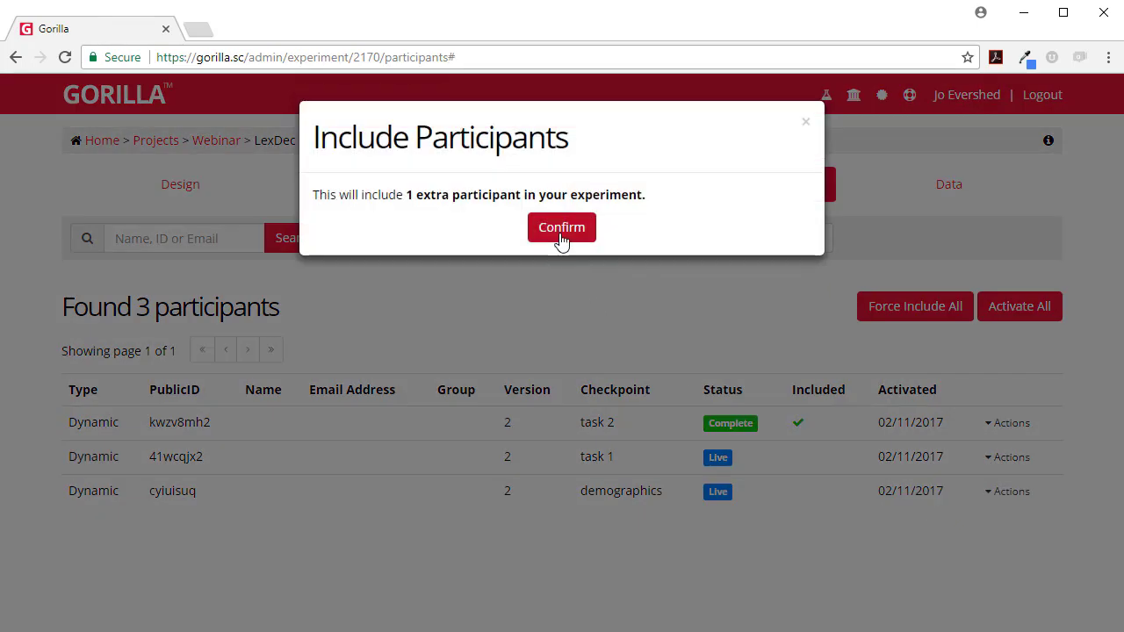
left_click(562, 227)
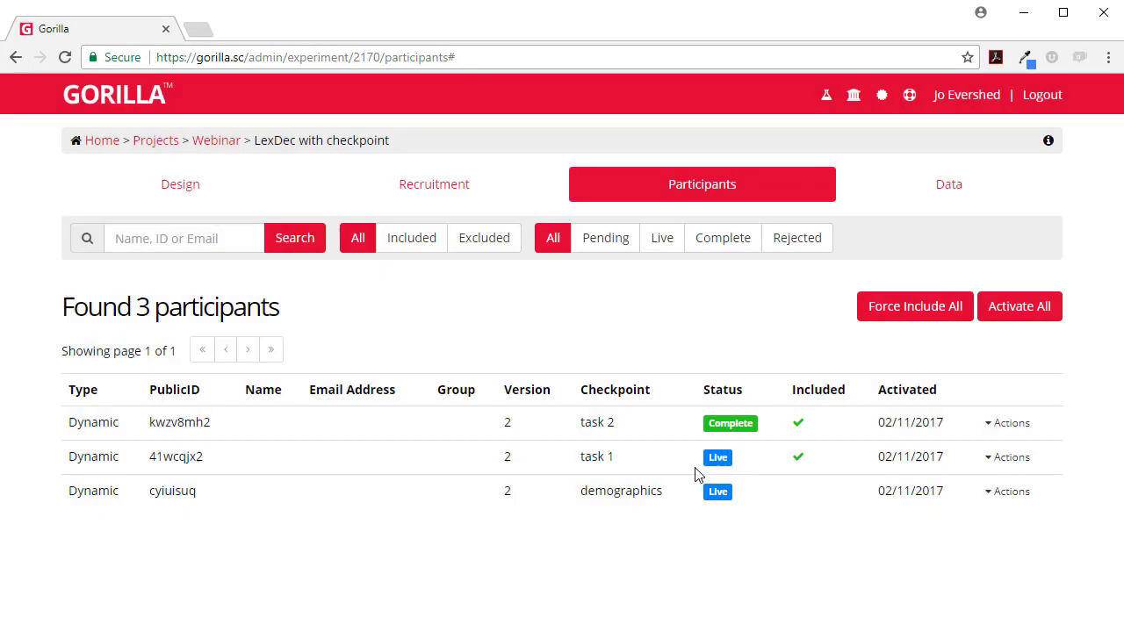
mouse_move(1010, 492)
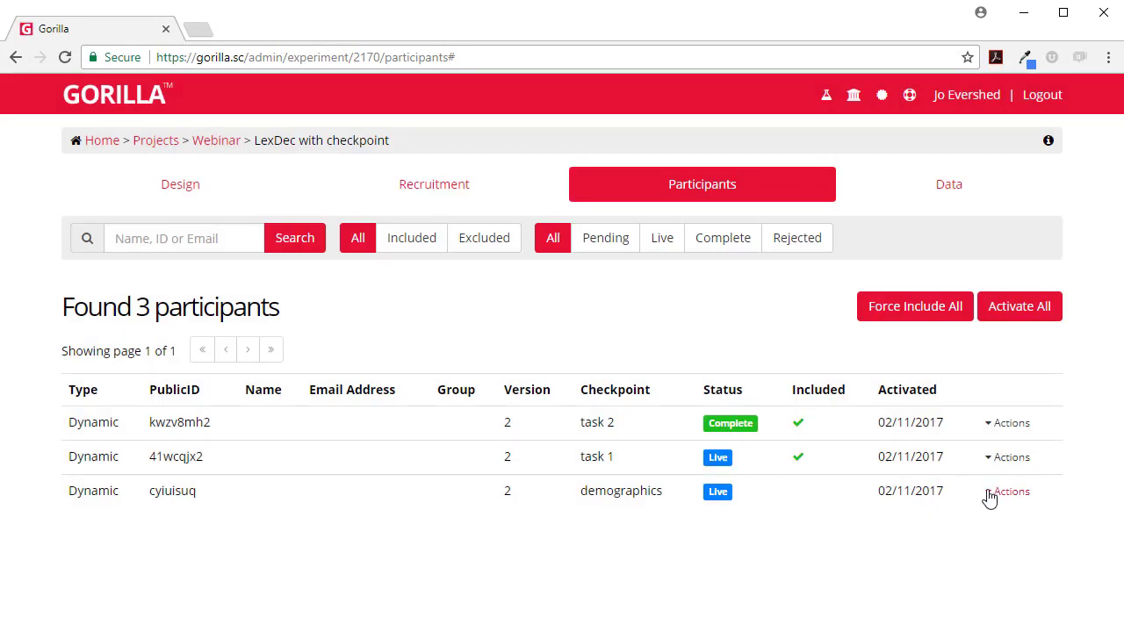
Step: Reject participant cyiuisuq, who stopped at demographics, and confirm
left_click(1008, 492)
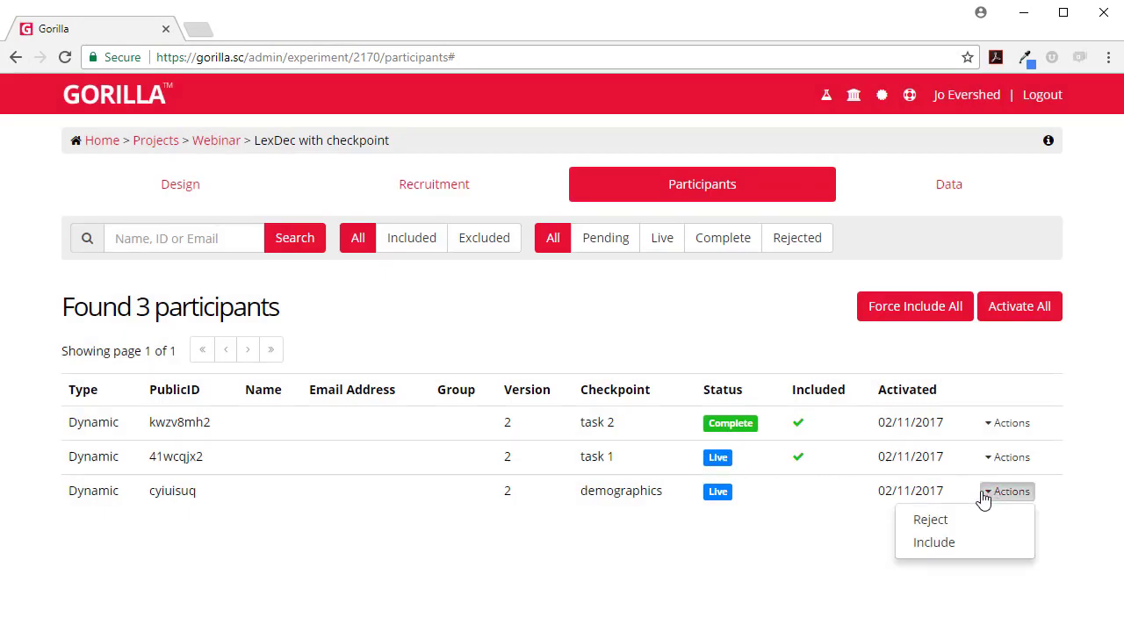
left_click(929, 520)
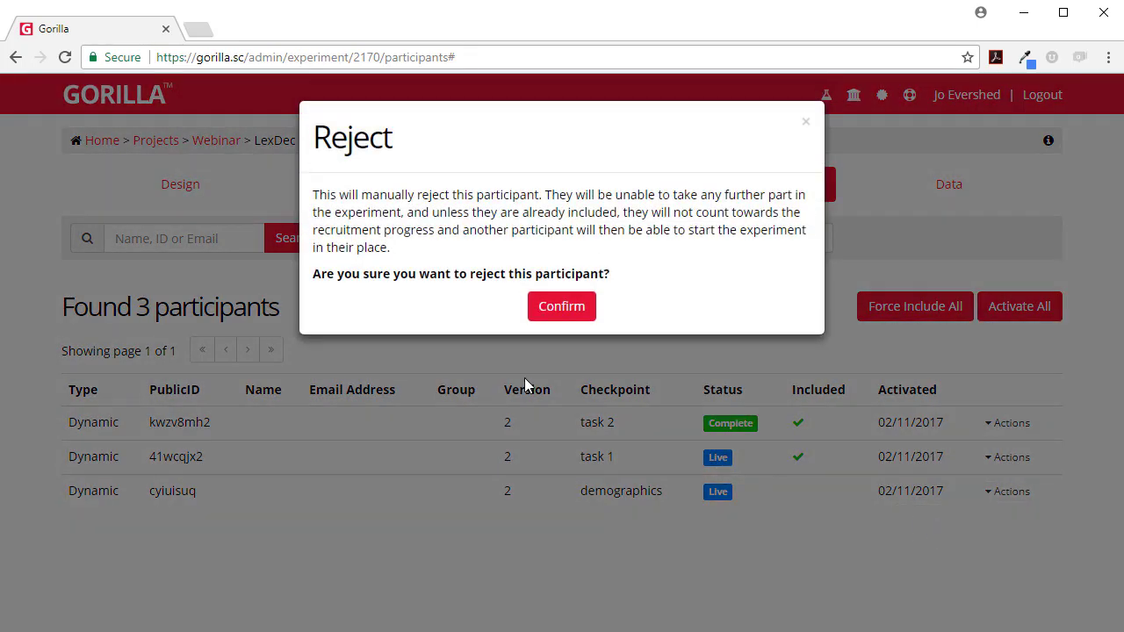
left_click(562, 305)
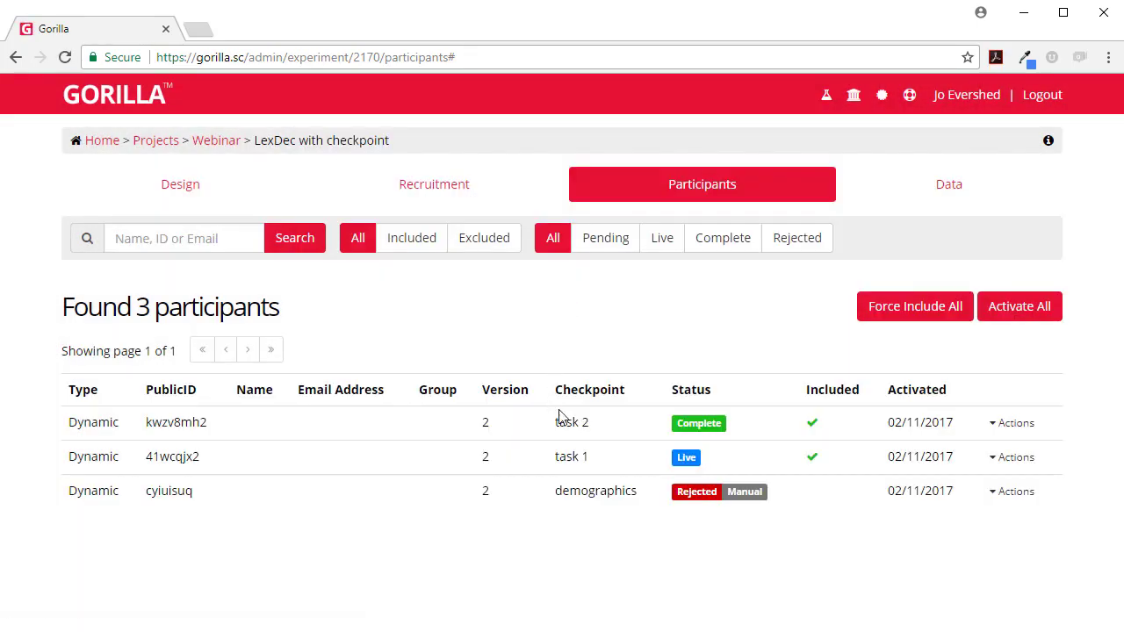